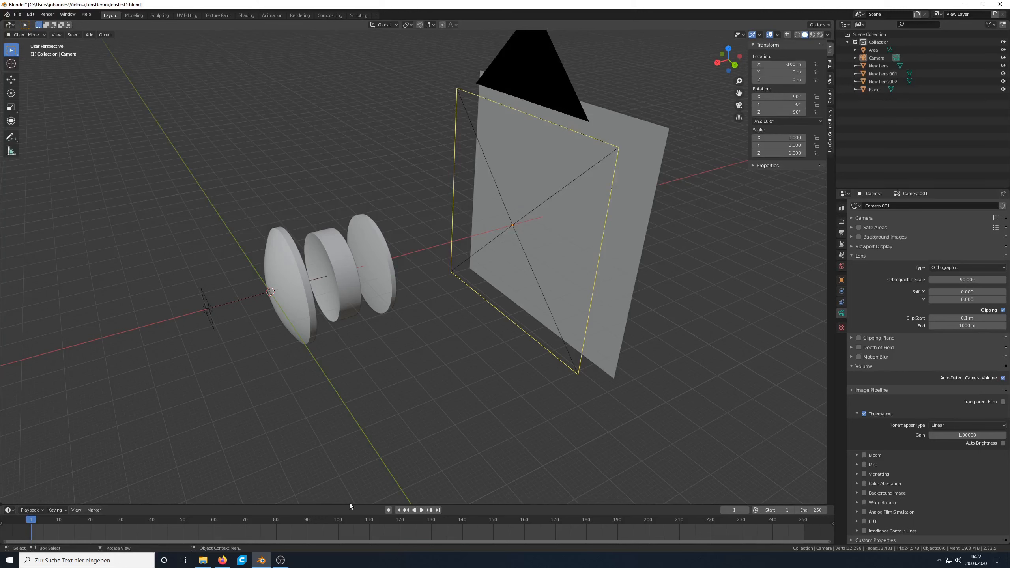
{"action": "mouse_move", "coordinate": [614, 380]}
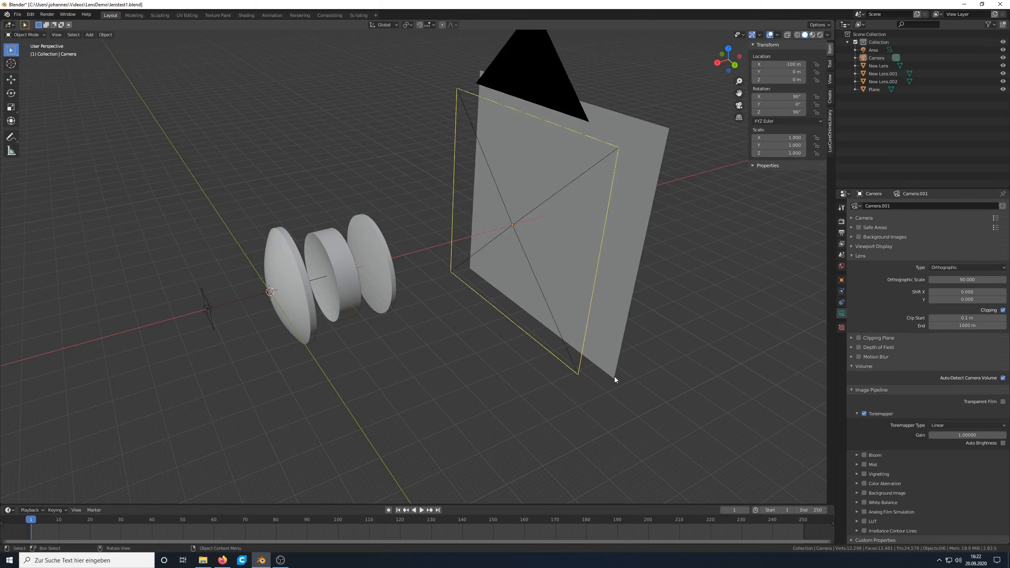
{"action": "mouse_move", "coordinate": [616, 369]}
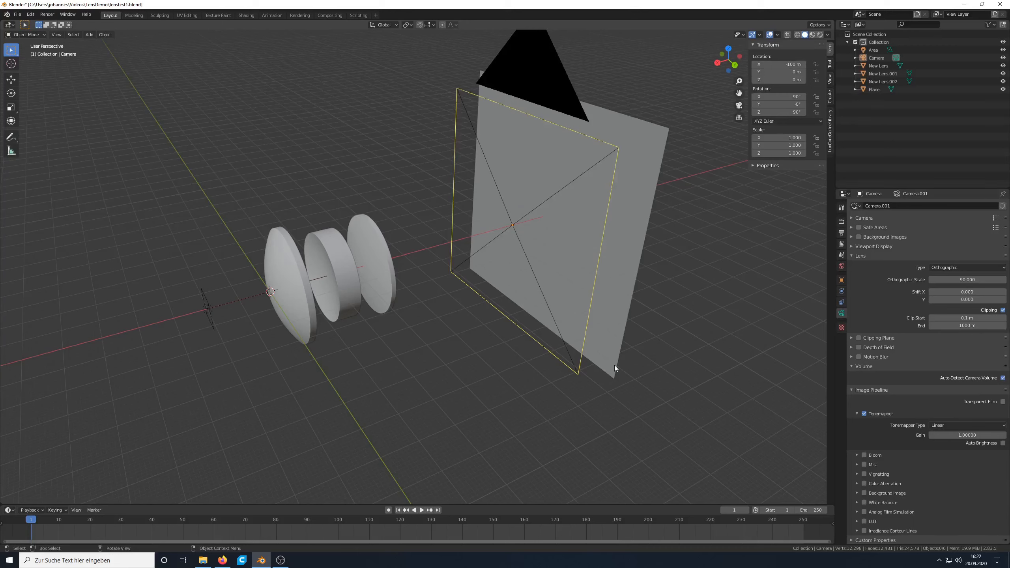
{"action": "mouse_move", "coordinate": [634, 373]}
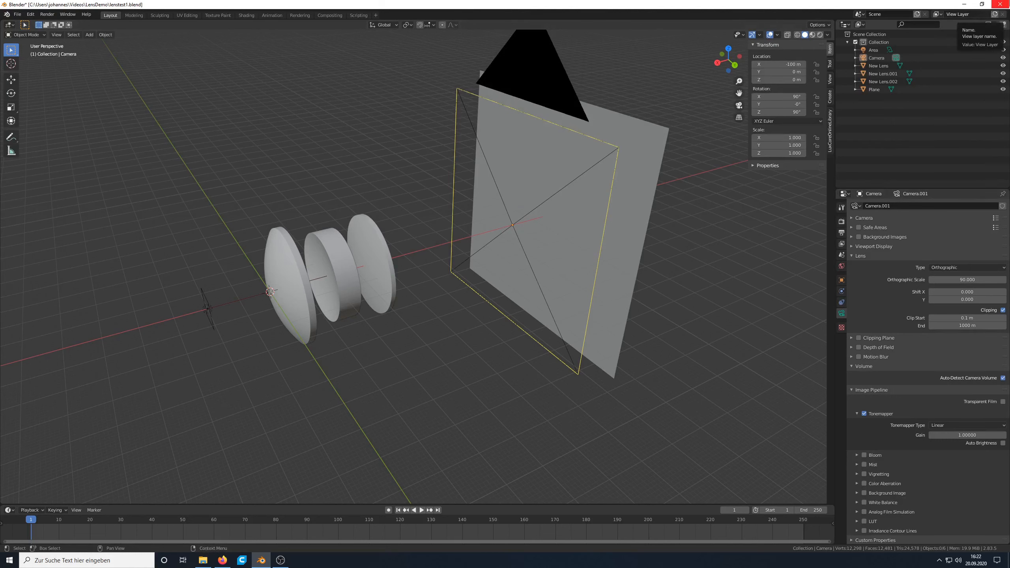
{"action": "mouse_move", "coordinate": [1000, 5]}
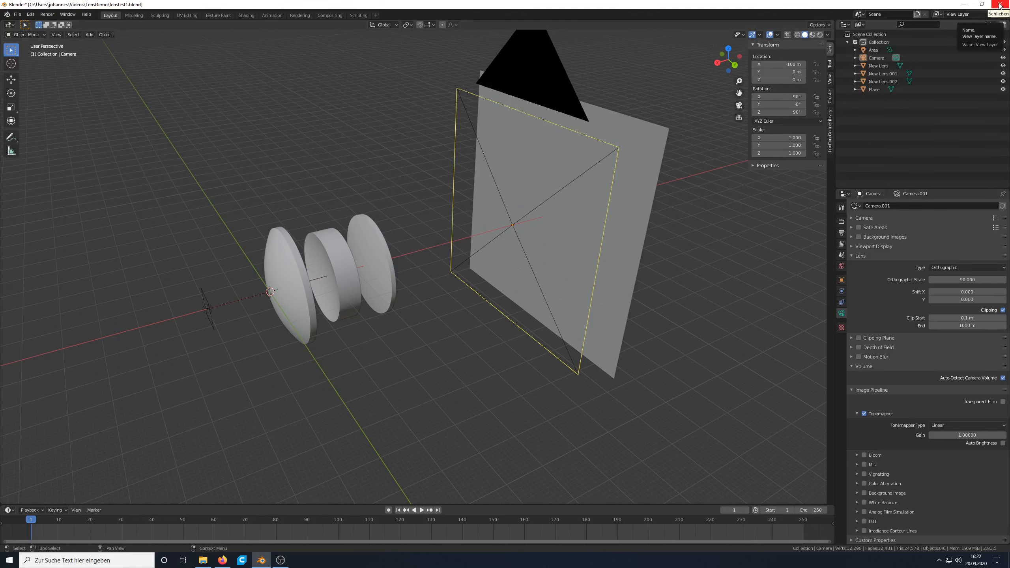
Switch to the Qioptiq shop and open the Free Lens Library page.
{"action": "left_click", "coordinate": [1001, 4]}
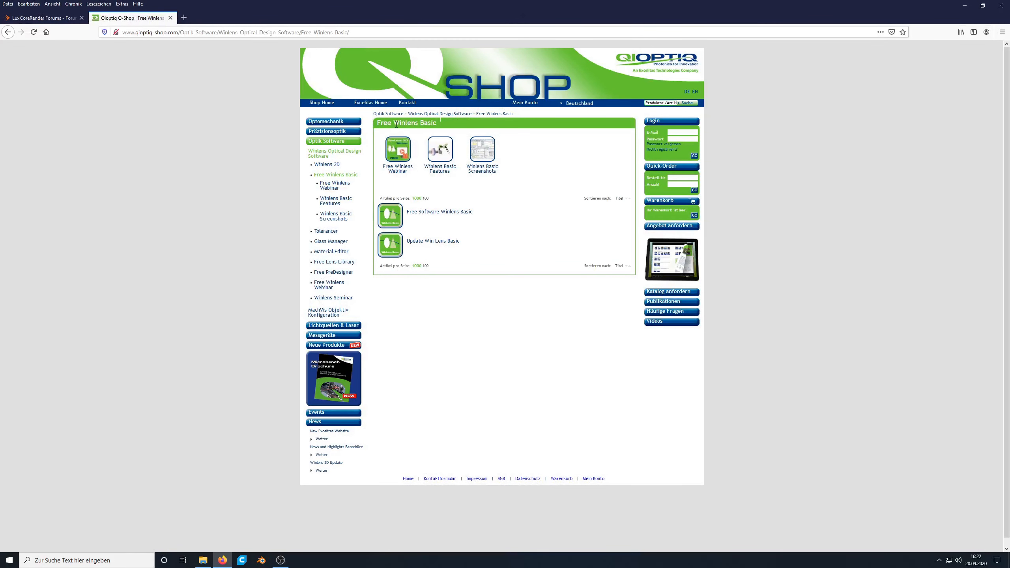
{"action": "mouse_move", "coordinate": [446, 226]}
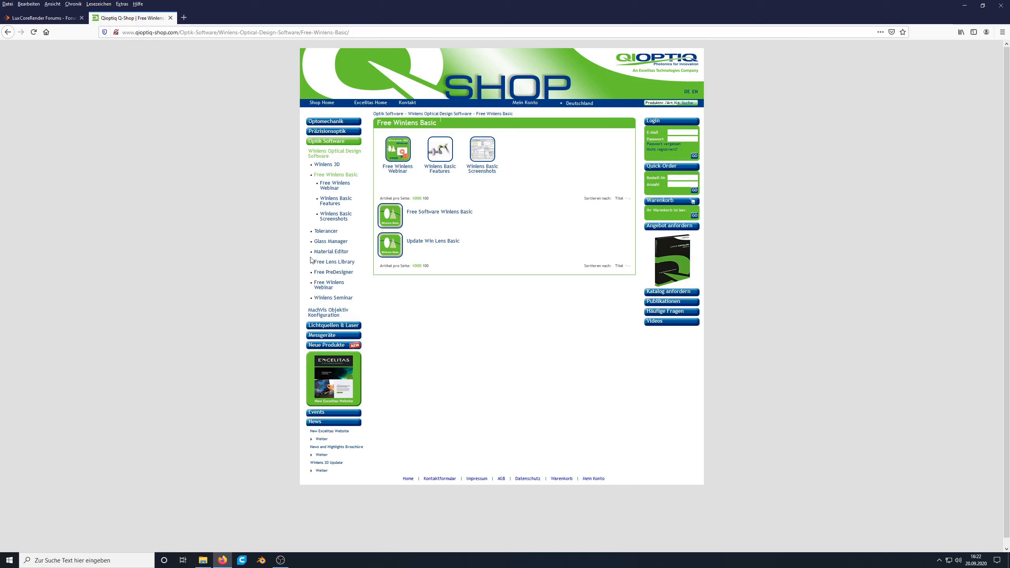
{"action": "mouse_move", "coordinate": [330, 267]}
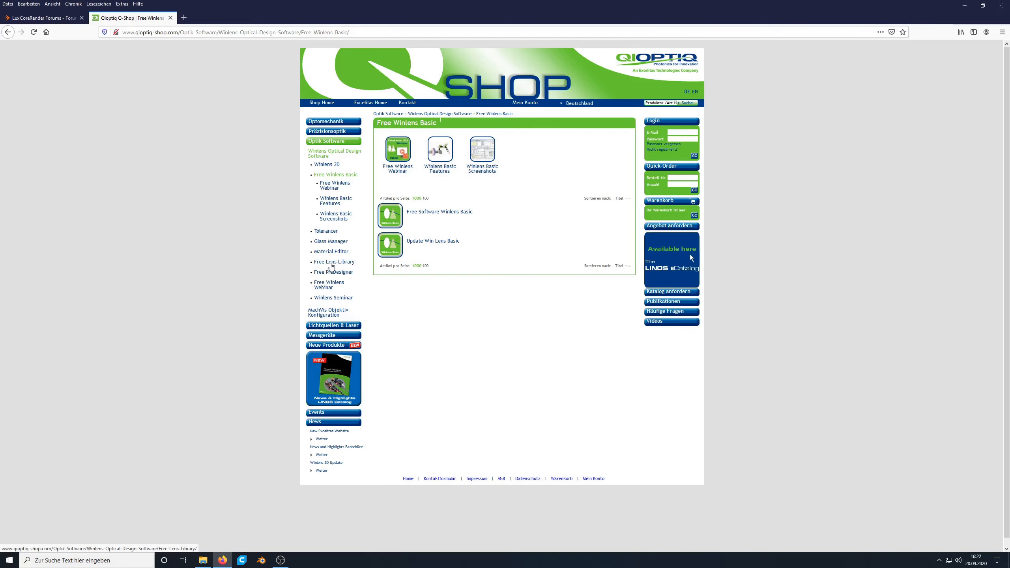
{"action": "left_click", "coordinate": [334, 262]}
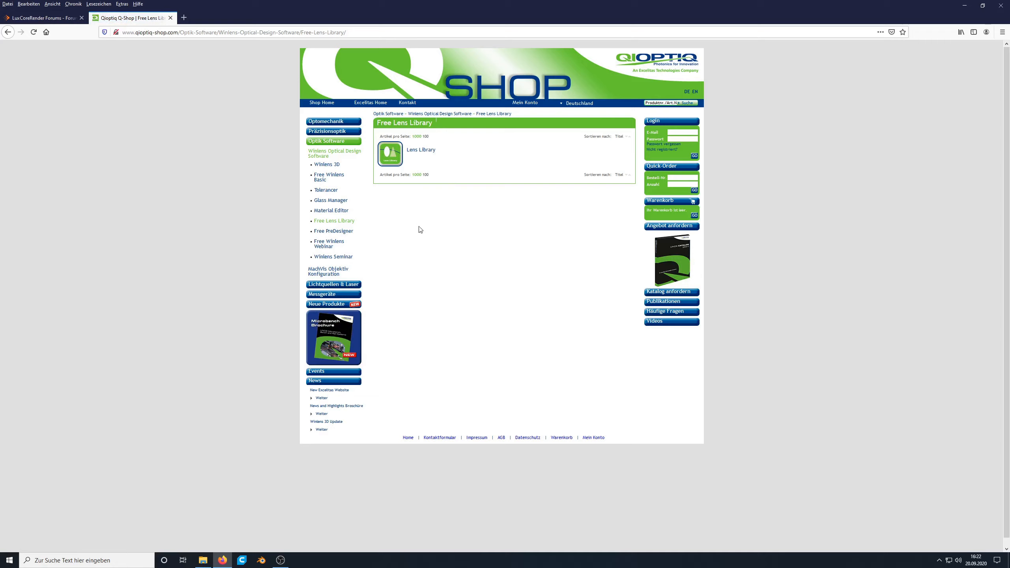
{"action": "mouse_move", "coordinate": [367, 356]}
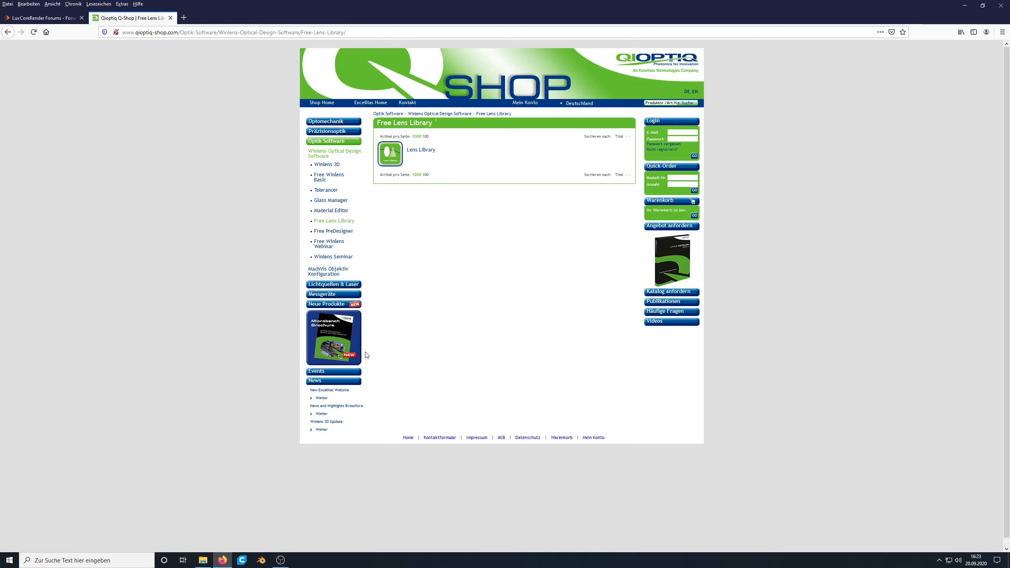
Launch WinLens3D Basic maximized and browse Open Lens File to LIBRARY > Triplets.
{"action": "left_click", "coordinate": [8, 561]}
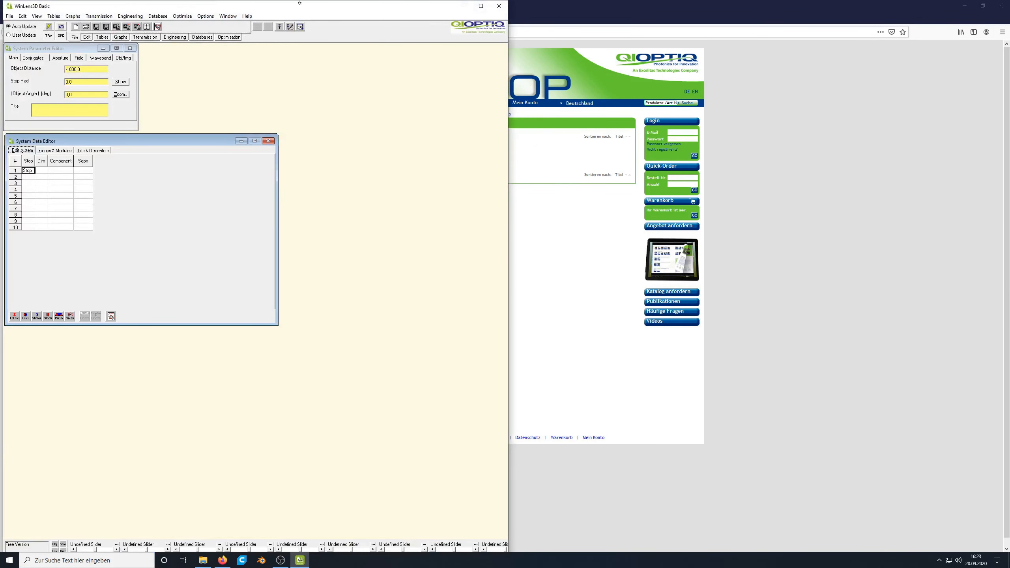
{"action": "left_click", "coordinate": [481, 6]}
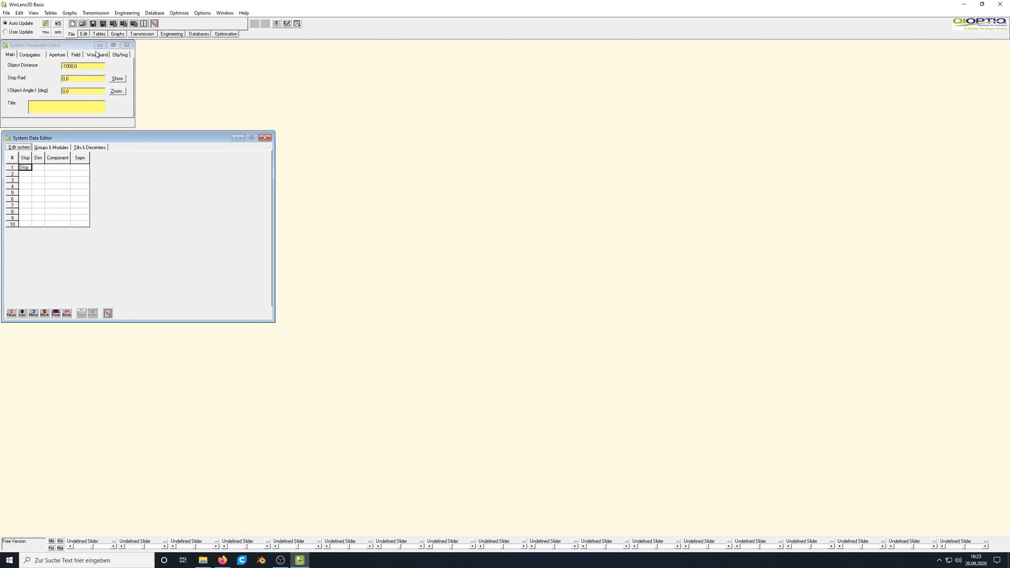
{"action": "left_click", "coordinate": [5, 14]}
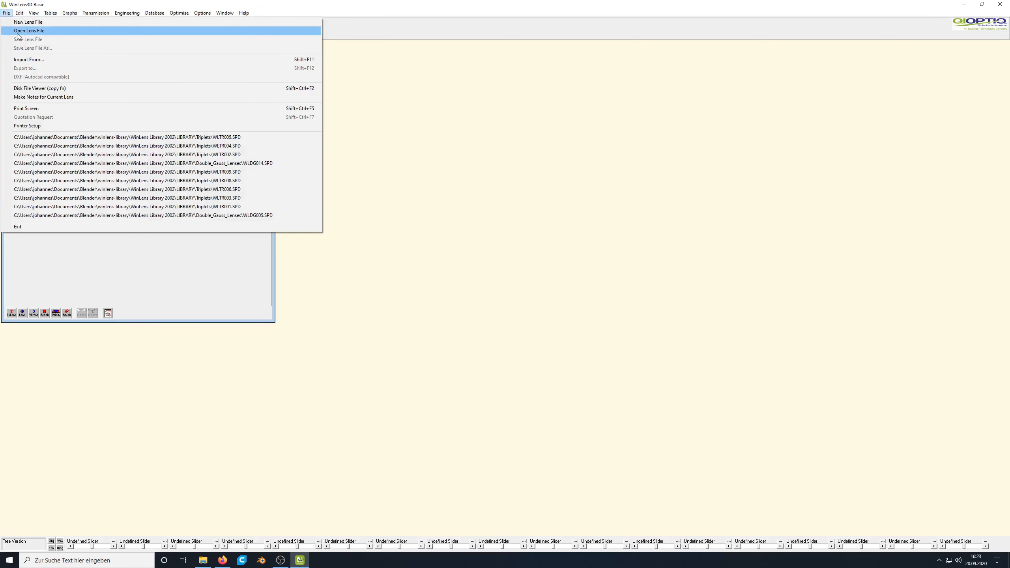
{"action": "left_click", "coordinate": [26, 31]}
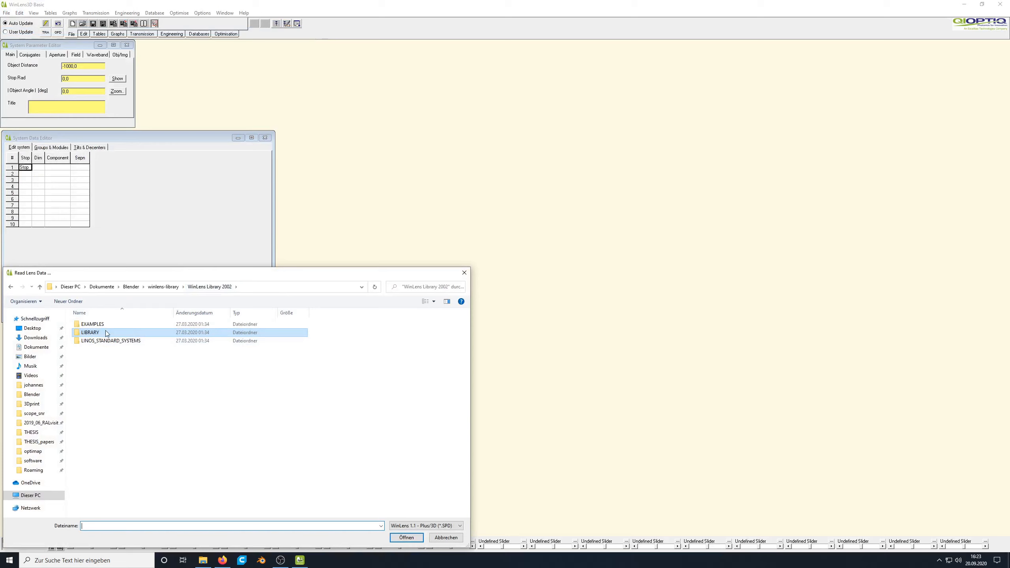
{"action": "double_click", "coordinate": [90, 332]}
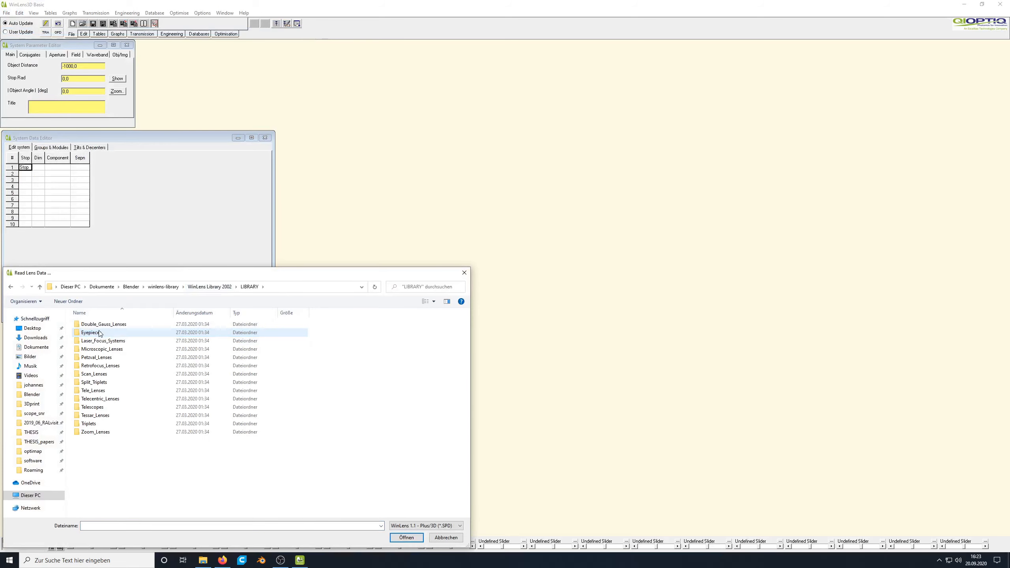
{"action": "mouse_move", "coordinate": [102, 407]}
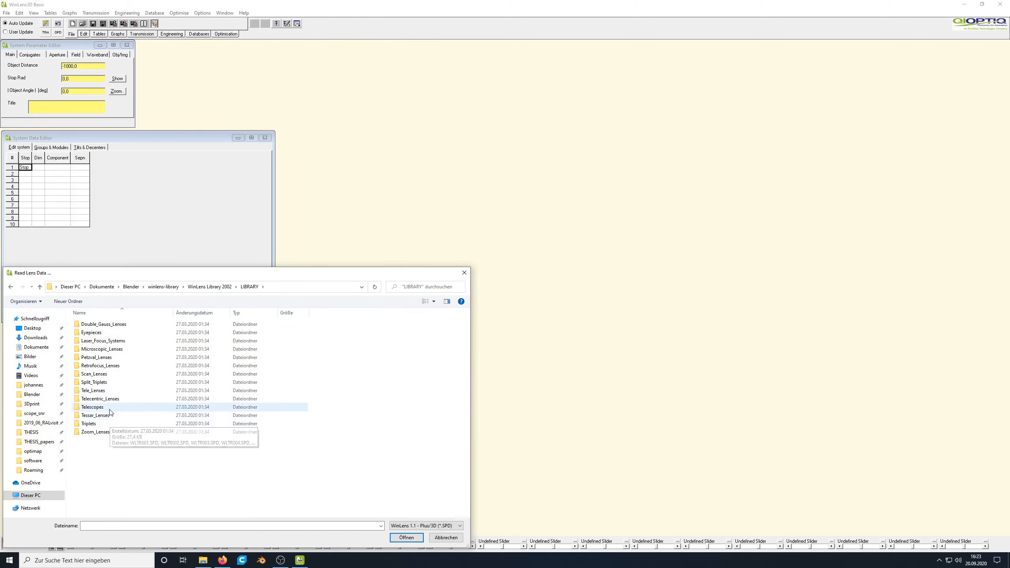
{"action": "left_click", "coordinate": [95, 432]}
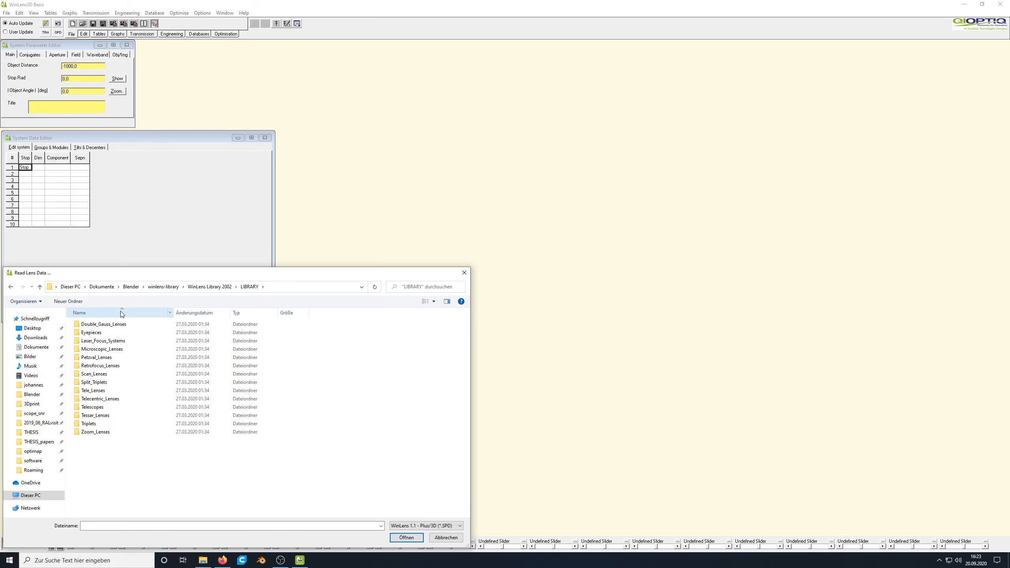
{"action": "mouse_move", "coordinate": [127, 328]}
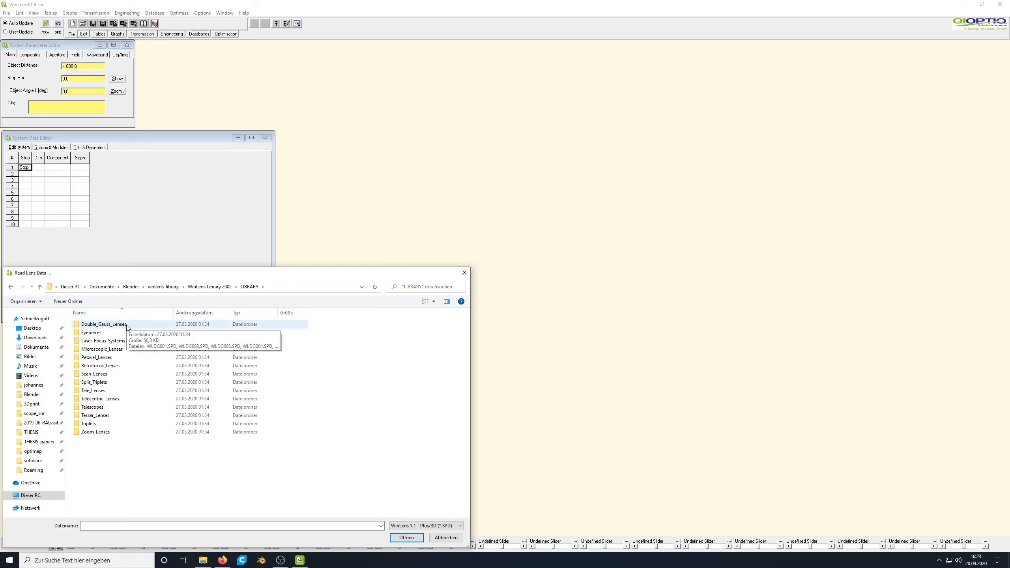
{"action": "mouse_move", "coordinate": [102, 349]}
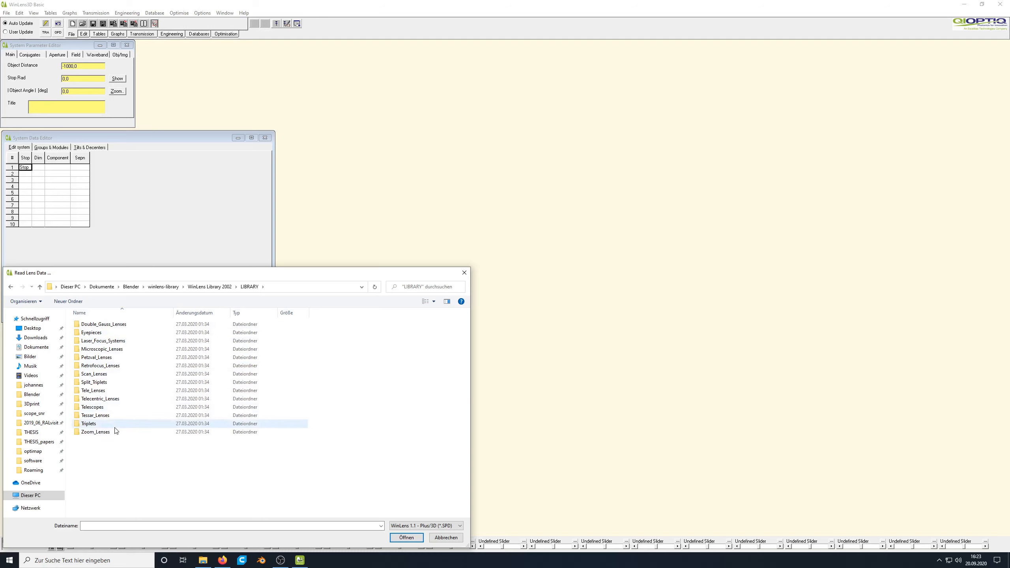
{"action": "left_click", "coordinate": [95, 432]}
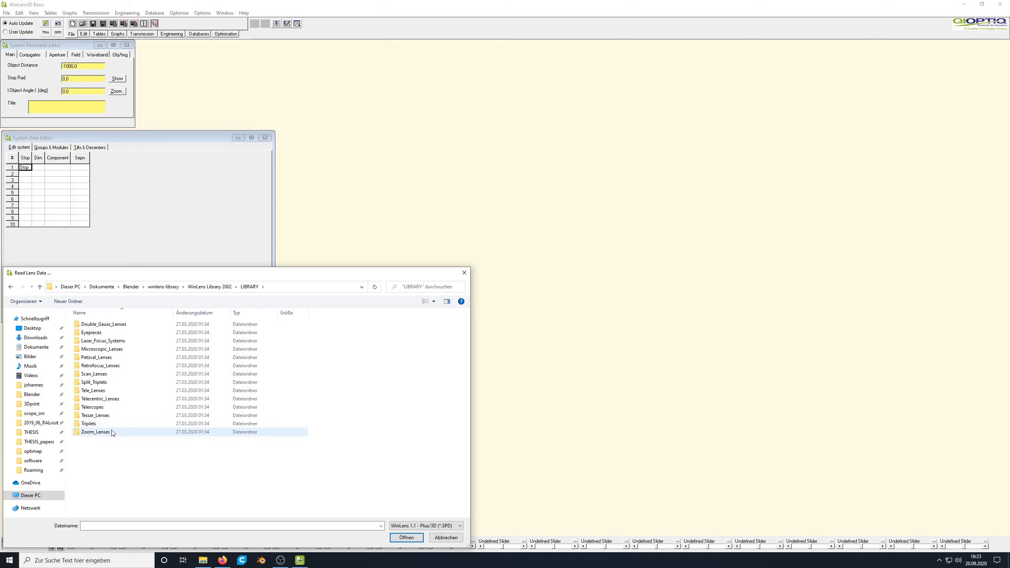
{"action": "mouse_move", "coordinate": [114, 426]}
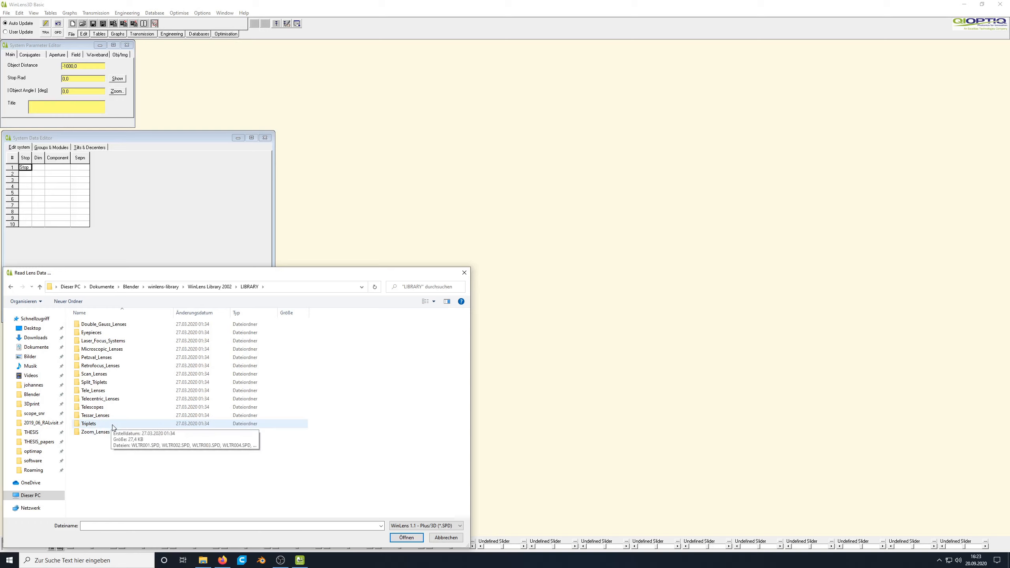
{"action": "double_click", "coordinate": [88, 424]}
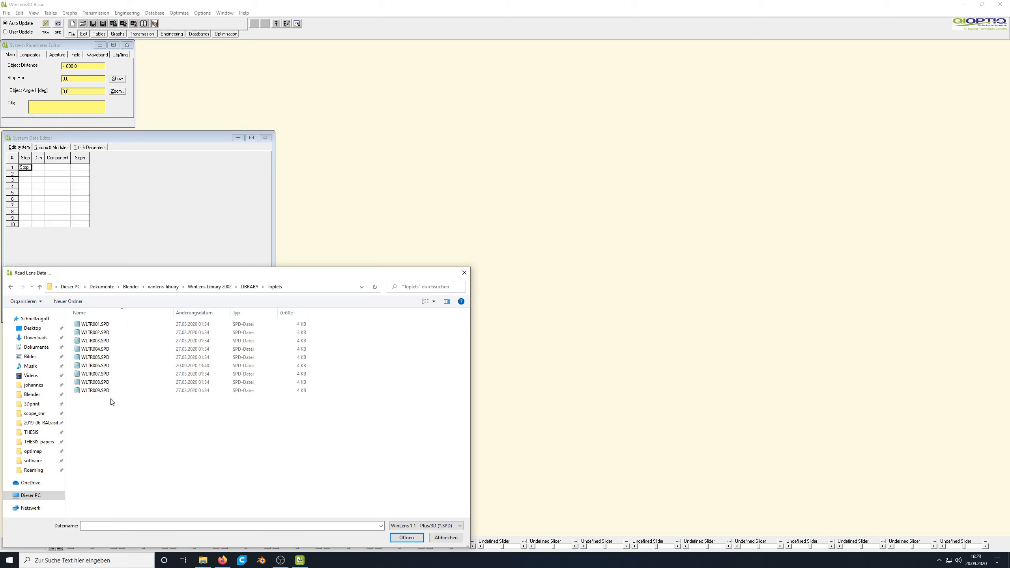
{"action": "mouse_move", "coordinate": [98, 358]}
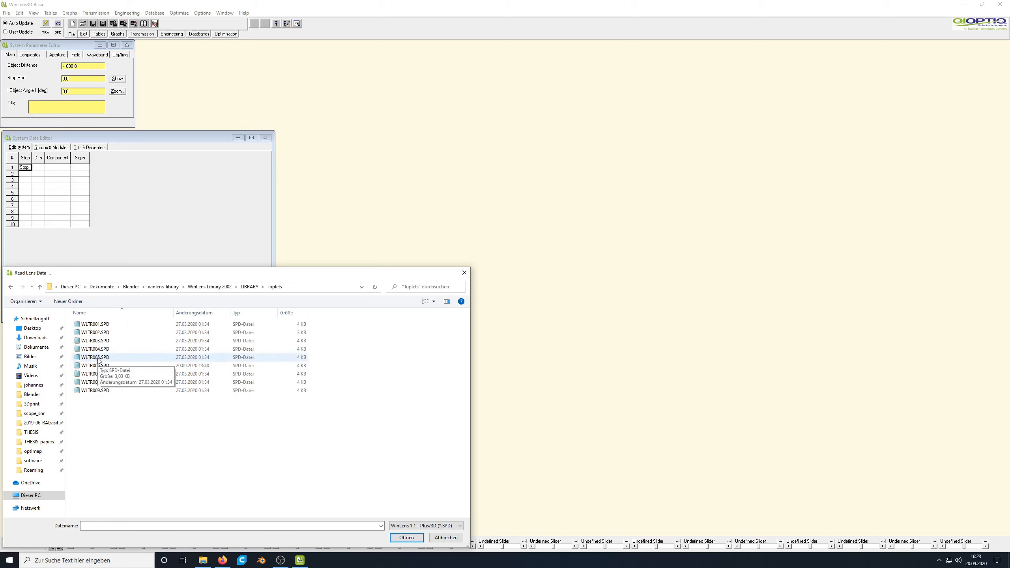
Load WLTR005, place its lens drawing right of the editors, and show the image plane.
{"action": "double_click", "coordinate": [94, 357]}
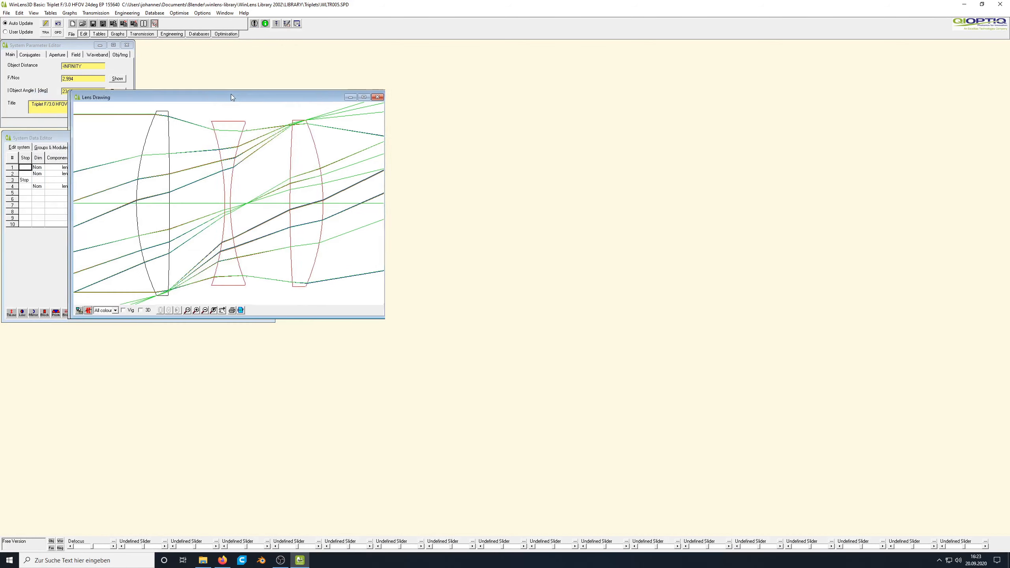
{"action": "left_click_drag", "start_coordinate": [228, 97], "coordinate": [450, 59]}
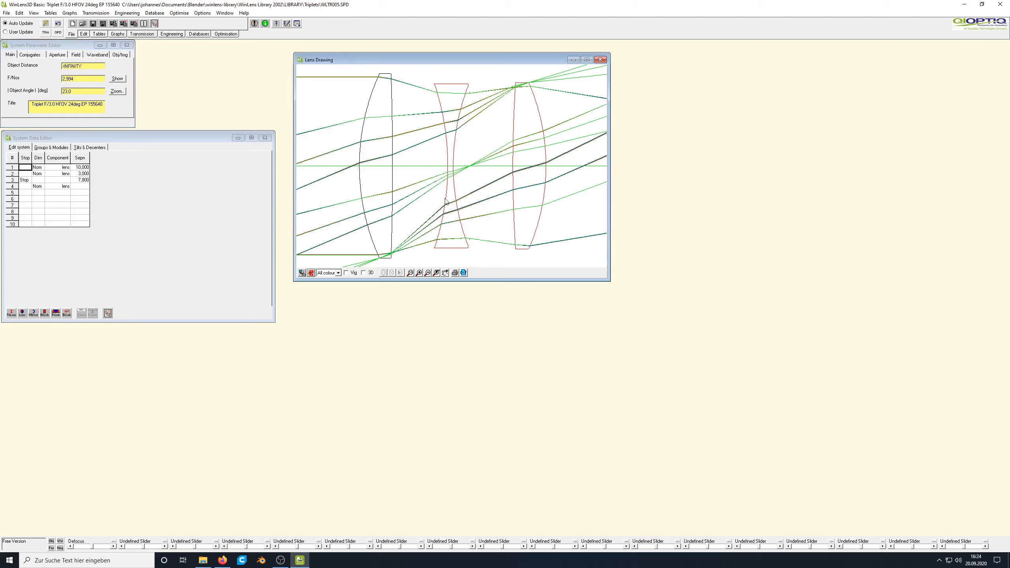
{"action": "right_click", "coordinate": [448, 193]}
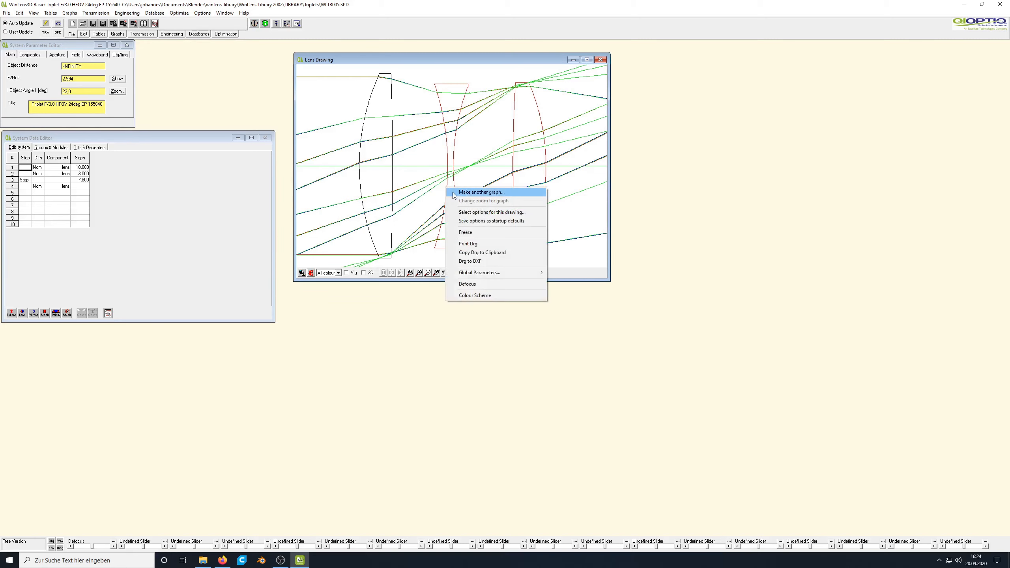
{"action": "left_click", "coordinate": [492, 212]}
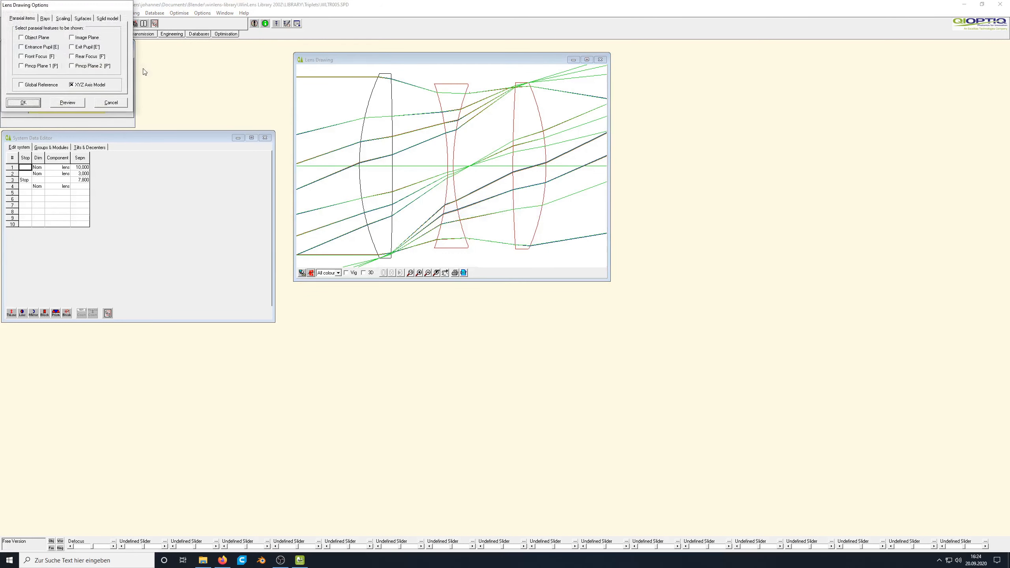
{"action": "left_click", "coordinate": [74, 37]}
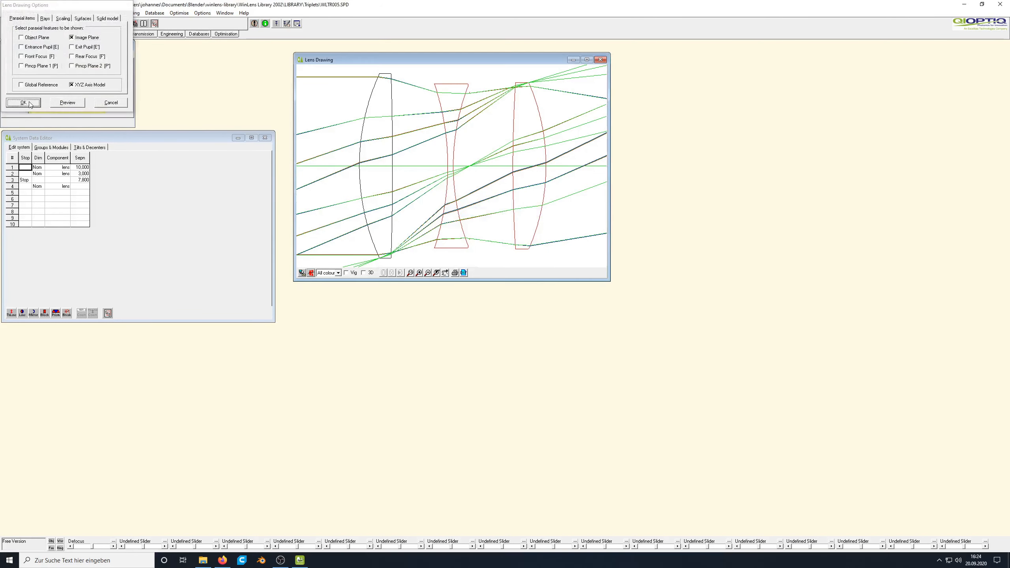
{"action": "left_click", "coordinate": [22, 102]}
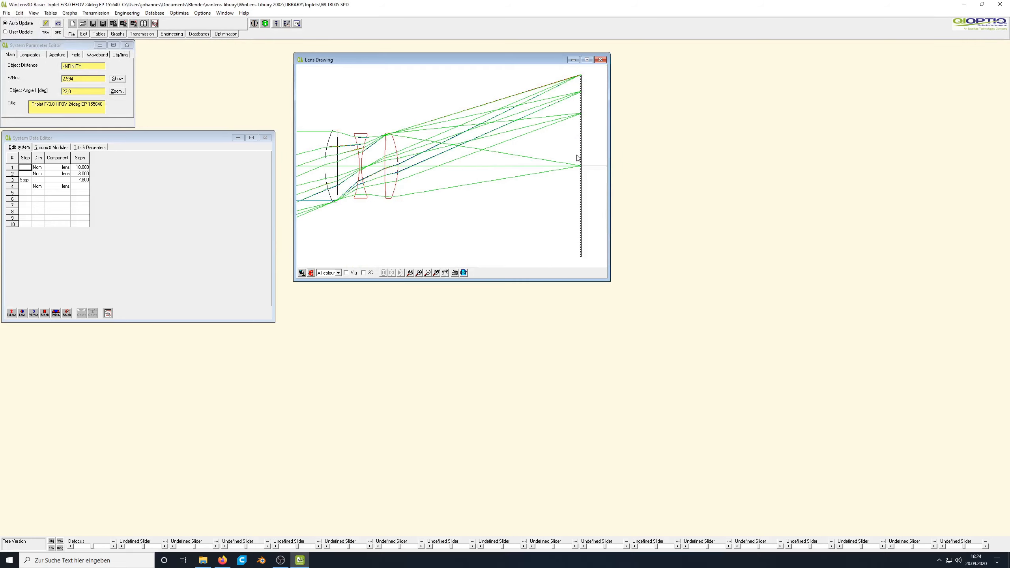
{"action": "mouse_move", "coordinate": [449, 244]}
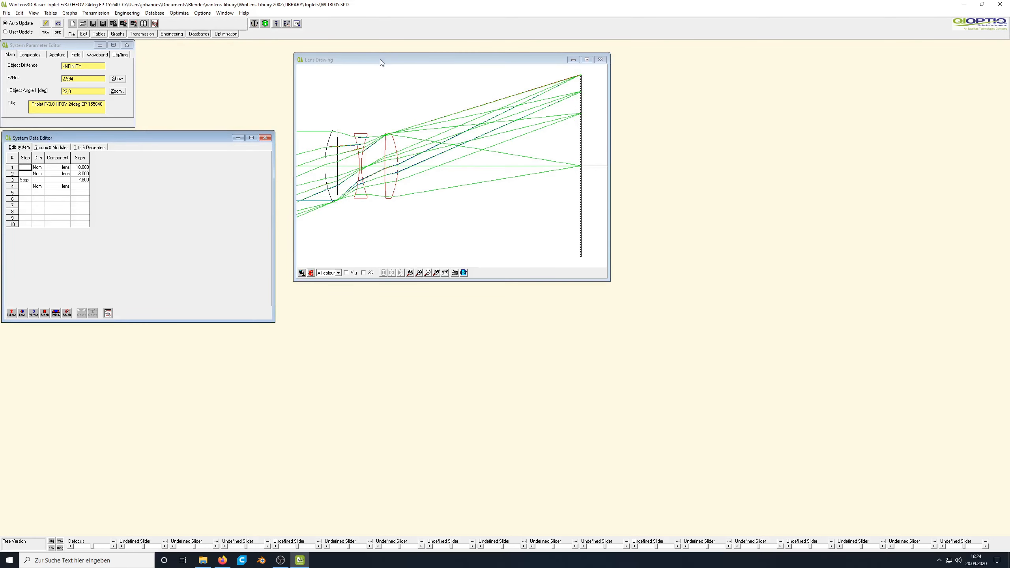
Open the Surface by Surface table and zoom the drawing onto the three elements.
{"action": "left_click", "coordinate": [50, 13]}
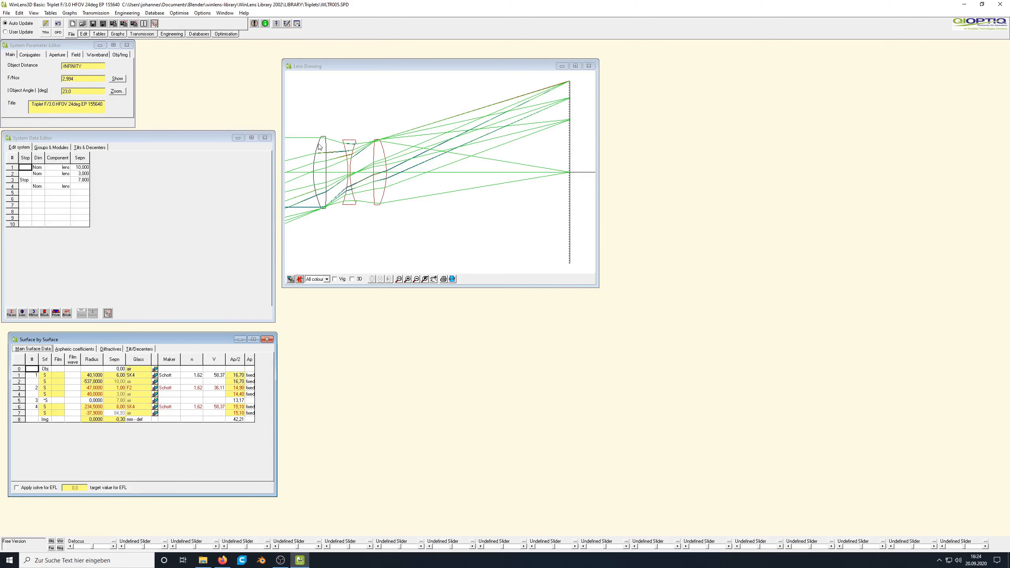
{"action": "mouse_move", "coordinate": [310, 150]}
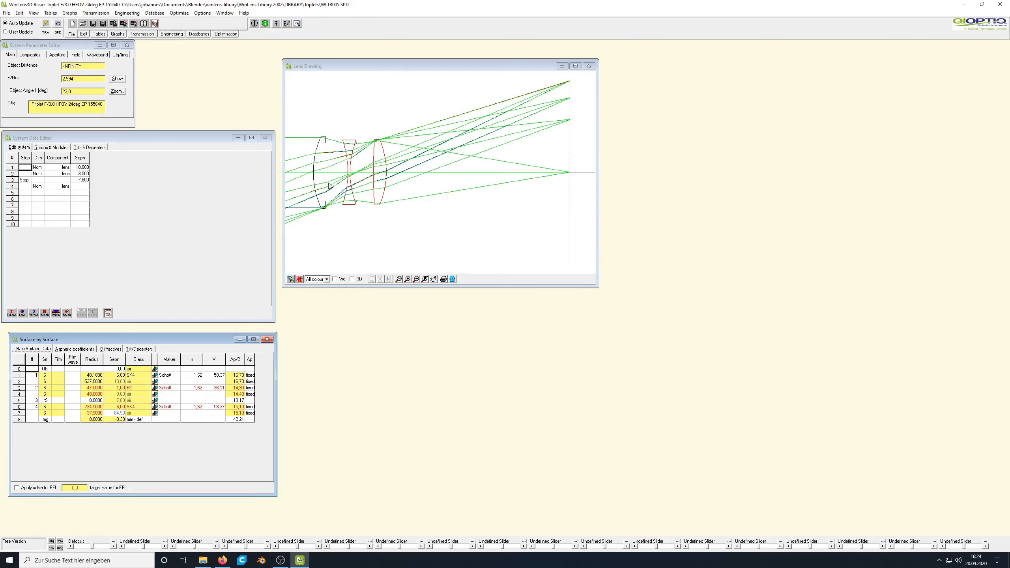
{"action": "mouse_move", "coordinate": [335, 140]}
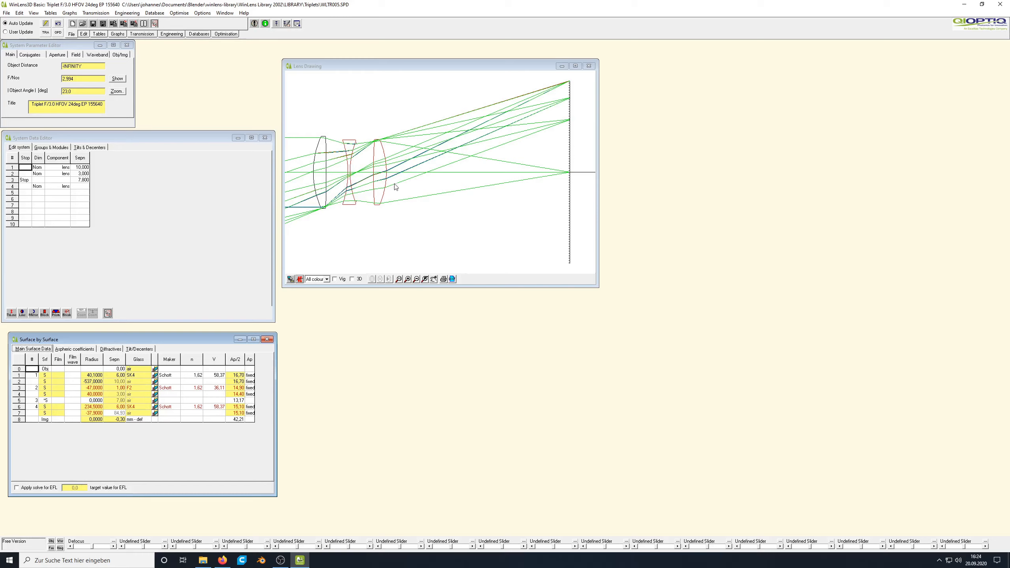
{"action": "mouse_move", "coordinate": [499, 148]}
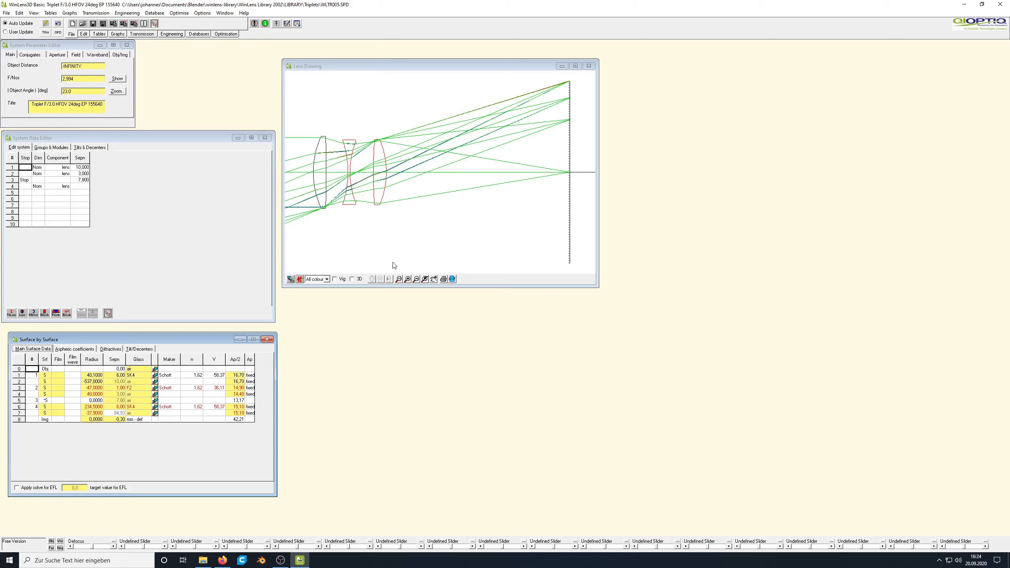
{"action": "left_click", "coordinate": [408, 279]}
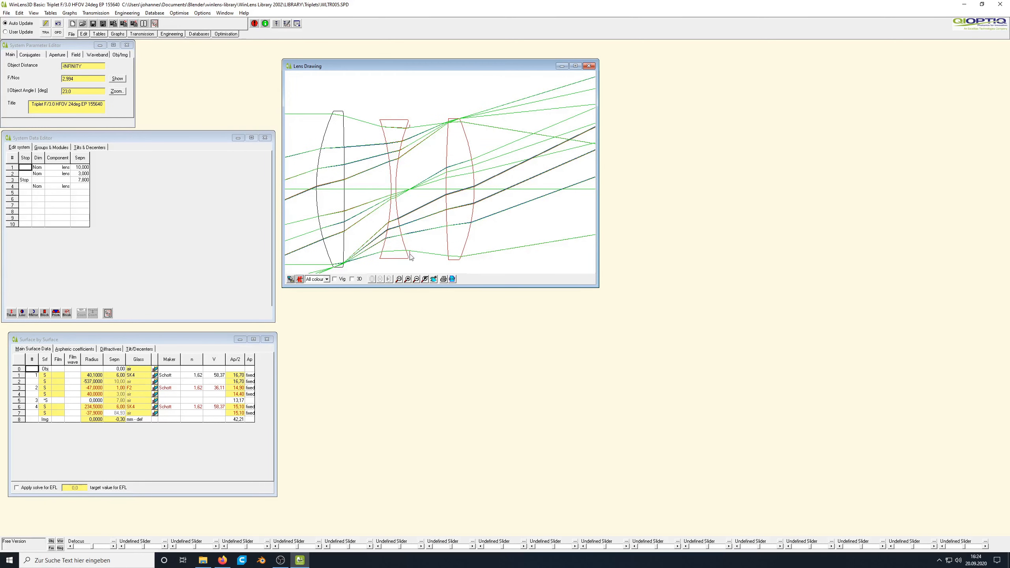
{"action": "mouse_move", "coordinate": [427, 239]}
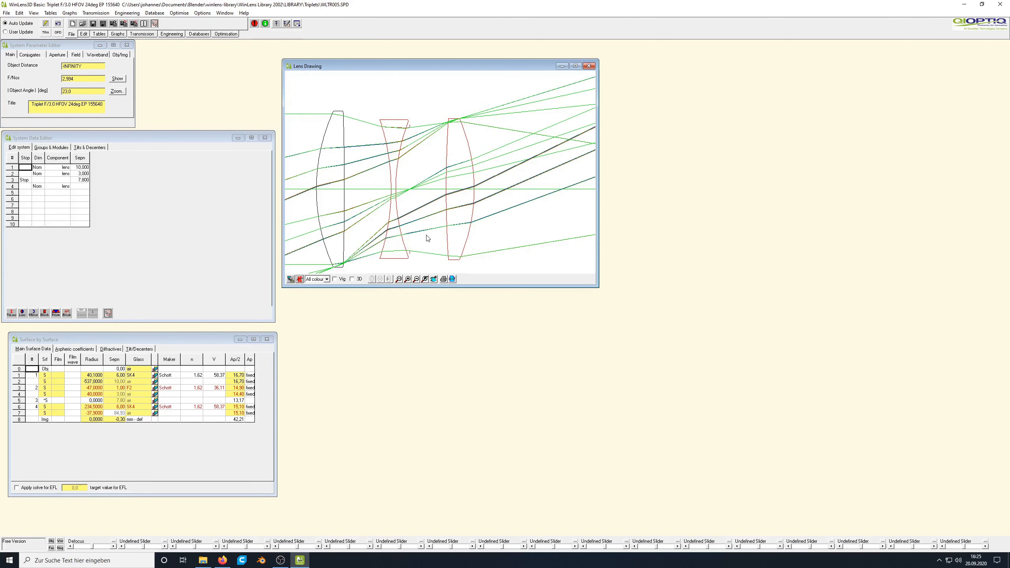
{"action": "mouse_move", "coordinate": [430, 233]}
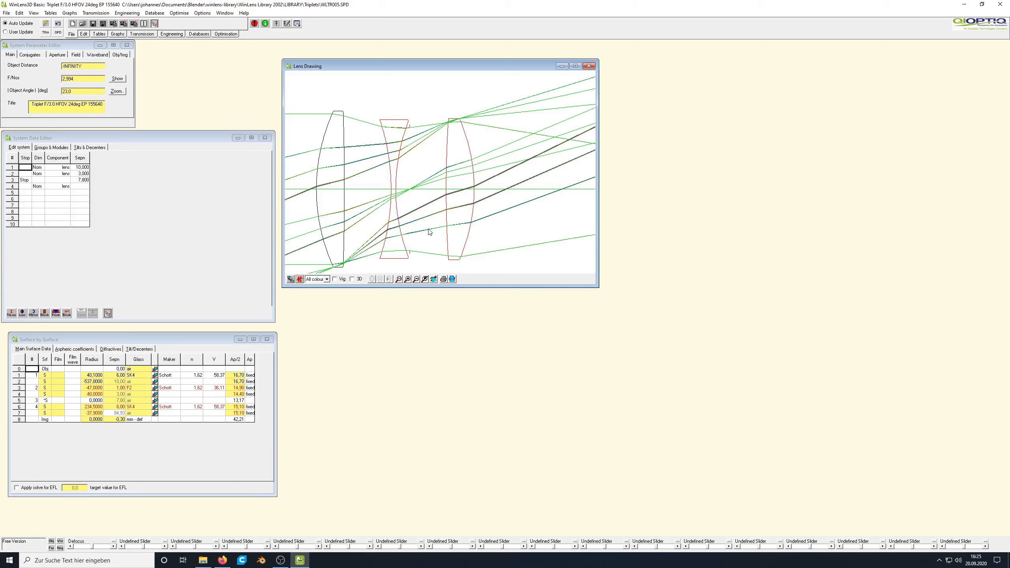
{"action": "mouse_move", "coordinate": [379, 266]}
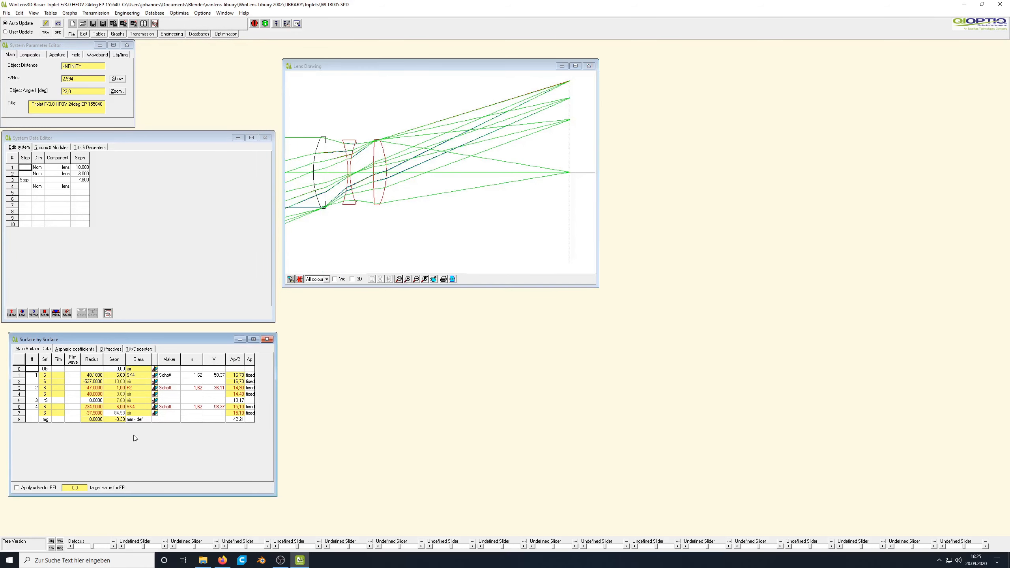
{"action": "mouse_move", "coordinate": [93, 382]}
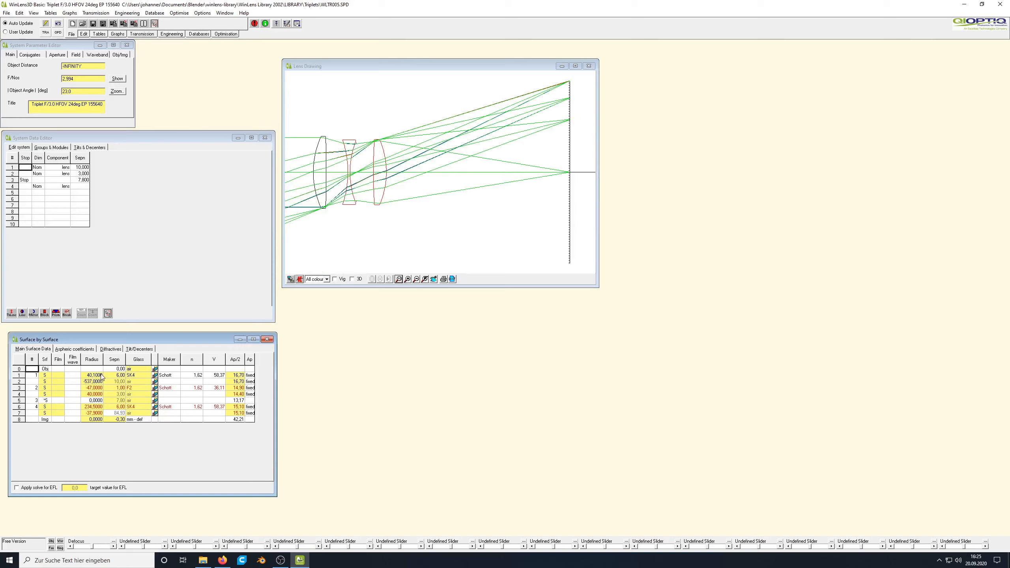
{"action": "mouse_move", "coordinate": [98, 367]}
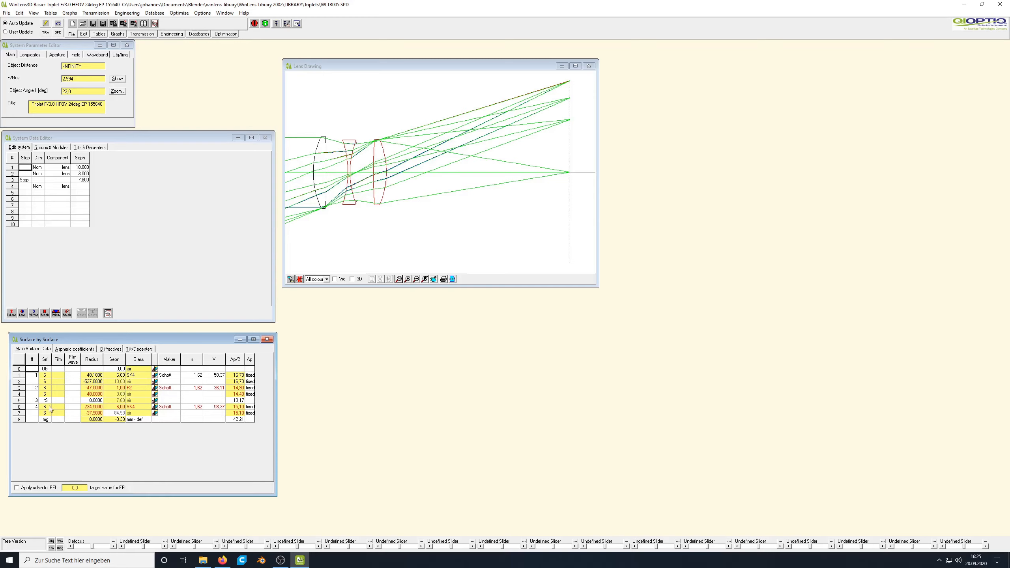
{"action": "mouse_move", "coordinate": [65, 401]}
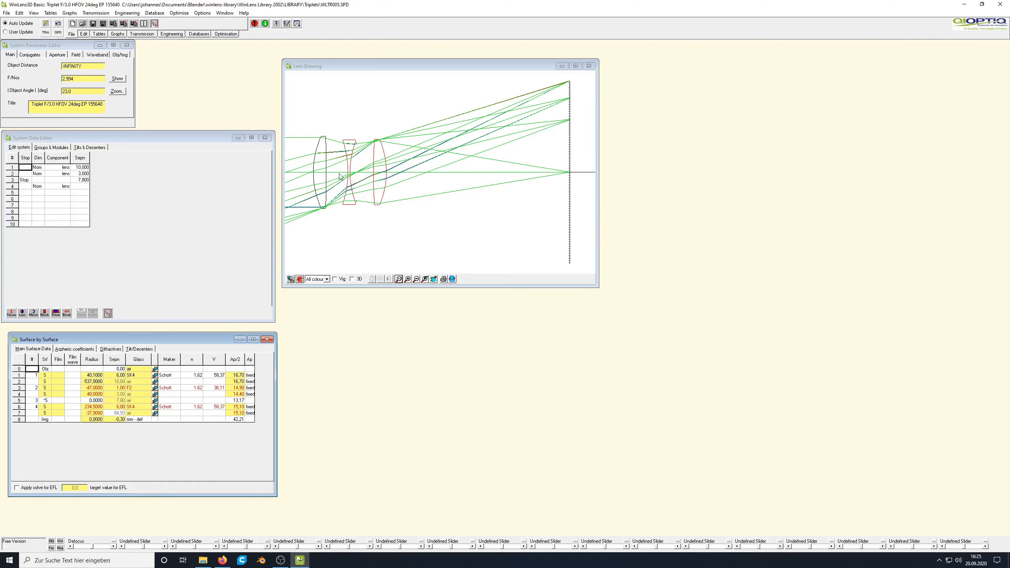
{"action": "mouse_move", "coordinate": [316, 177]}
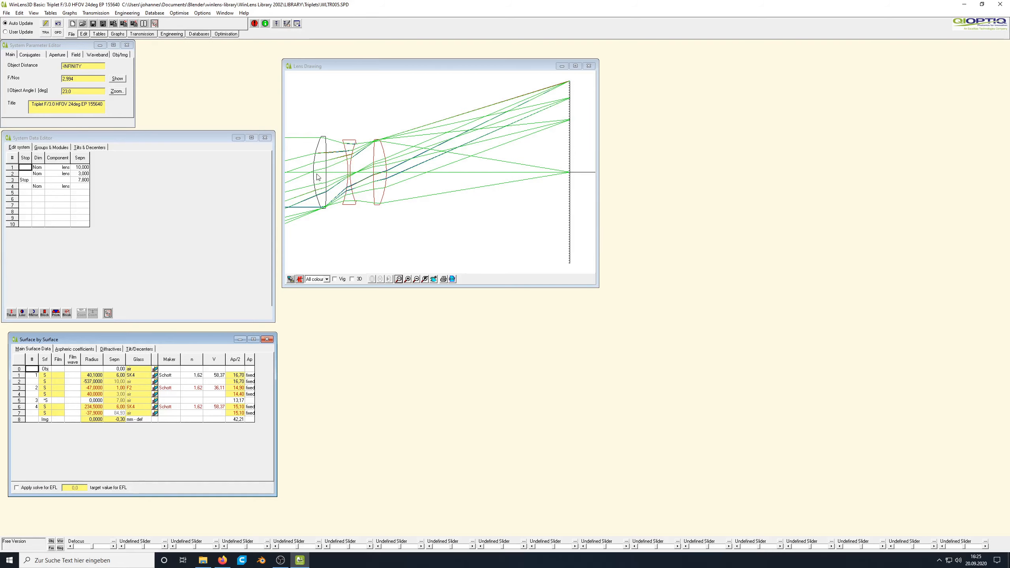
{"action": "mouse_move", "coordinate": [315, 174]}
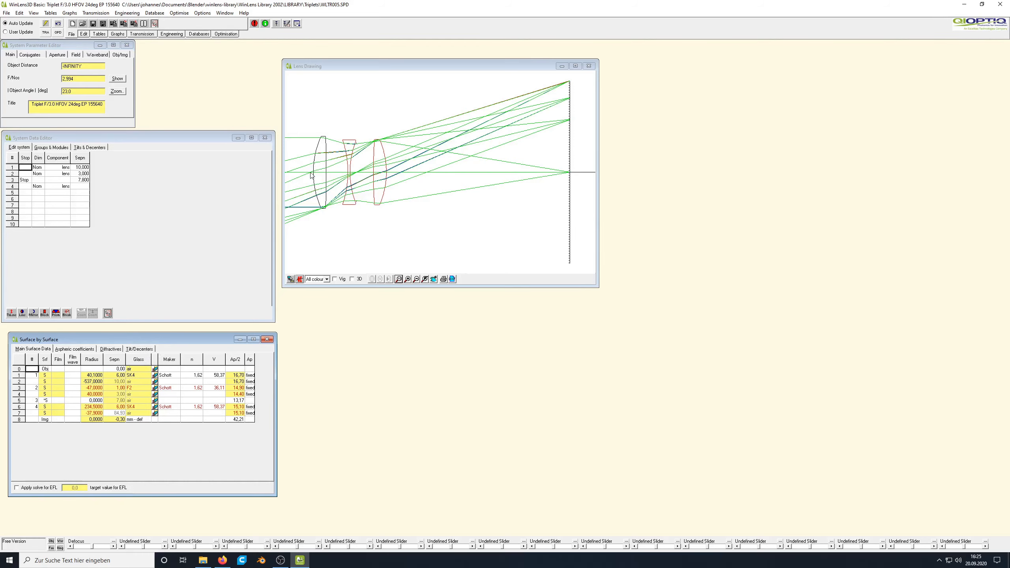
{"action": "mouse_move", "coordinate": [141, 376]}
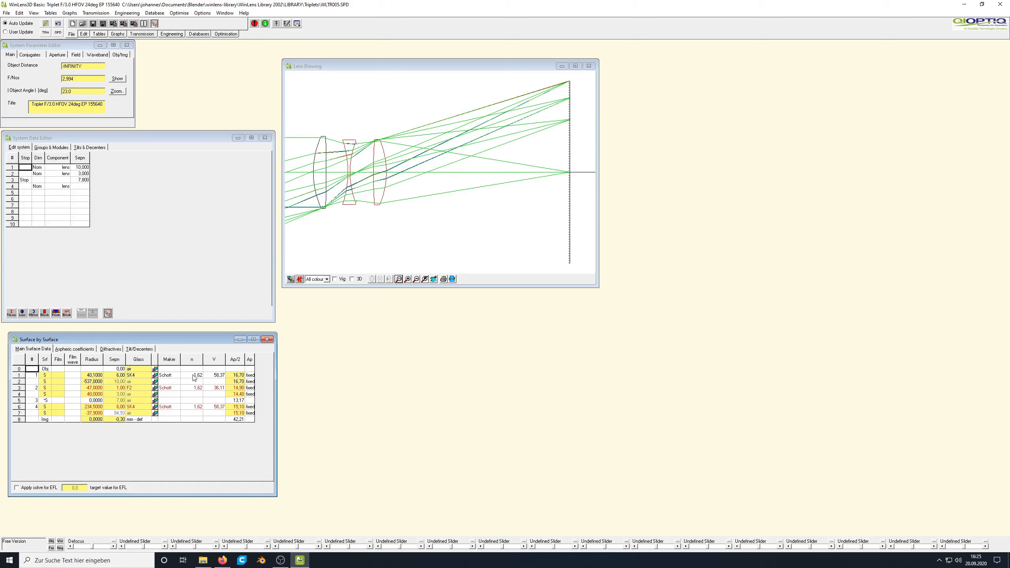
{"action": "left_click", "coordinate": [192, 375]}
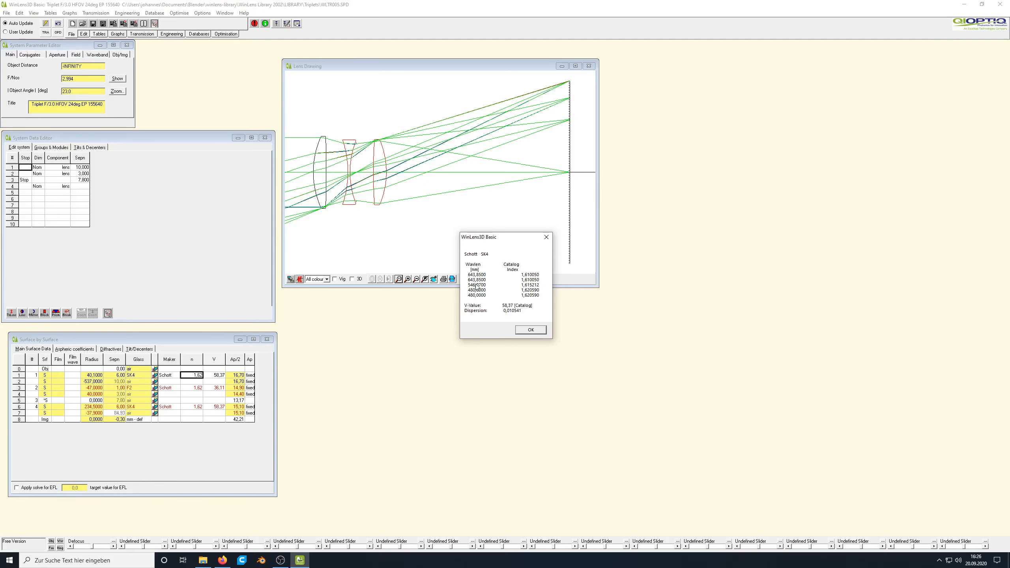
{"action": "left_click", "coordinate": [531, 330]}
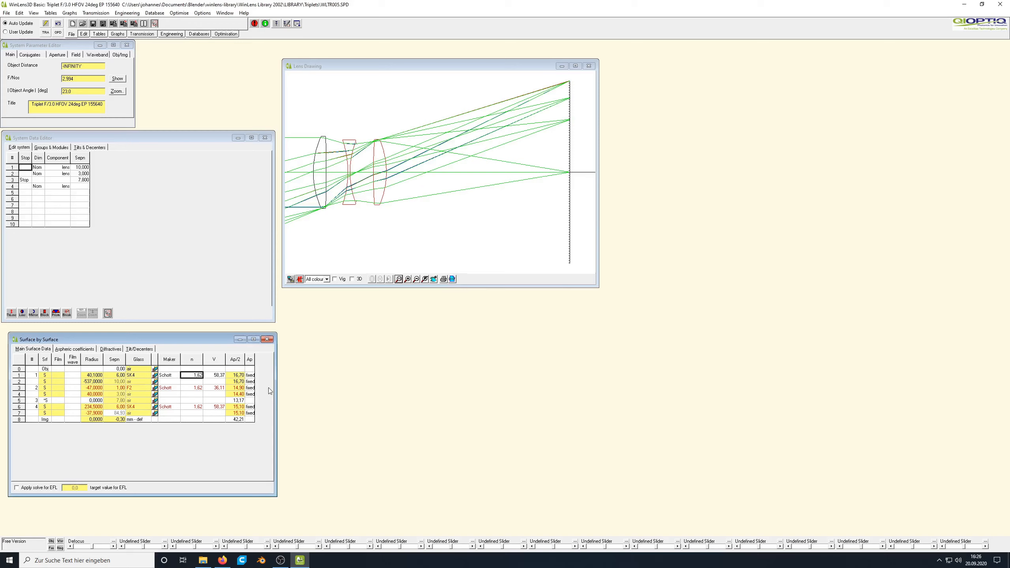
{"action": "mouse_move", "coordinate": [222, 377]}
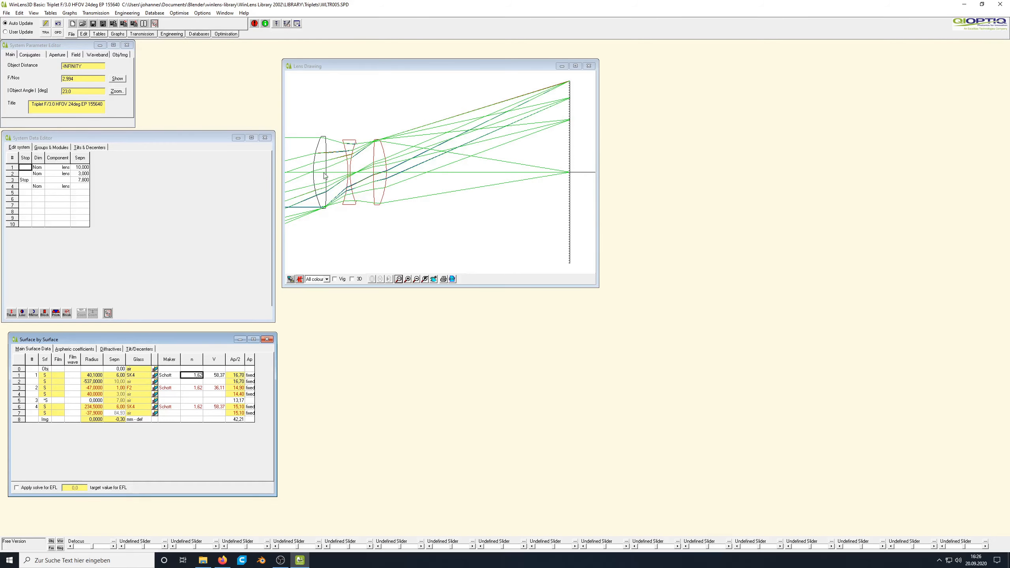
{"action": "mouse_move", "coordinate": [326, 182]}
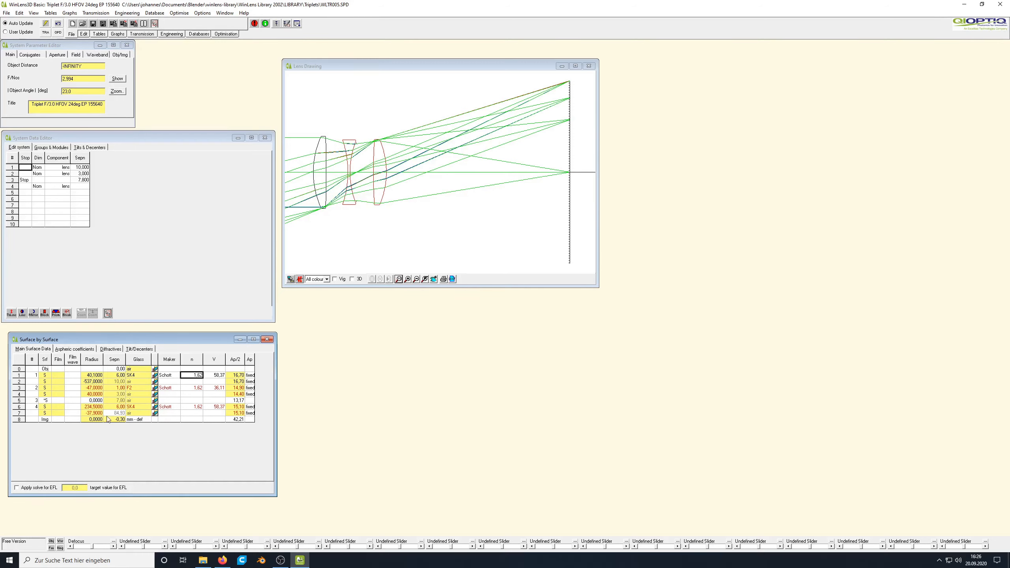
{"action": "mouse_move", "coordinate": [115, 414]}
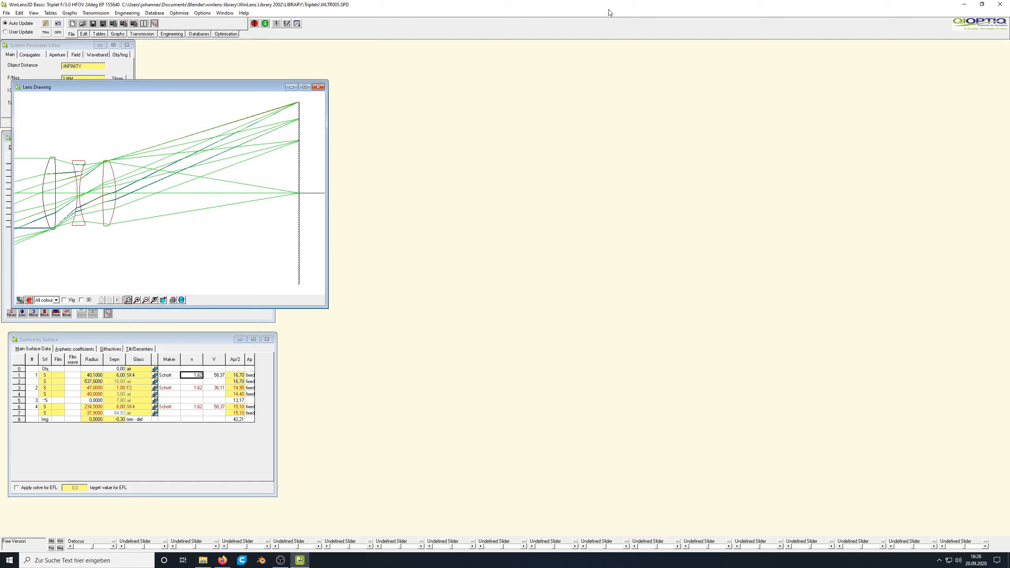
{"action": "mouse_move", "coordinate": [579, 15]}
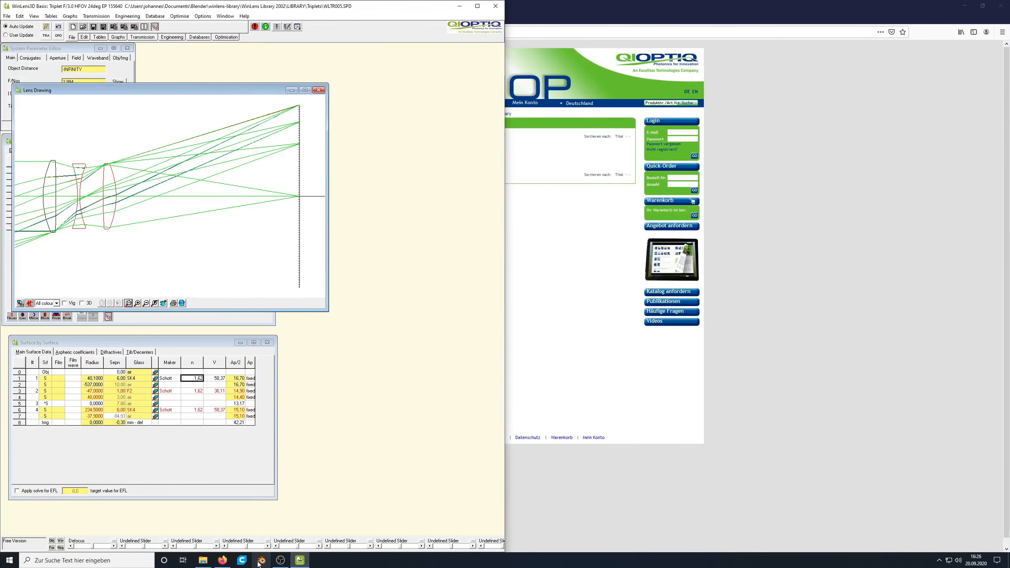
Bring Blender up beside WinLens3D from the taskbar.
{"action": "left_click", "coordinate": [261, 561]}
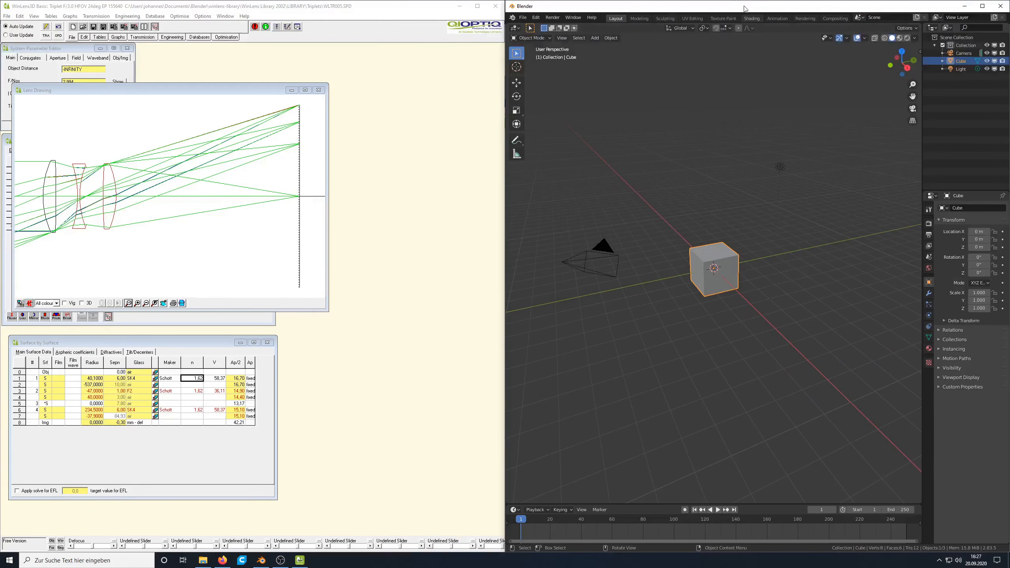
Set LuxCore as render engine on CPU and save the scene as videolens.blend.
{"action": "left_click", "coordinate": [593, 270]}
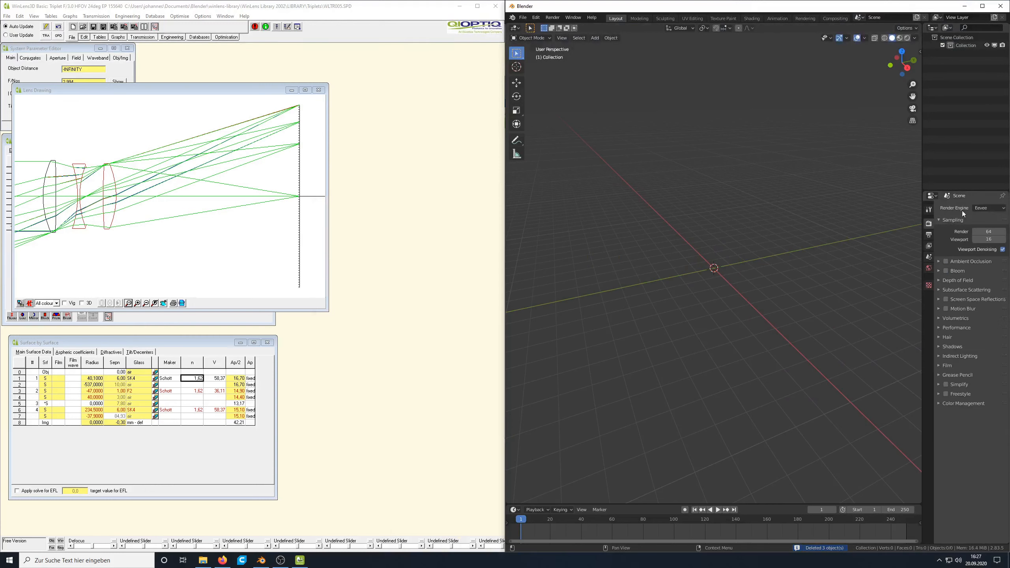
{"action": "left_click", "coordinate": [989, 207]}
{"action": "type", "text": "videolens.blend"}
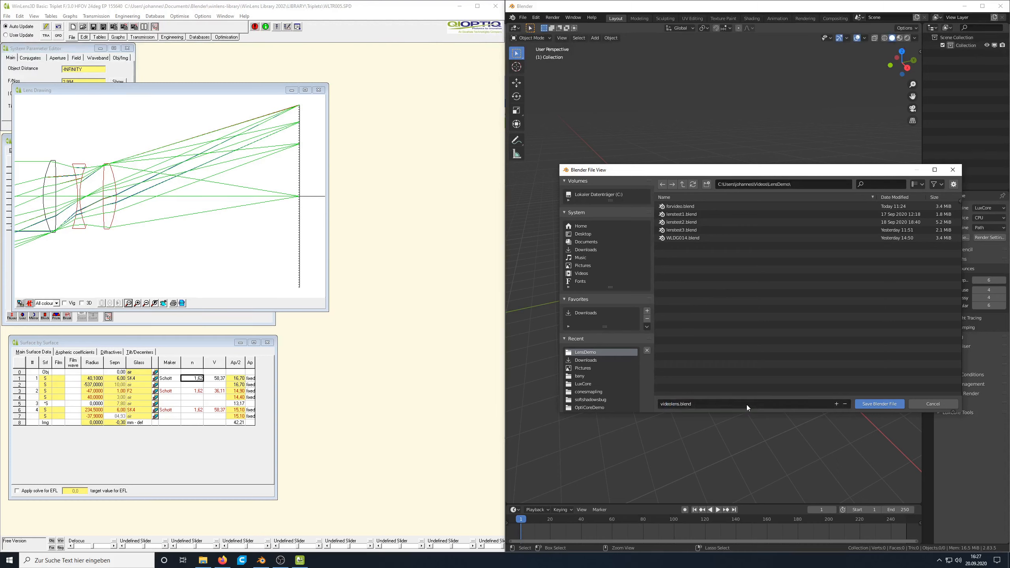
{"action": "left_click", "coordinate": [880, 404]}
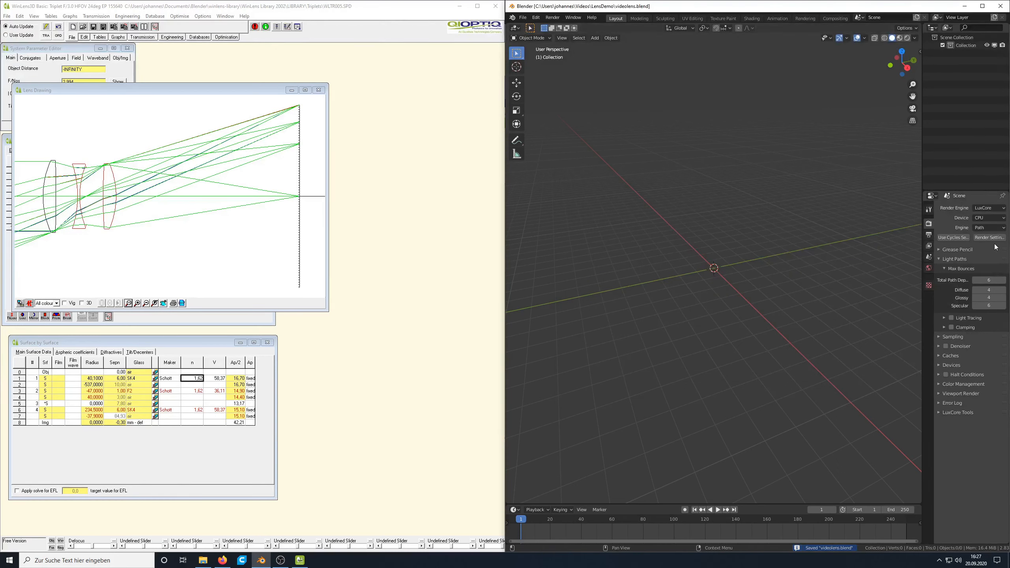
{"action": "left_click", "coordinate": [989, 218]}
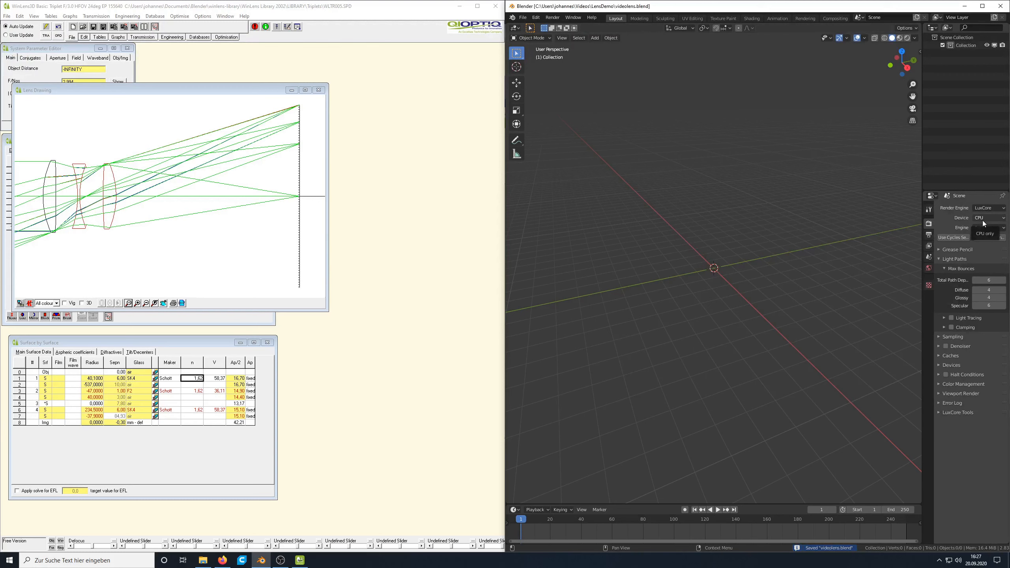
{"action": "left_click", "coordinate": [928, 268]}
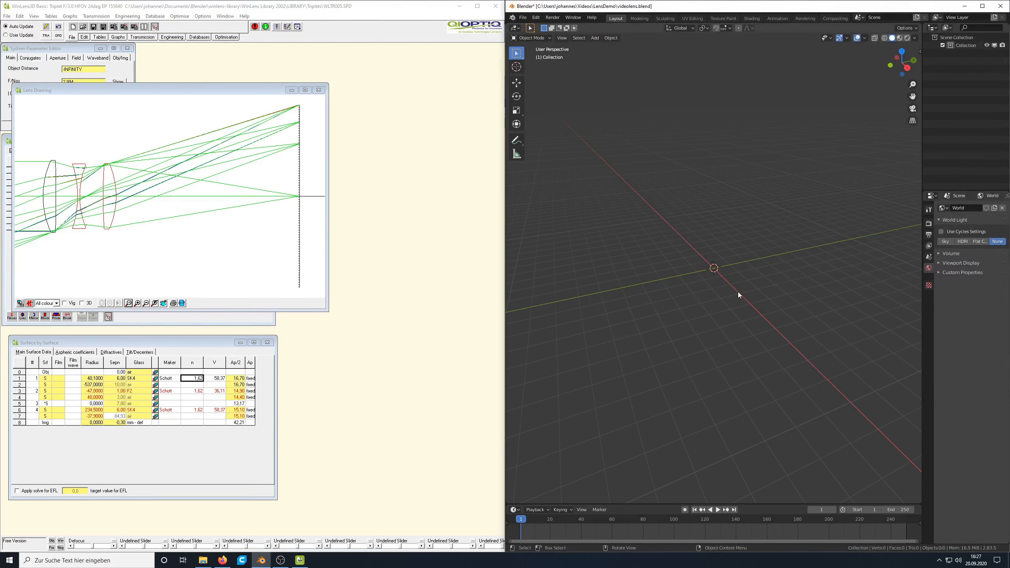
{"action": "mouse_move", "coordinate": [747, 236]}
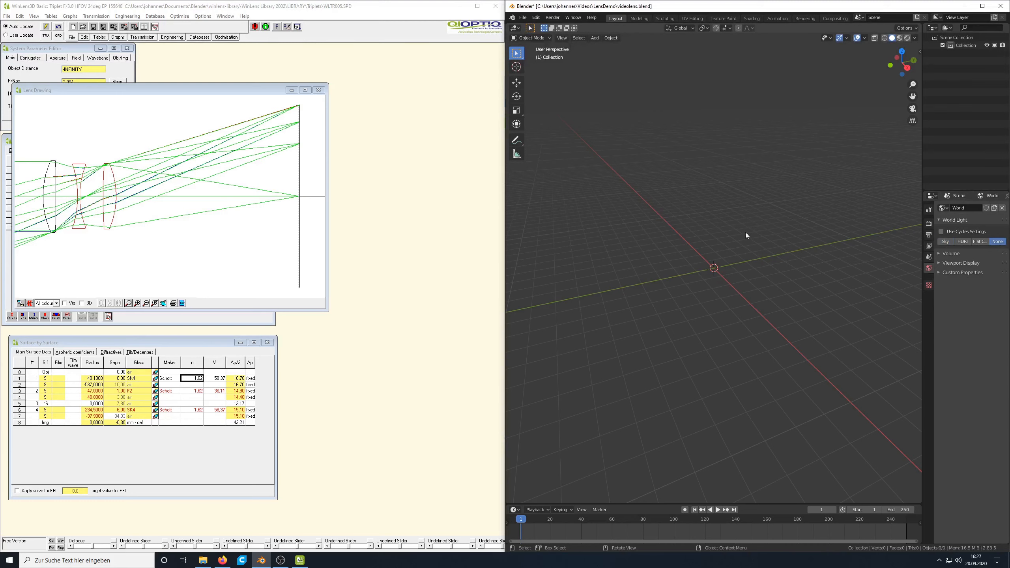
{"action": "mouse_move", "coordinate": [600, 46]}
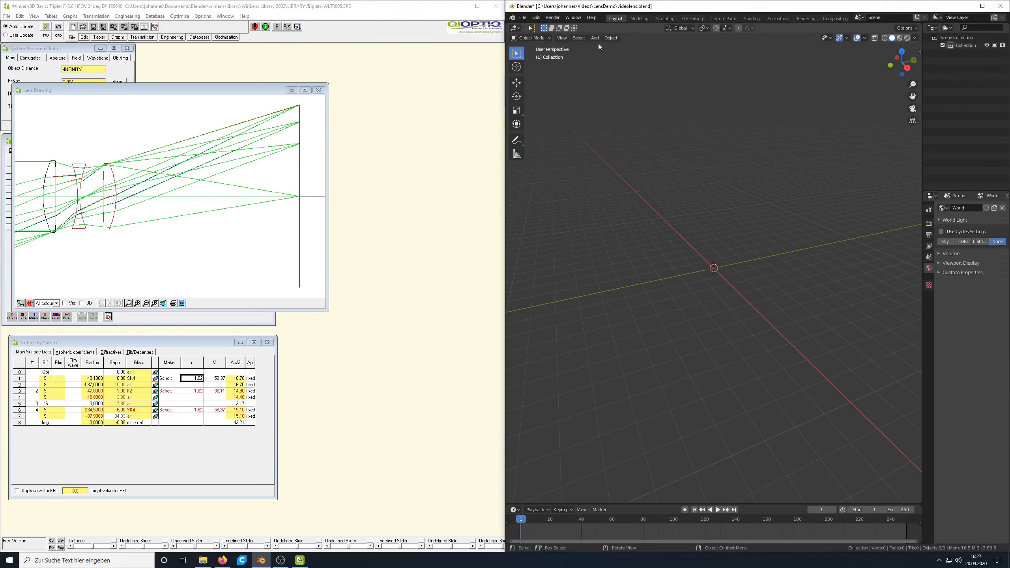
Add a cube for Materialdummy and switch the split views to node editing.
{"action": "left_click", "coordinate": [595, 38]}
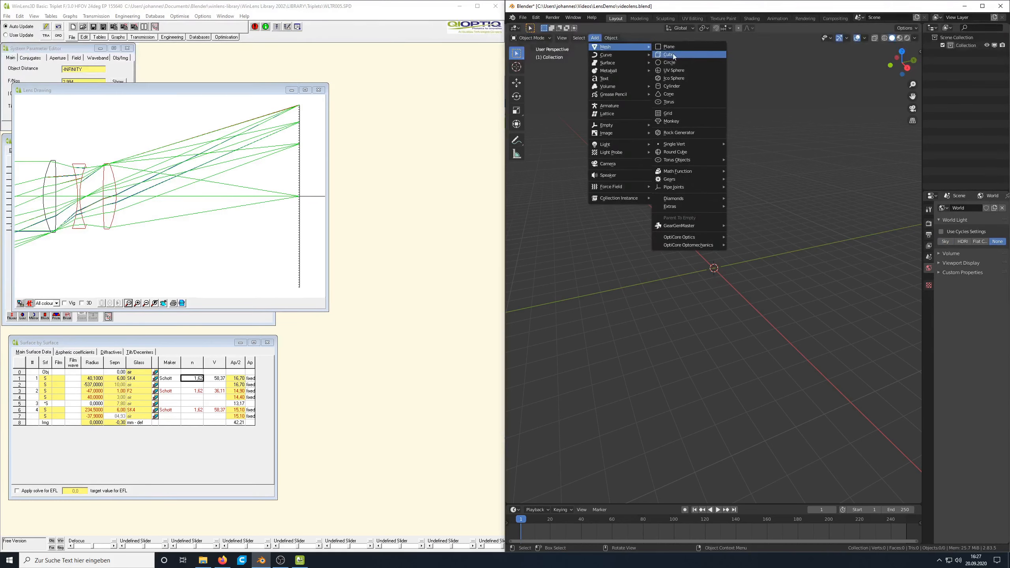
{"action": "mouse_move", "coordinate": [674, 55]}
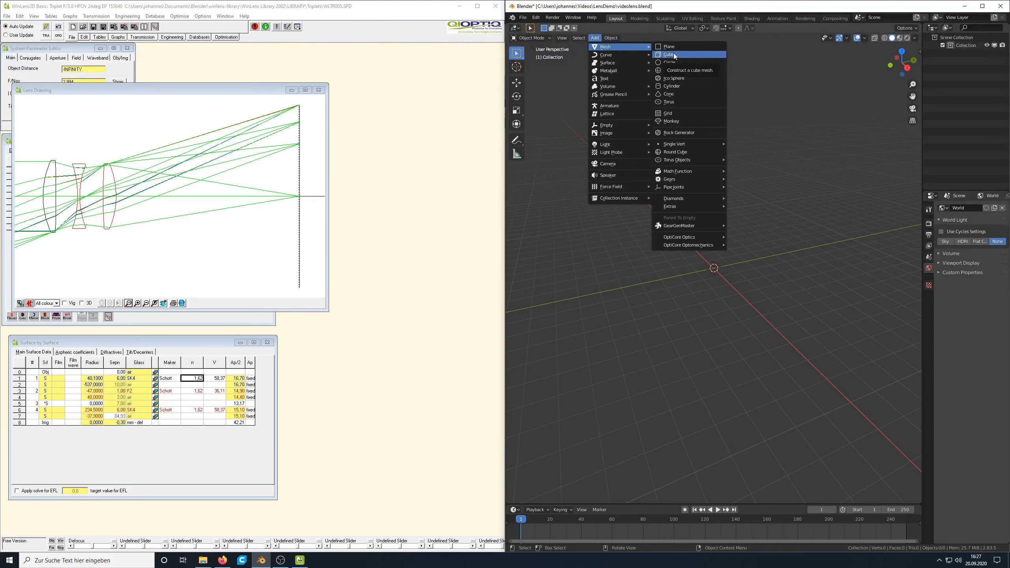
{"action": "left_click", "coordinate": [669, 54]}
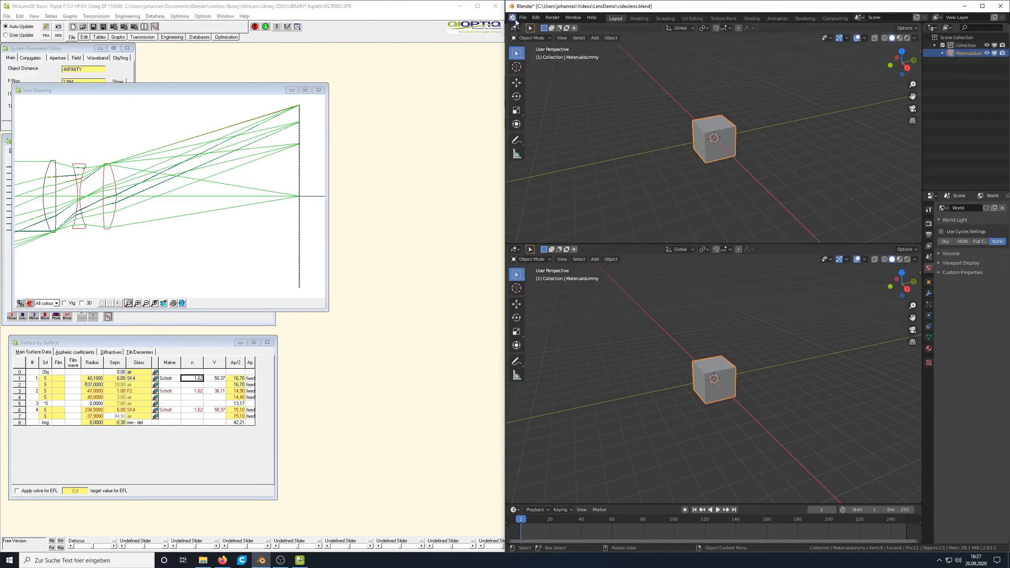
{"action": "left_click", "coordinate": [516, 28]}
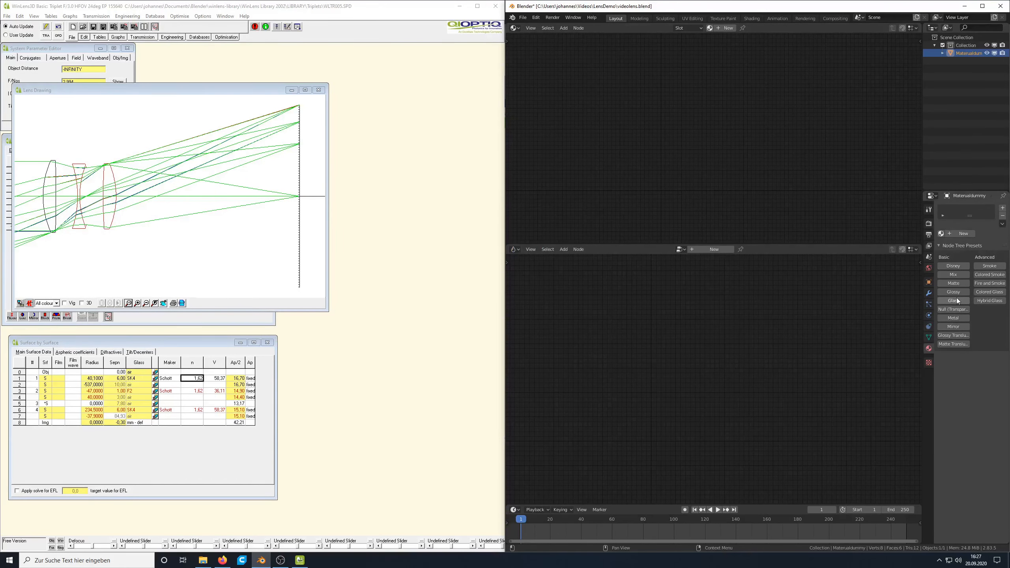
Create a new Glass preset material and rename it (SK4, F2).
{"action": "left_click", "coordinate": [953, 301]}
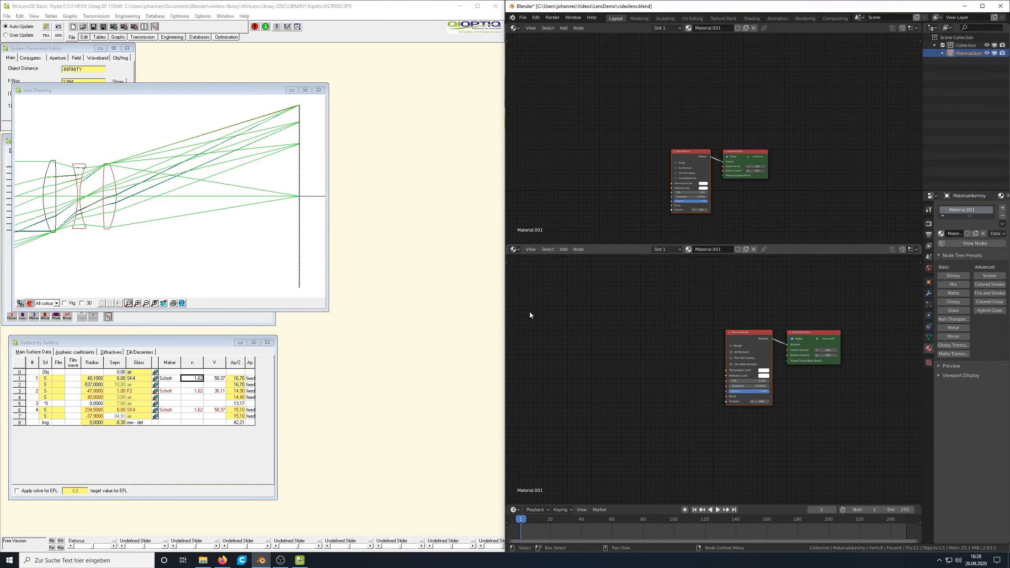
{"action": "double_click", "coordinate": [966, 209]}
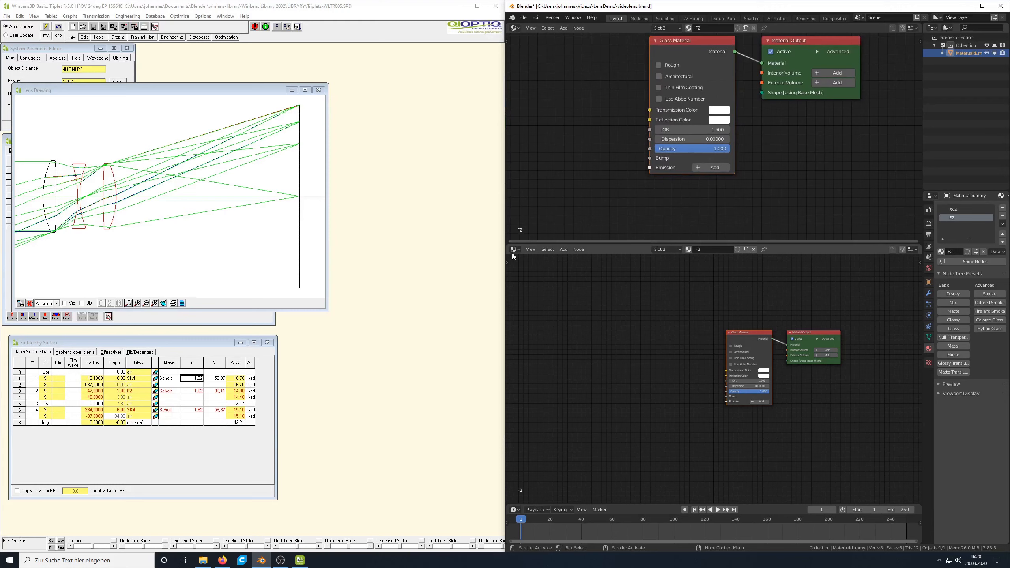
Show LuxCore Volume Nodes in the lower editor and open the World volume settings.
{"action": "left_click", "coordinate": [515, 250]}
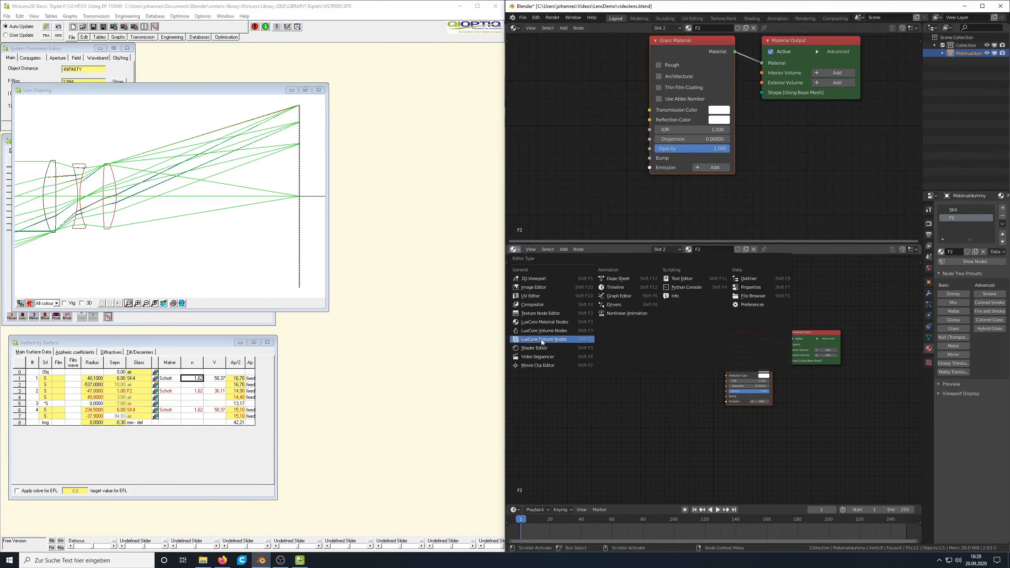
{"action": "left_click", "coordinate": [544, 339]}
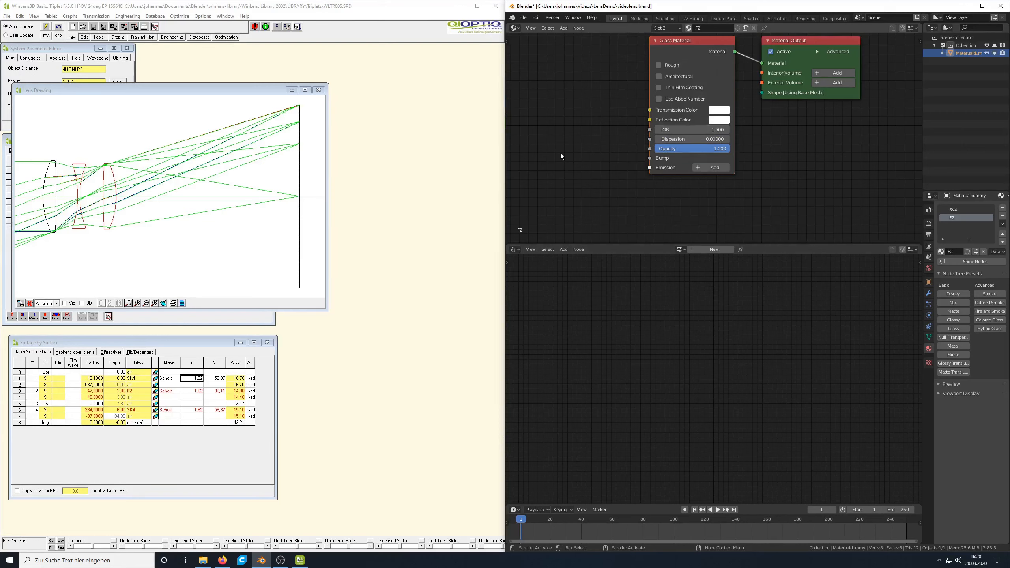
{"action": "mouse_move", "coordinate": [793, 47]}
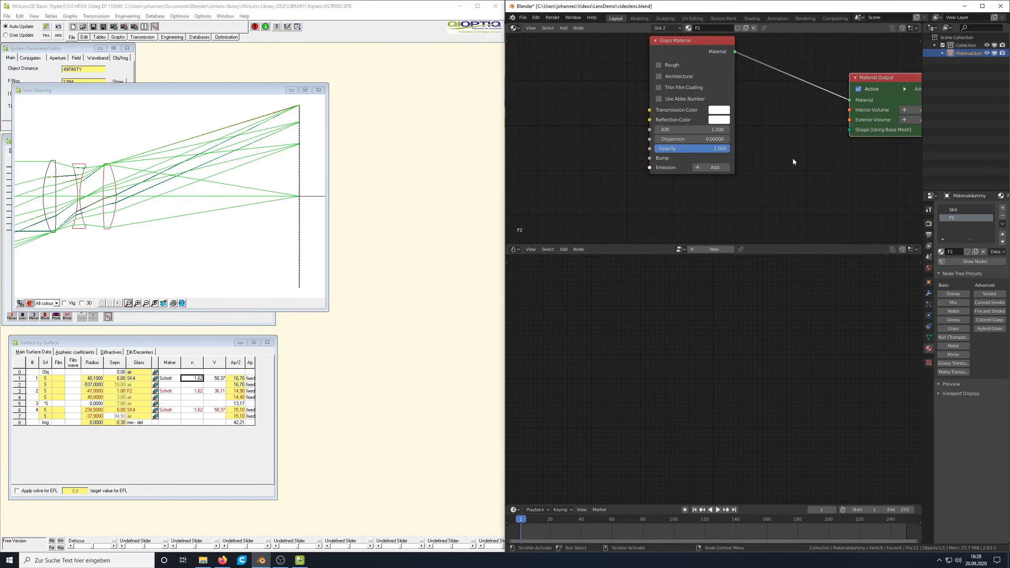
{"action": "mouse_move", "coordinate": [776, 181]}
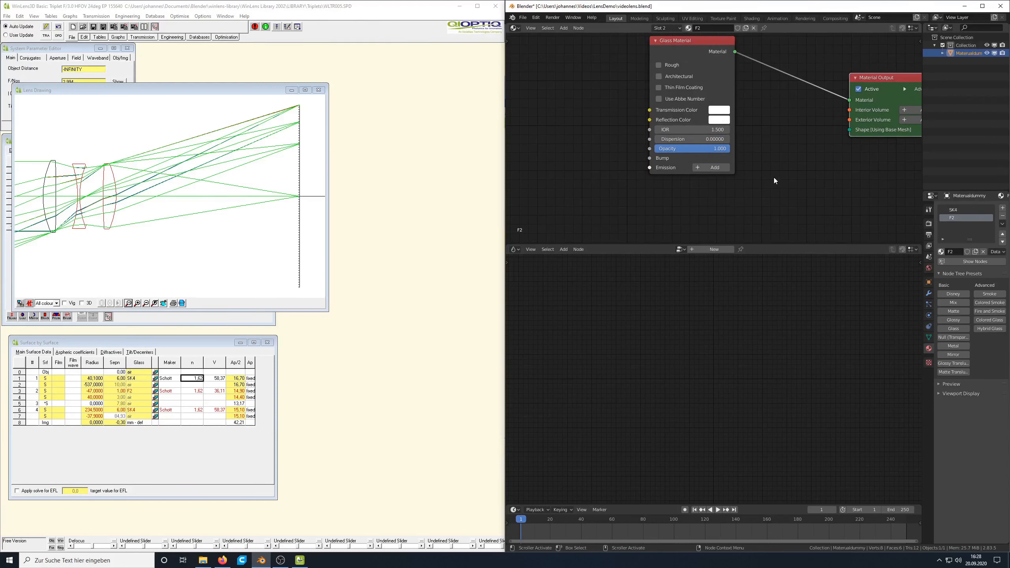
{"action": "mouse_move", "coordinate": [782, 188]}
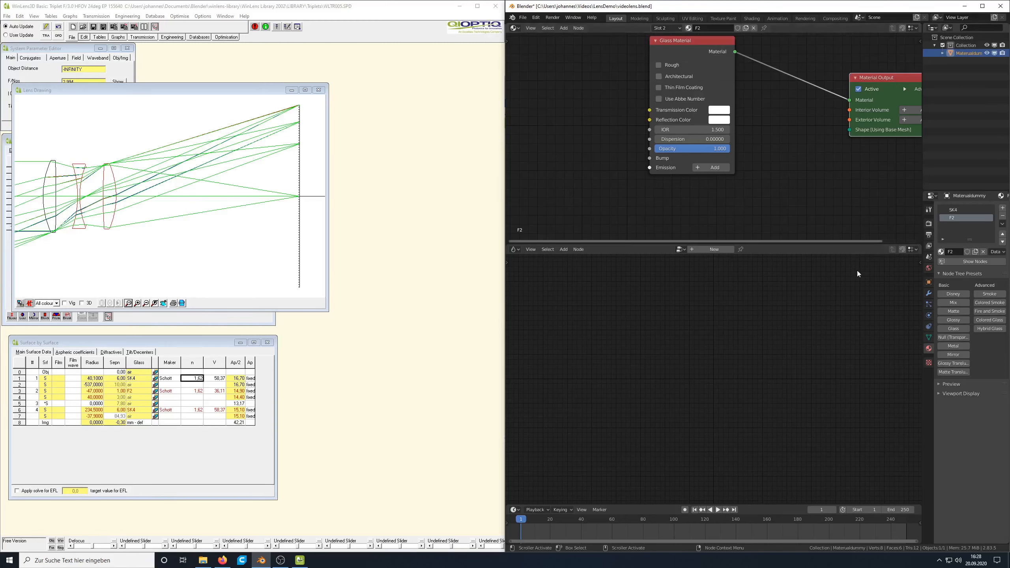
{"action": "left_click", "coordinate": [928, 268]}
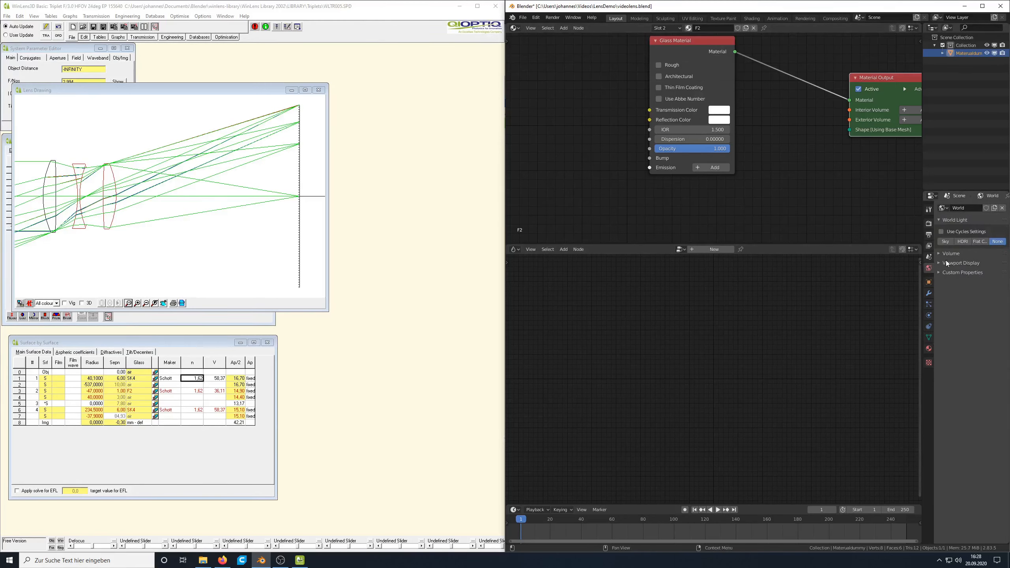
{"action": "left_click", "coordinate": [939, 253]}
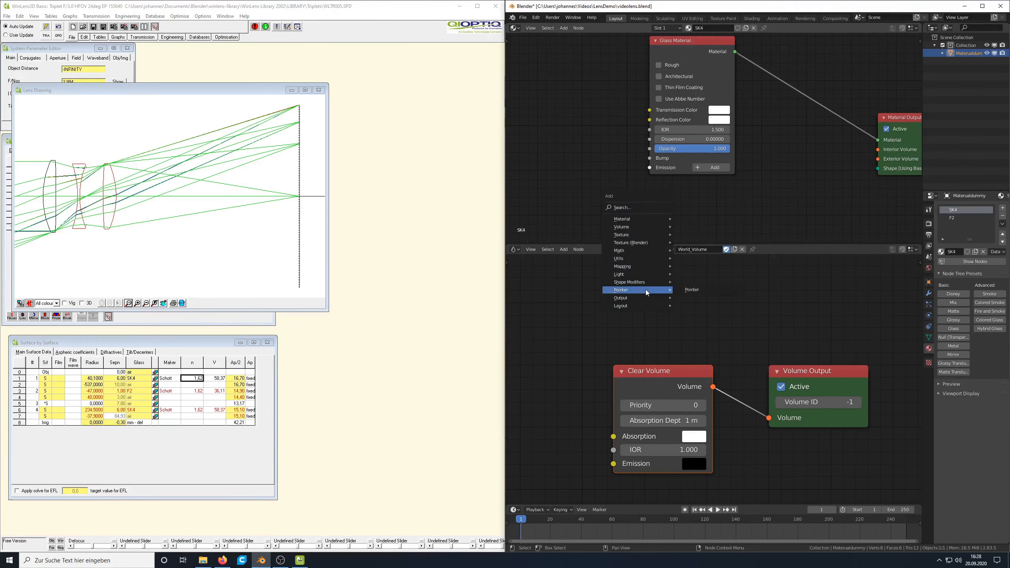
Add a pointer node to the SK4 material.
{"action": "left_click", "coordinate": [621, 290]}
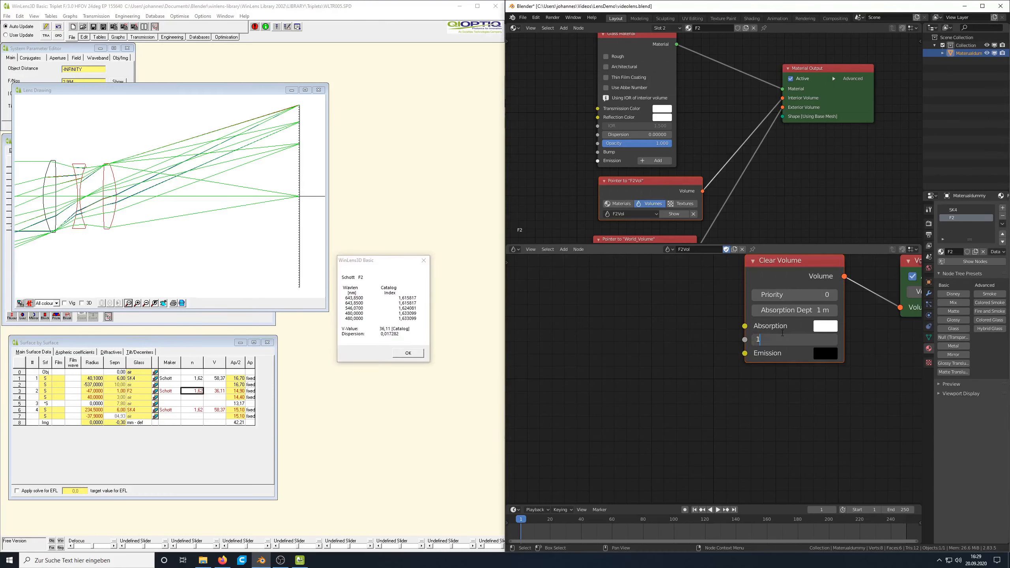
Set the F2Vol clear volume IOR to 1.624.
{"action": "type", "text": "1.624"}
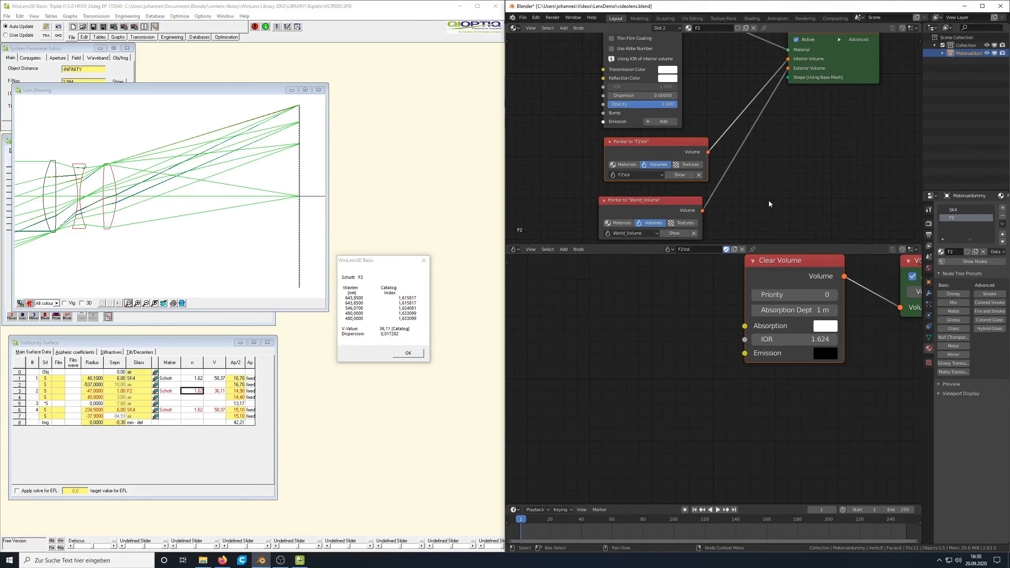
{"action": "mouse_move", "coordinate": [714, 153]}
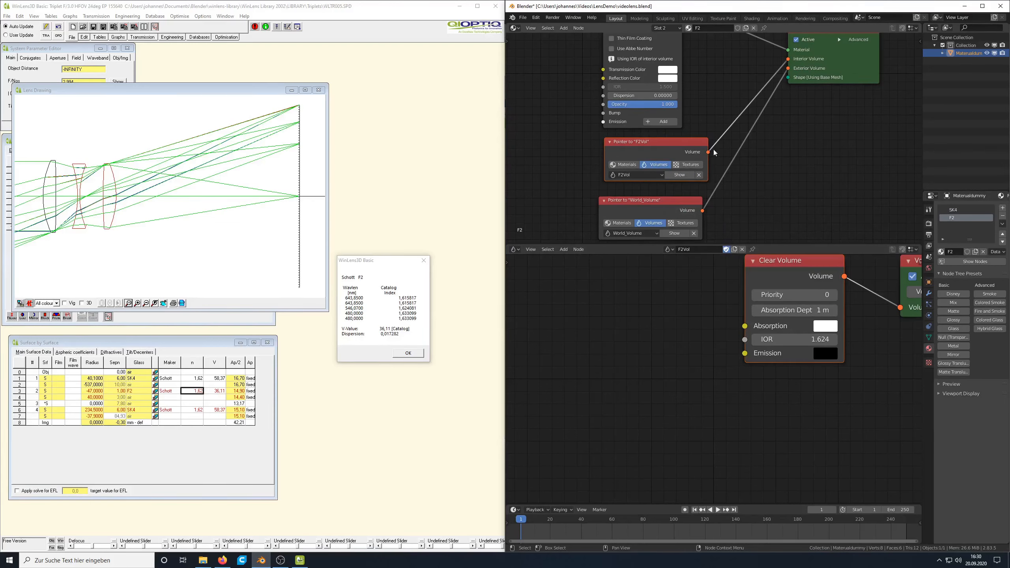
Add Detector and Black material slots, giving the matte Black material a black colour.
{"action": "left_click", "coordinate": [409, 353]}
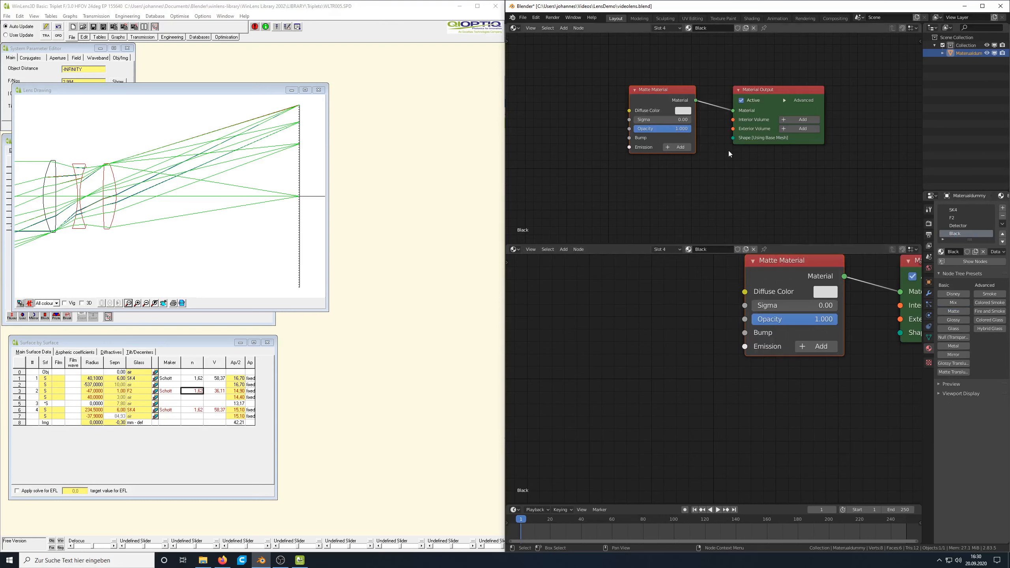
{"action": "left_click", "coordinate": [683, 111]}
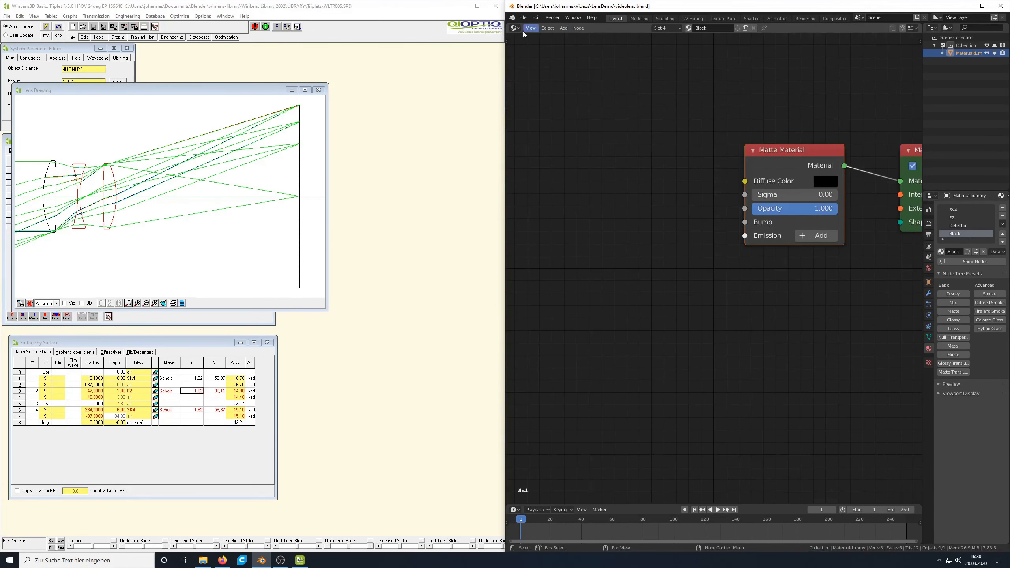
Return to the 3D view and add a spherical New Lens object.
{"action": "left_click", "coordinate": [616, 18]}
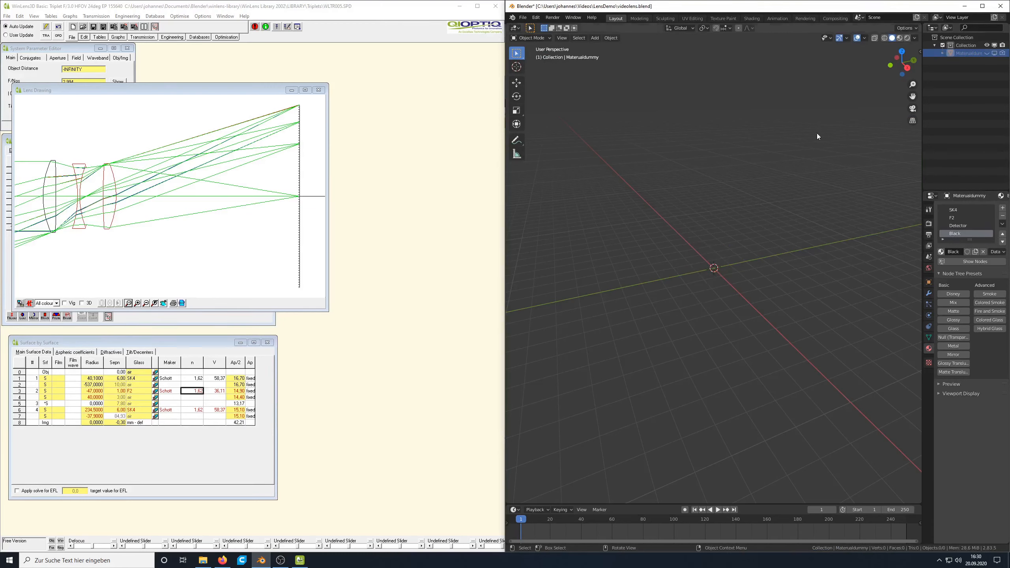
{"action": "mouse_move", "coordinate": [653, 220]}
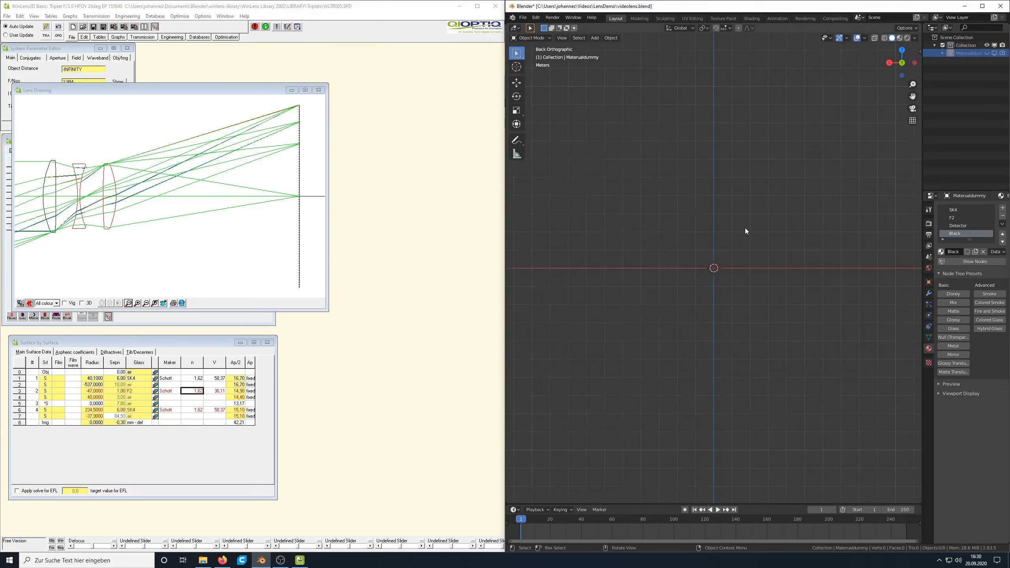
{"action": "mouse_move", "coordinate": [674, 248]}
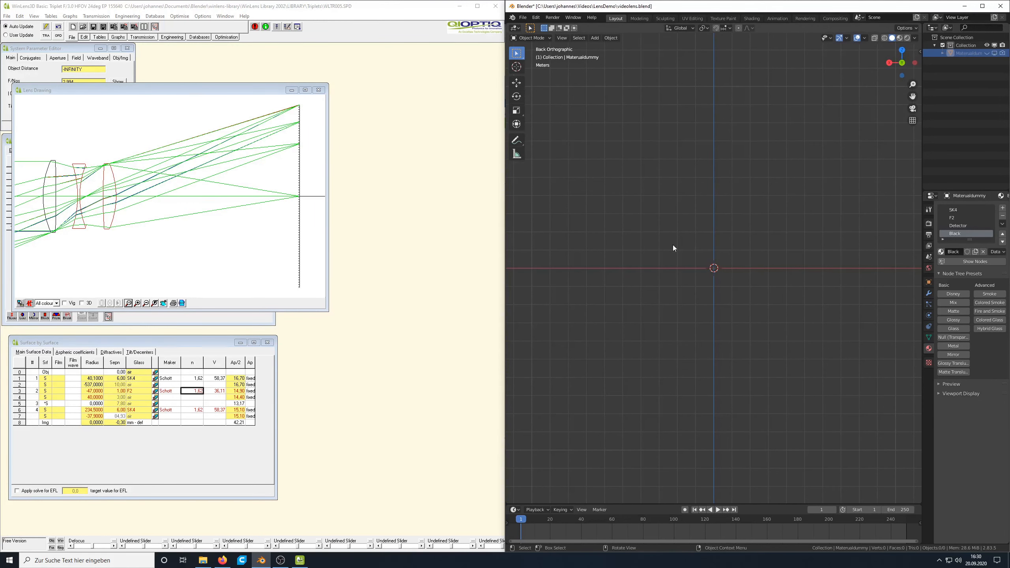
{"action": "left_click", "coordinate": [595, 38]}
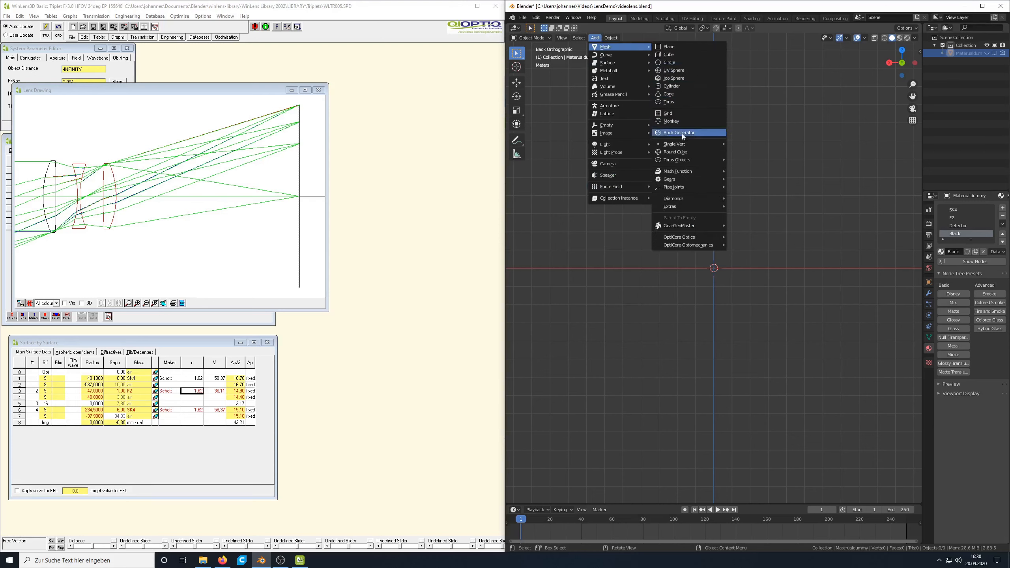
{"action": "left_click", "coordinate": [679, 132]}
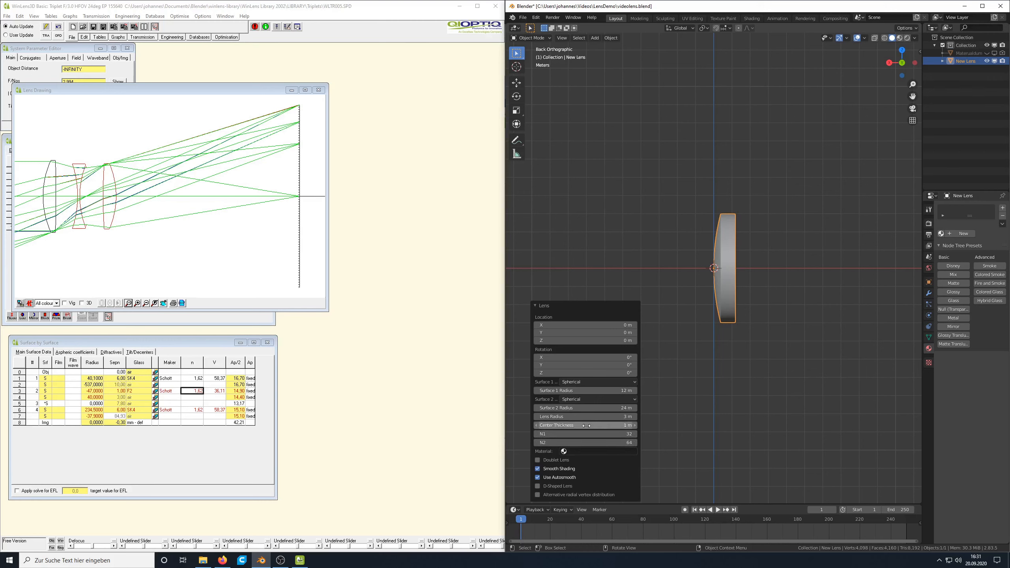
Set New Lens radii to 40 and -537 m, lens radius 17 m, thickness 6 m.
{"action": "left_click", "coordinate": [586, 425]}
{"action": "type", "text": "6"}
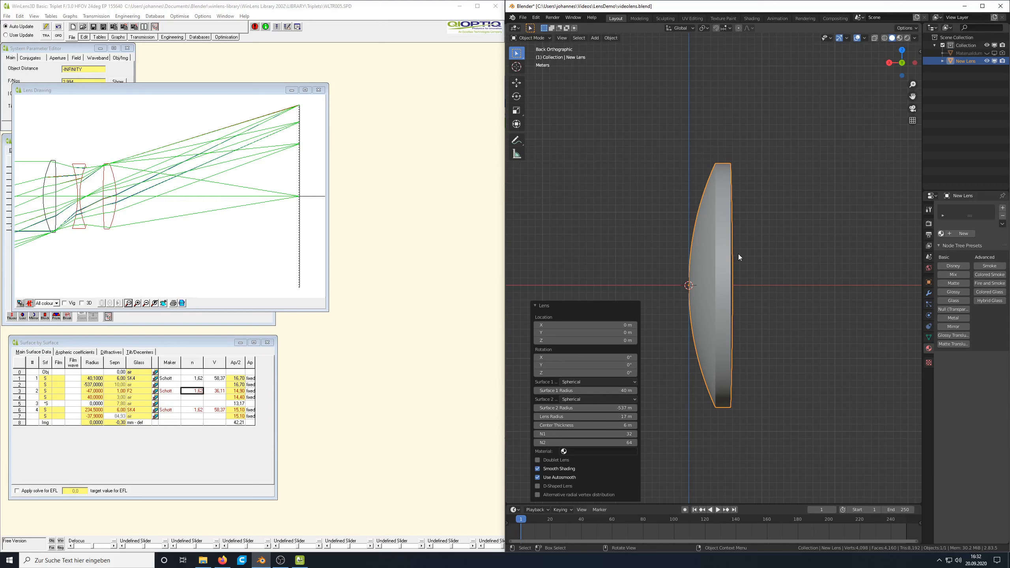
{"action": "mouse_move", "coordinate": [668, 364]}
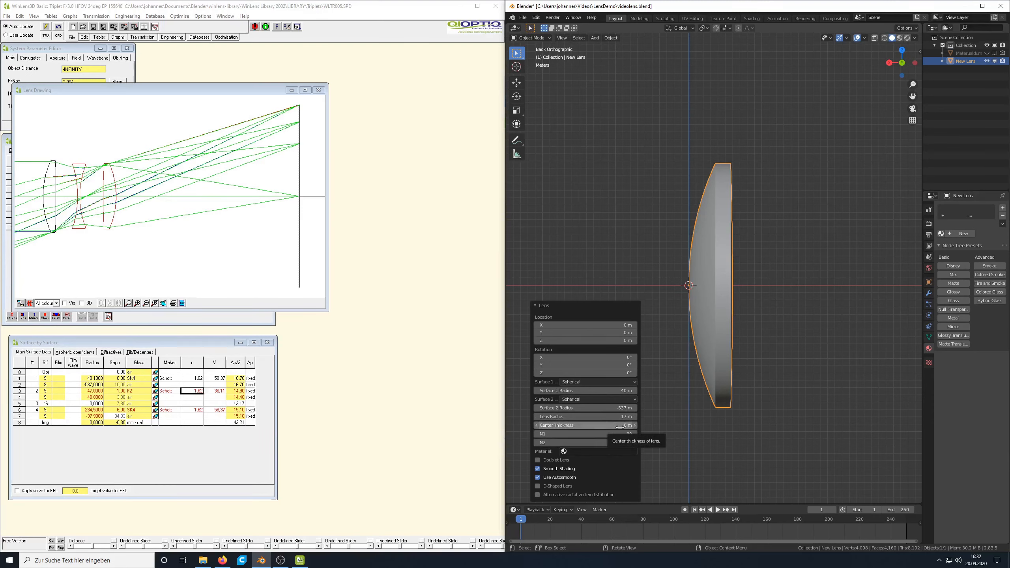
Assign SK4 glass to New Lens and save the videolens file.
{"action": "left_click", "coordinate": [564, 451]}
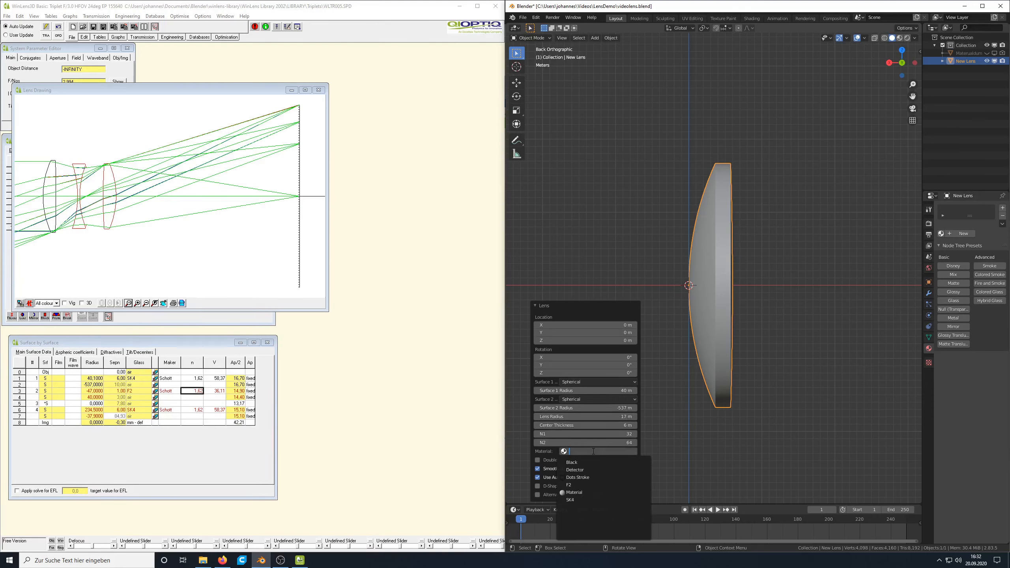
{"action": "left_click", "coordinate": [571, 500]}
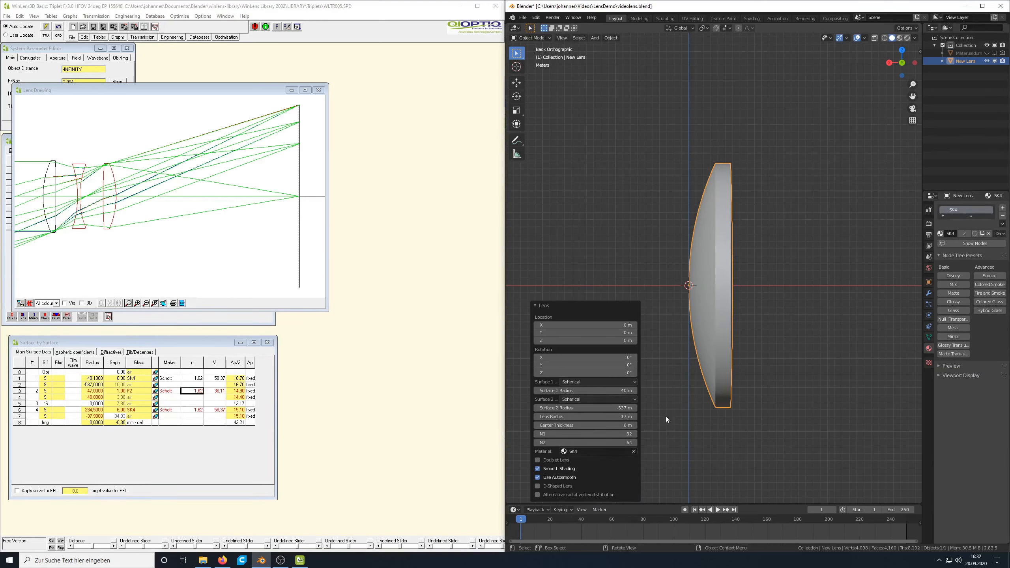
{"action": "mouse_move", "coordinate": [786, 363]}
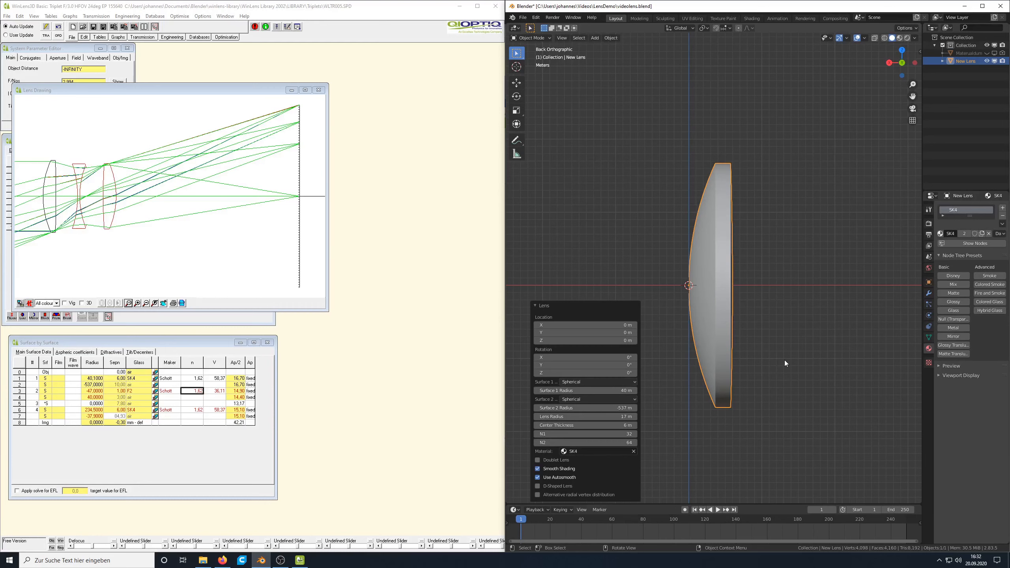
{"action": "mouse_move", "coordinate": [773, 335]}
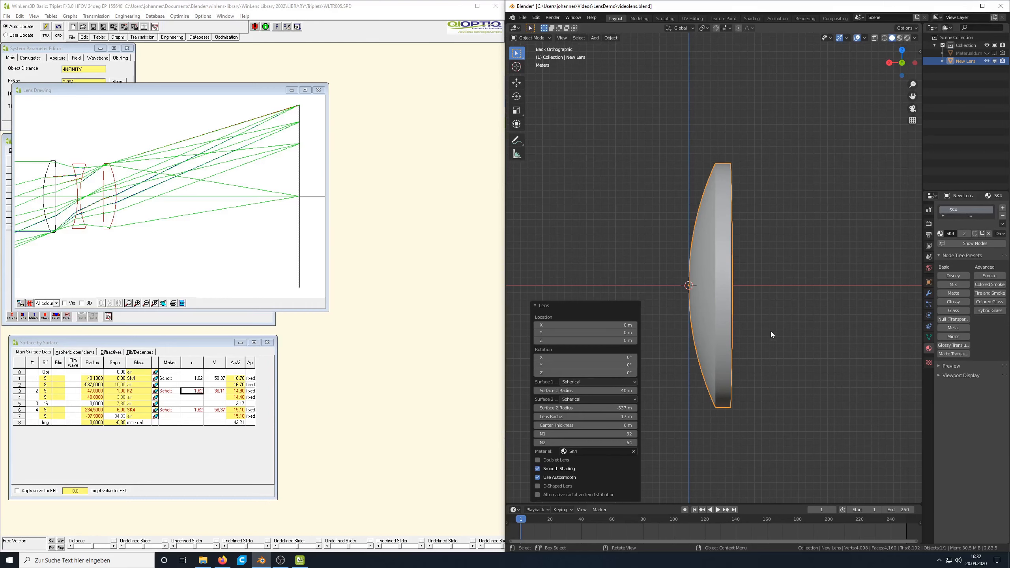
{"action": "key", "text": "ctrl+s"}
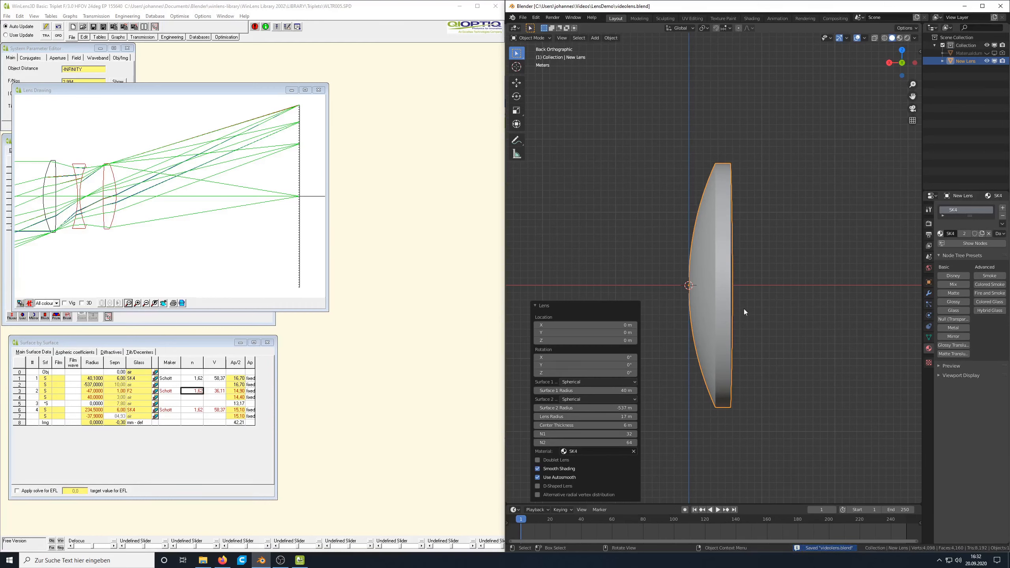
{"action": "left_click", "coordinate": [594, 38]}
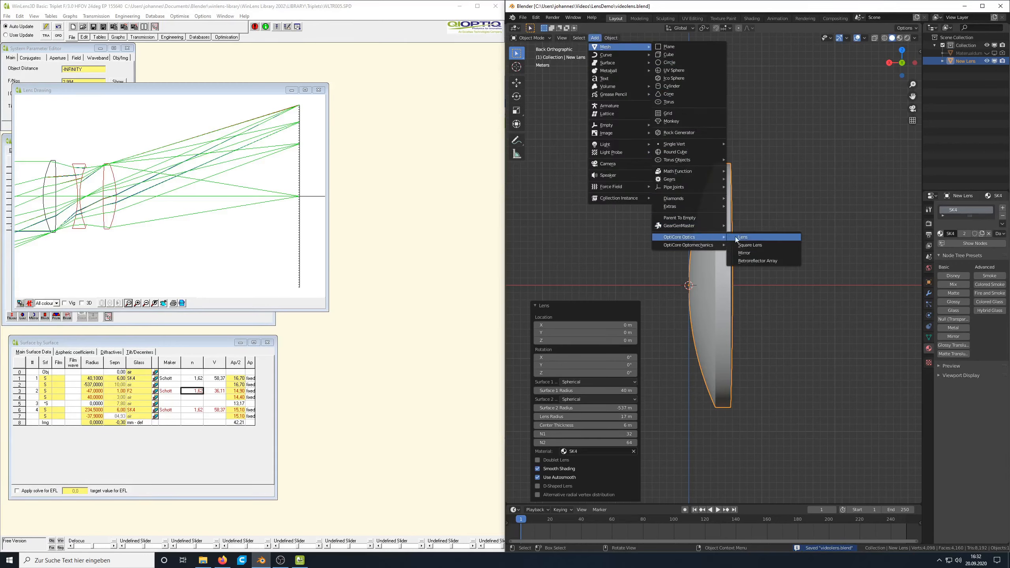
Add a second F2 glass lens with radii -47 and 40, setting its X position and thickness.
{"action": "left_click", "coordinate": [743, 237]}
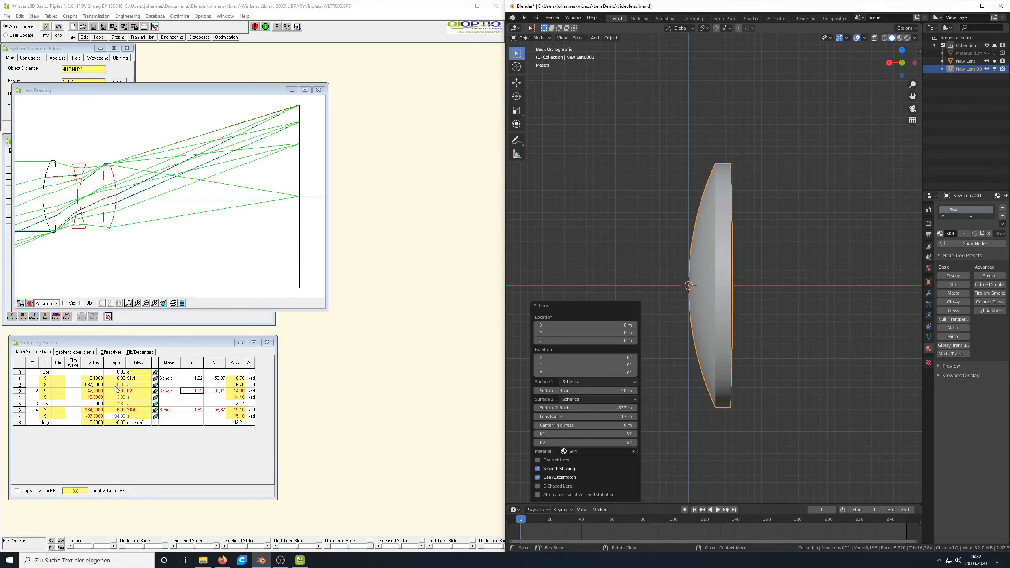
{"action": "left_click", "coordinate": [585, 324]}
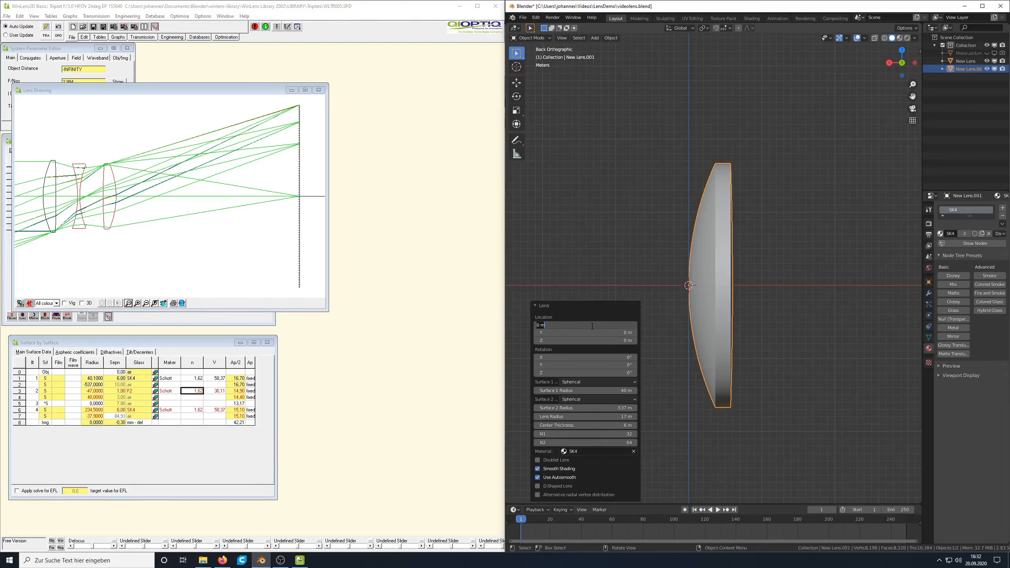
{"action": "left_click", "coordinate": [585, 326]}
{"action": "type", "text": "-16"}
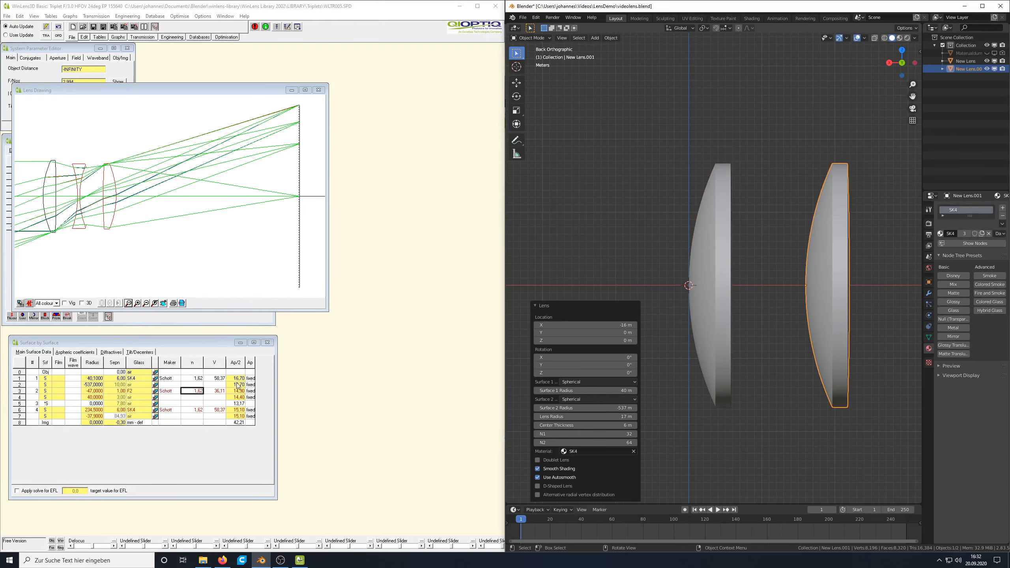
{"action": "mouse_move", "coordinate": [428, 427]}
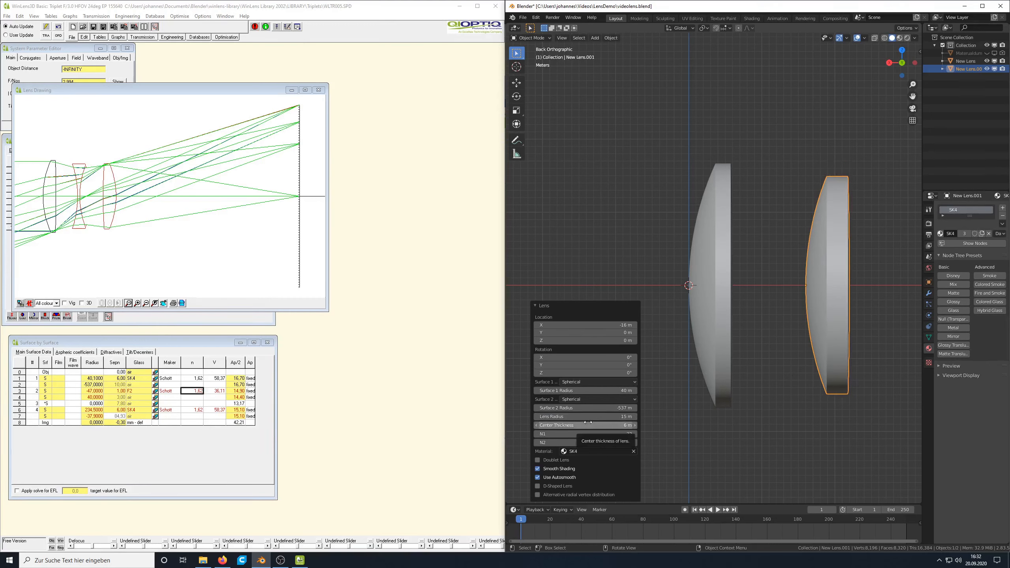
{"action": "left_click", "coordinate": [584, 425]}
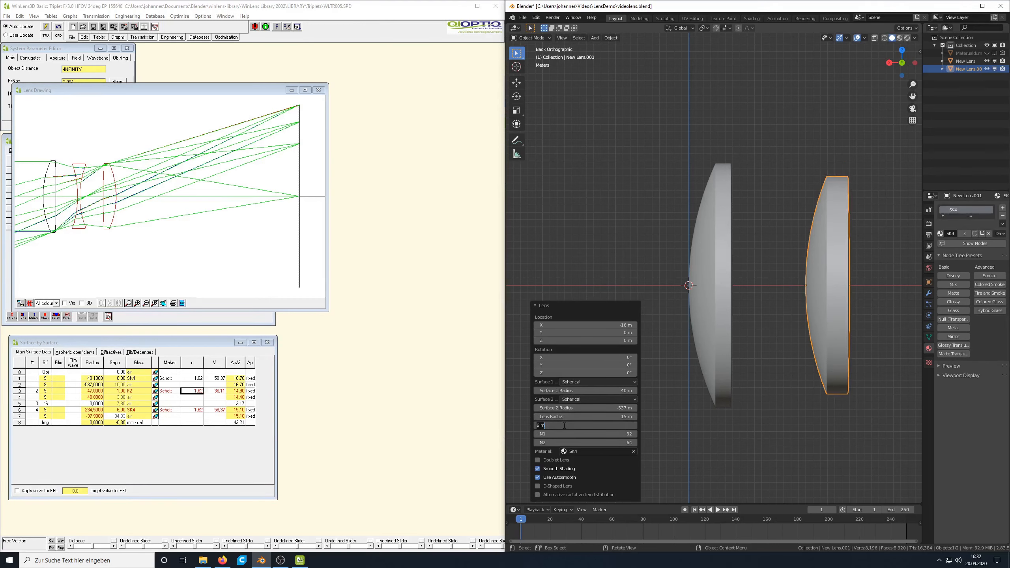
{"action": "left_click", "coordinate": [597, 451]}
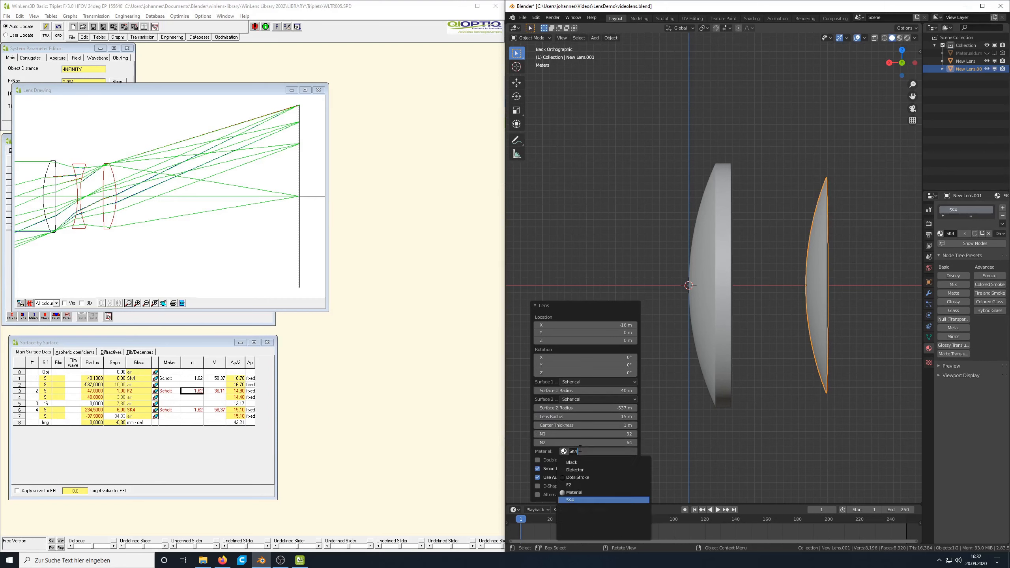
{"action": "left_click", "coordinate": [569, 485]}
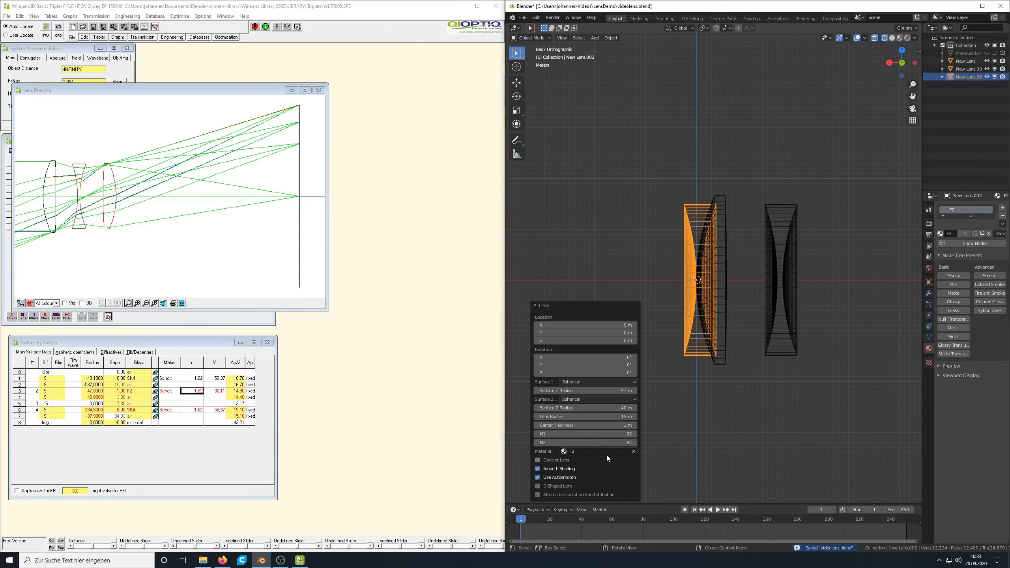
Make the third lens SK4 glass at X 28 m, 6 m thick, 235 m front radius.
{"action": "left_click", "coordinate": [595, 451]}
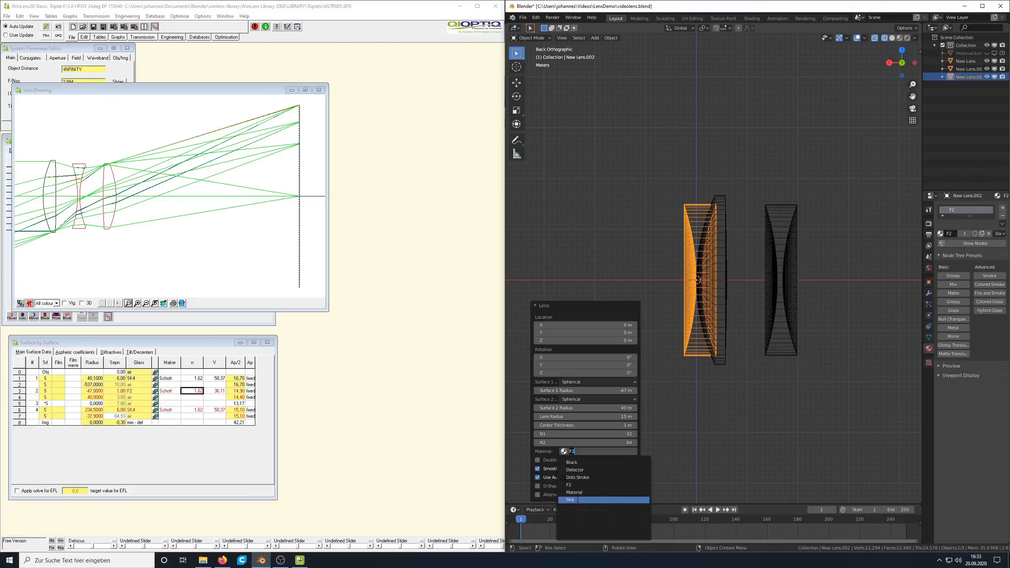
{"action": "left_click", "coordinate": [570, 500]}
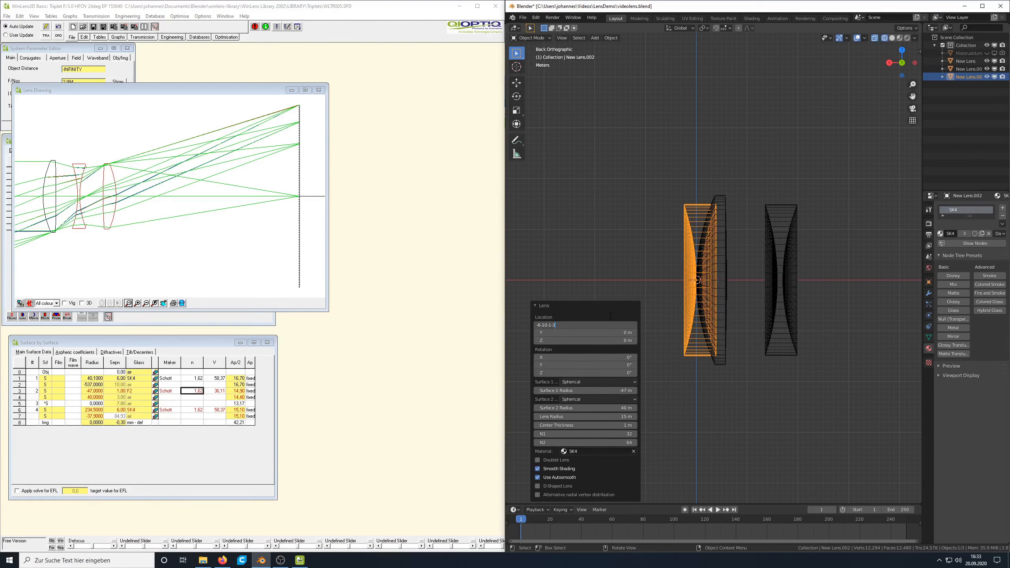
{"action": "type", "text": "7"}
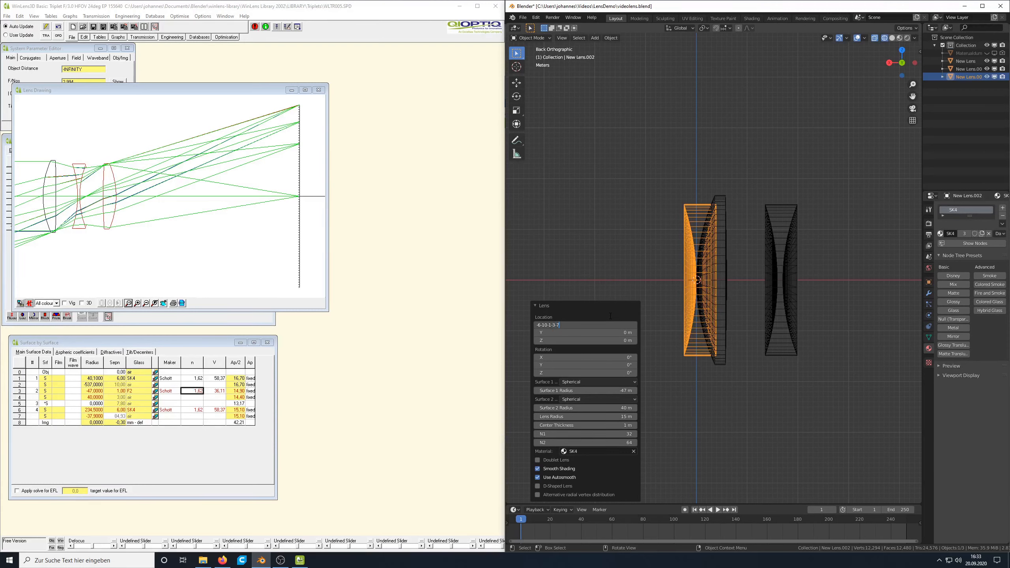
{"action": "type", "text": "8"}
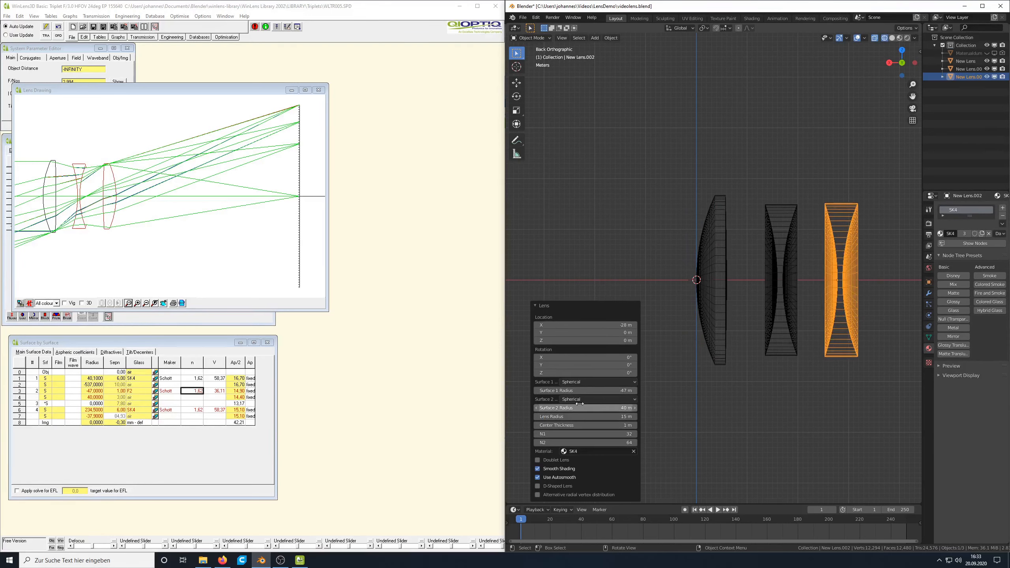
{"action": "left_click", "coordinate": [585, 426]}
{"action": "type", "text": "6"}
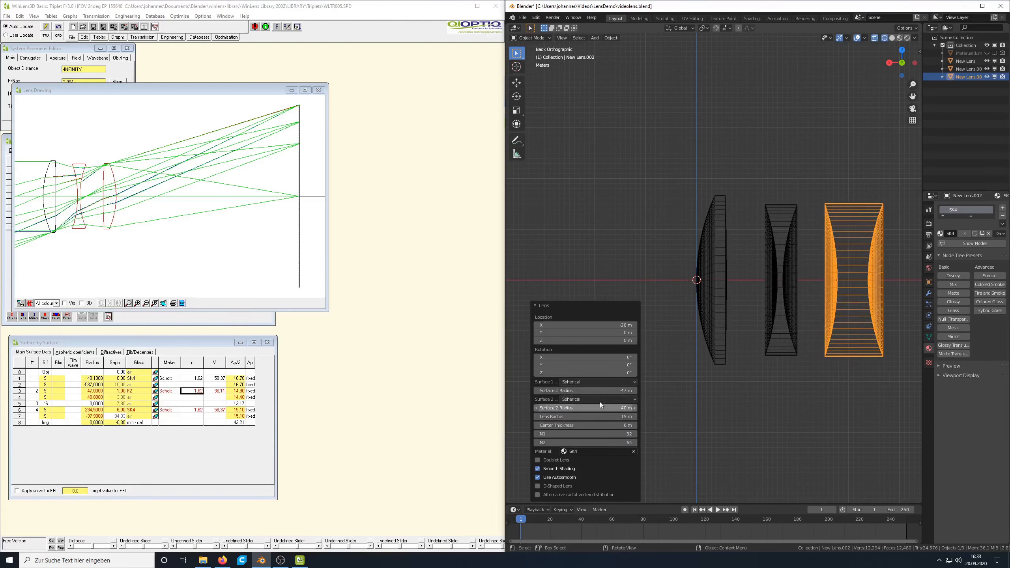
{"action": "mouse_move", "coordinate": [601, 391]}
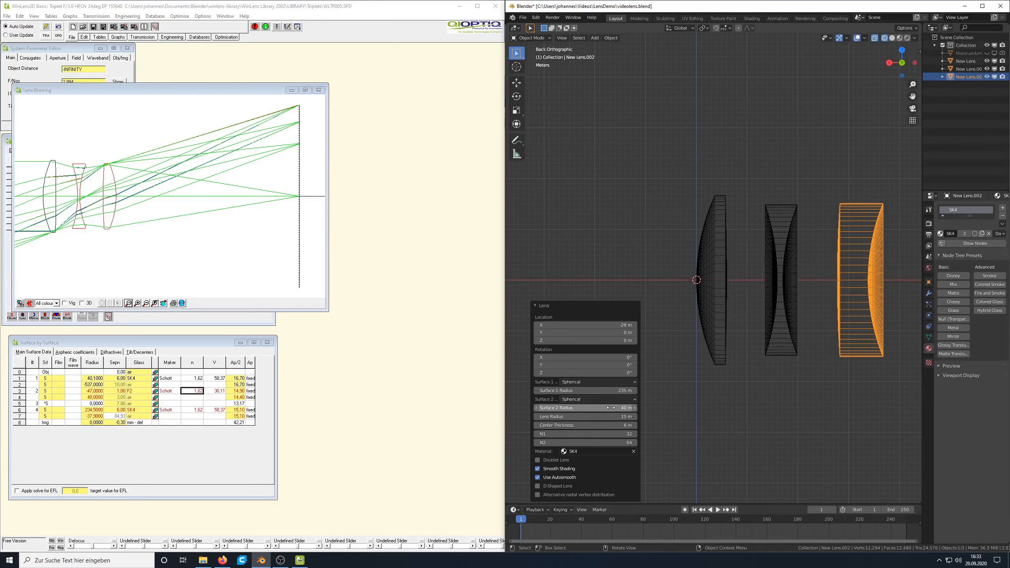
{"action": "left_click", "coordinate": [586, 407]}
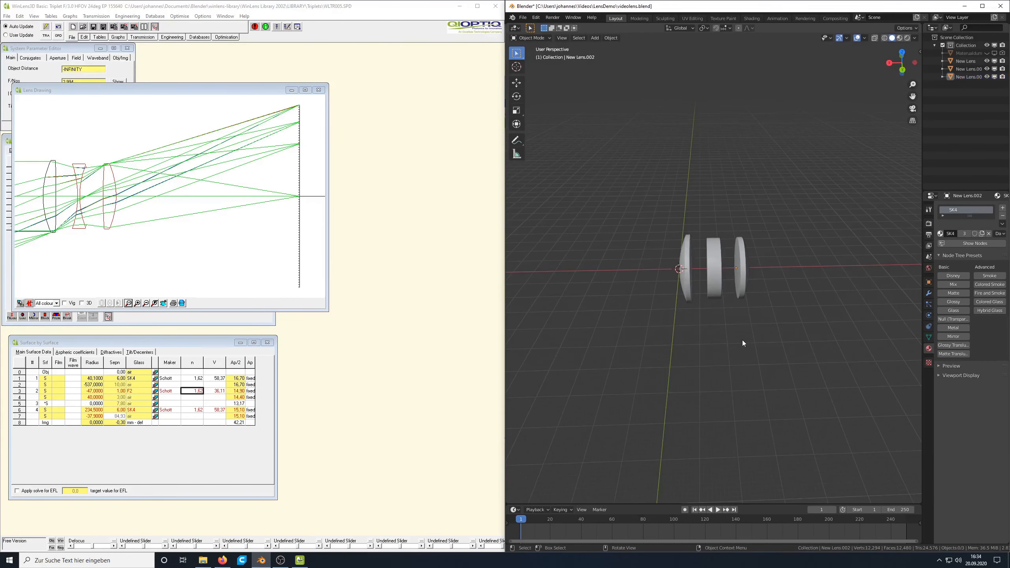
{"action": "mouse_move", "coordinate": [595, 38]}
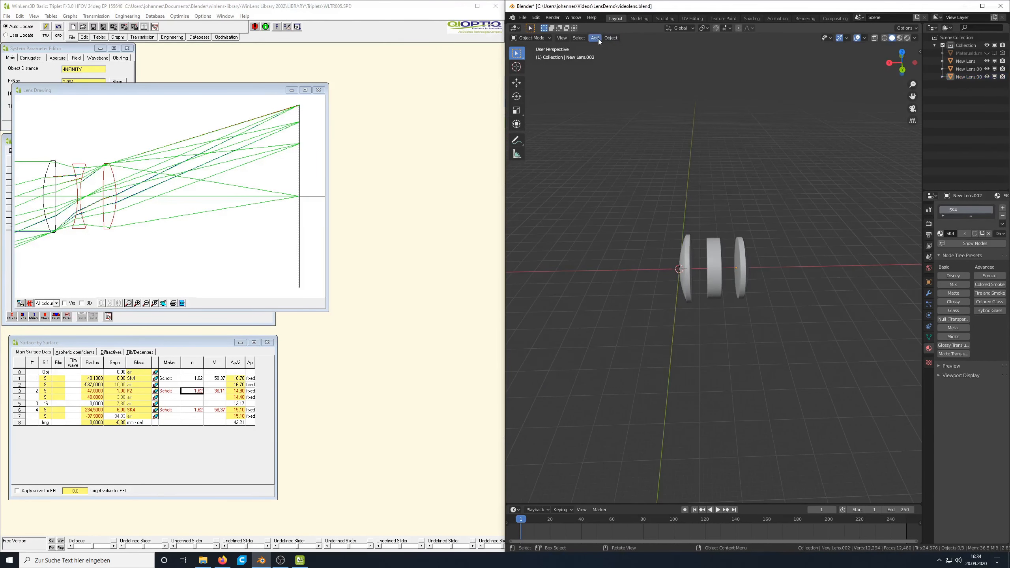
Add a plane as the Detector and set its X location to 118.43 m.
{"action": "left_click", "coordinate": [595, 37]}
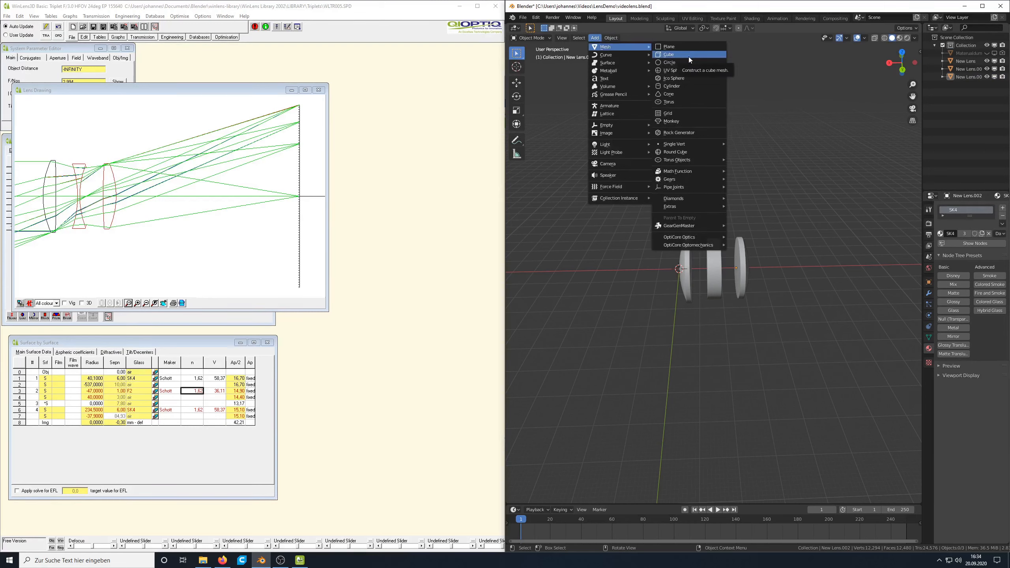
{"action": "left_click", "coordinate": [669, 47]}
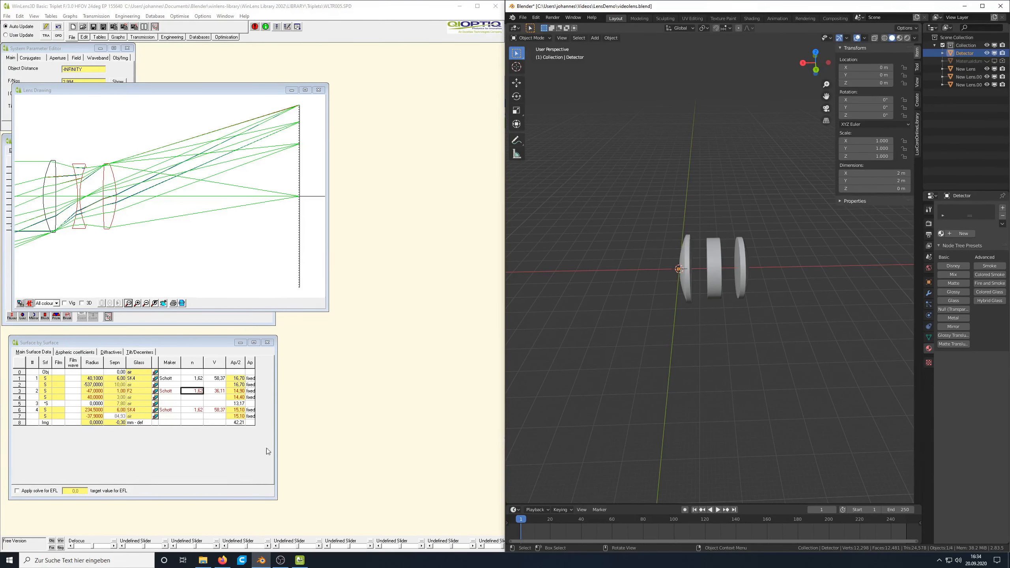
{"action": "mouse_move", "coordinate": [240, 427]}
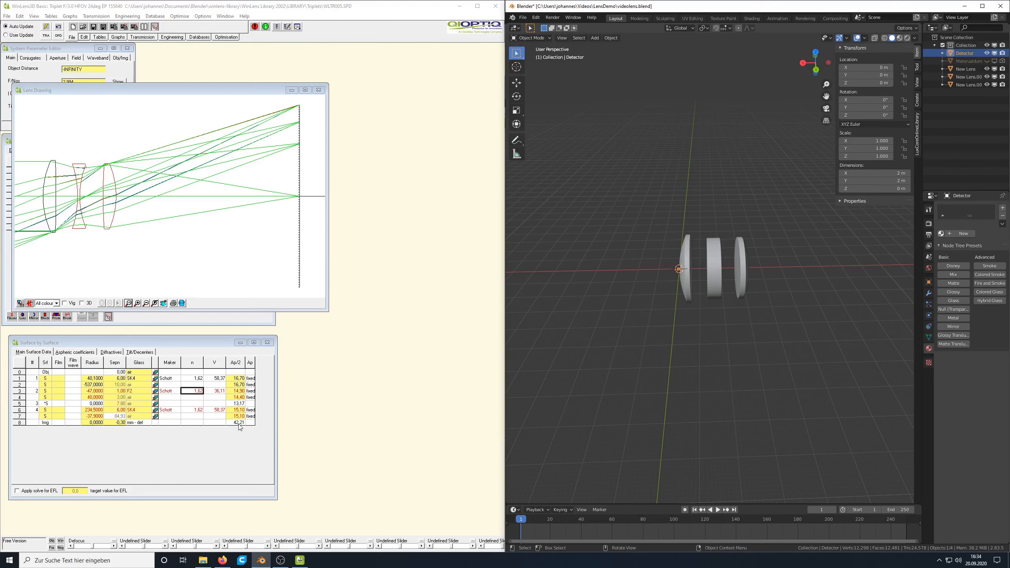
{"action": "mouse_move", "coordinate": [247, 433]}
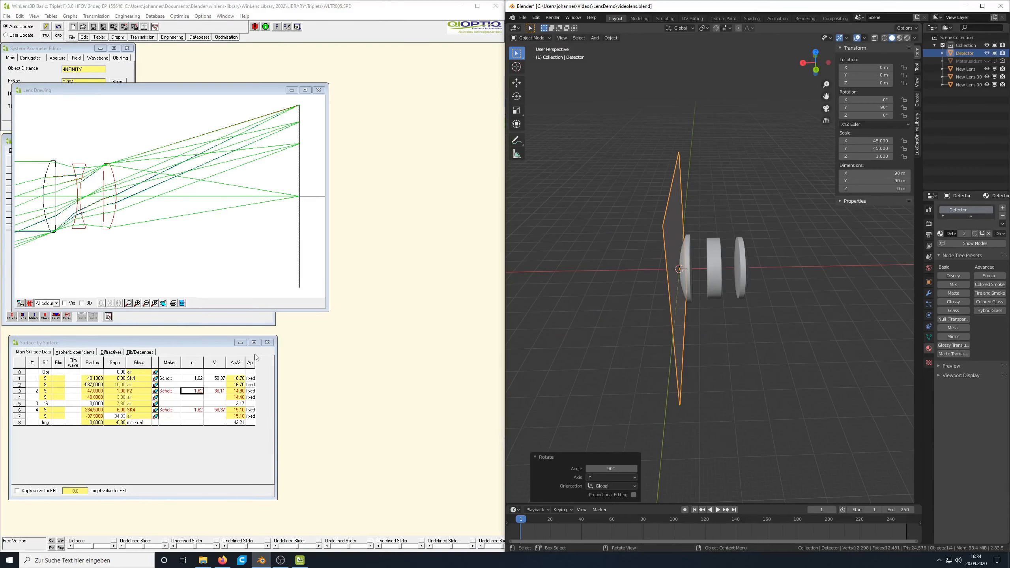
{"action": "left_click", "coordinate": [866, 67]}
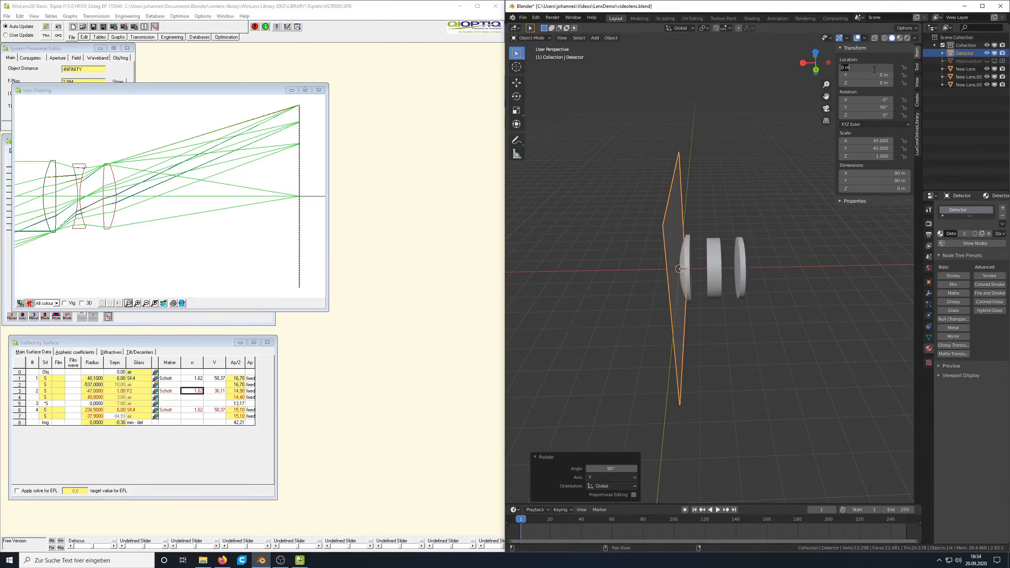
{"action": "type", "text": "-6"}
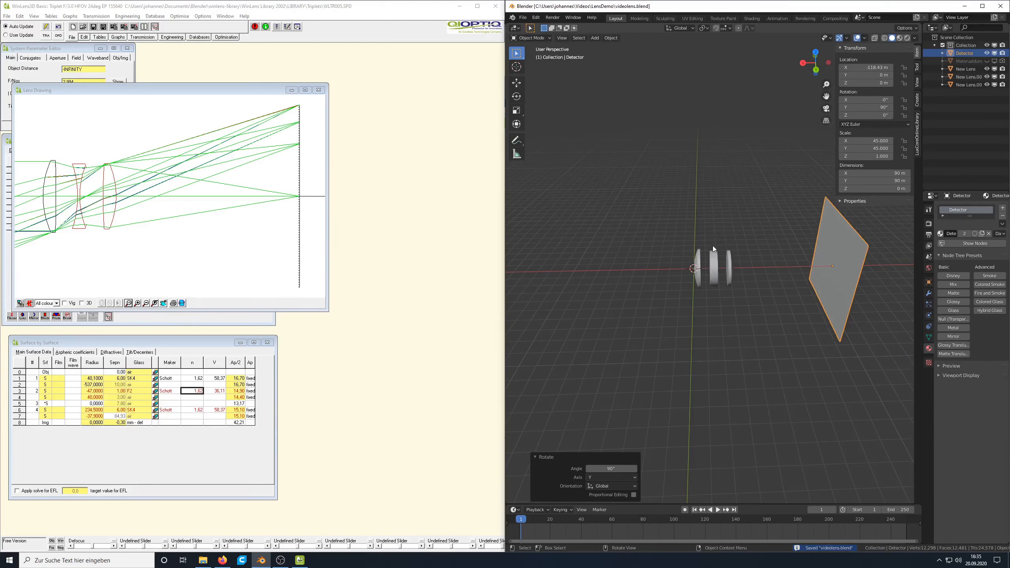
{"action": "mouse_move", "coordinate": [743, 271]}
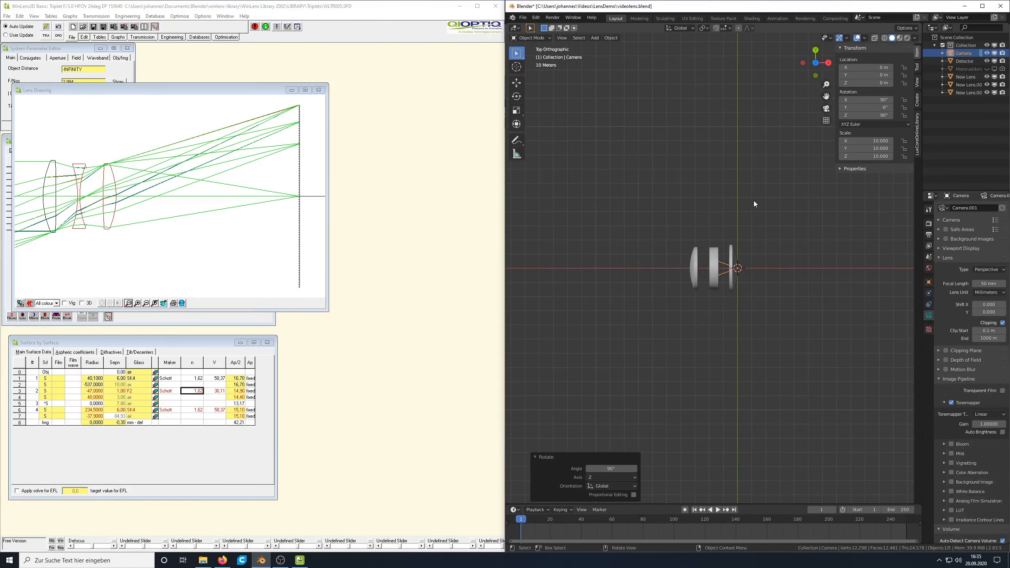
Move the camera to X -100 m and switch it to orthographic projection.
{"action": "key", "text": "g"}
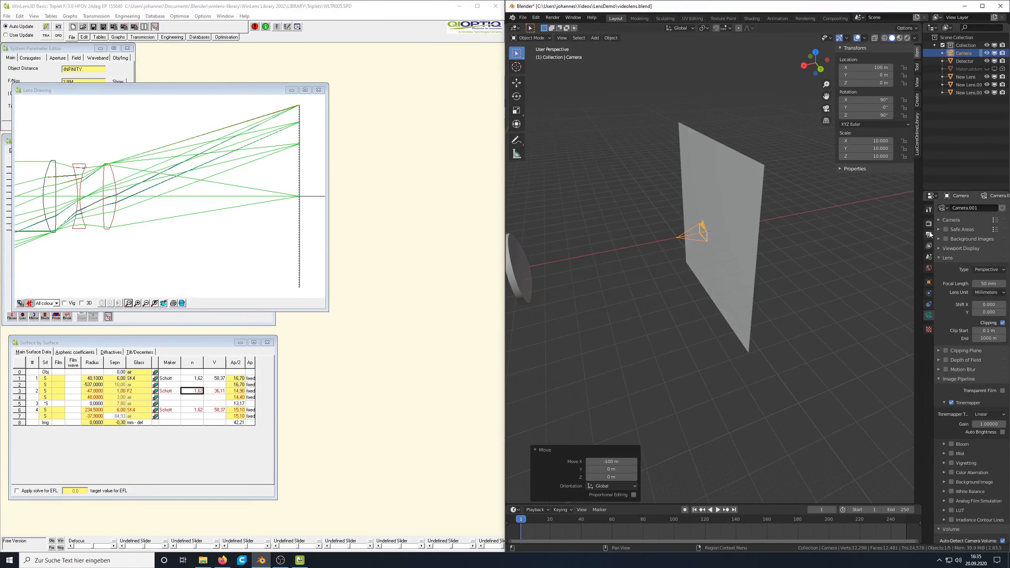
{"action": "left_click", "coordinate": [929, 234]}
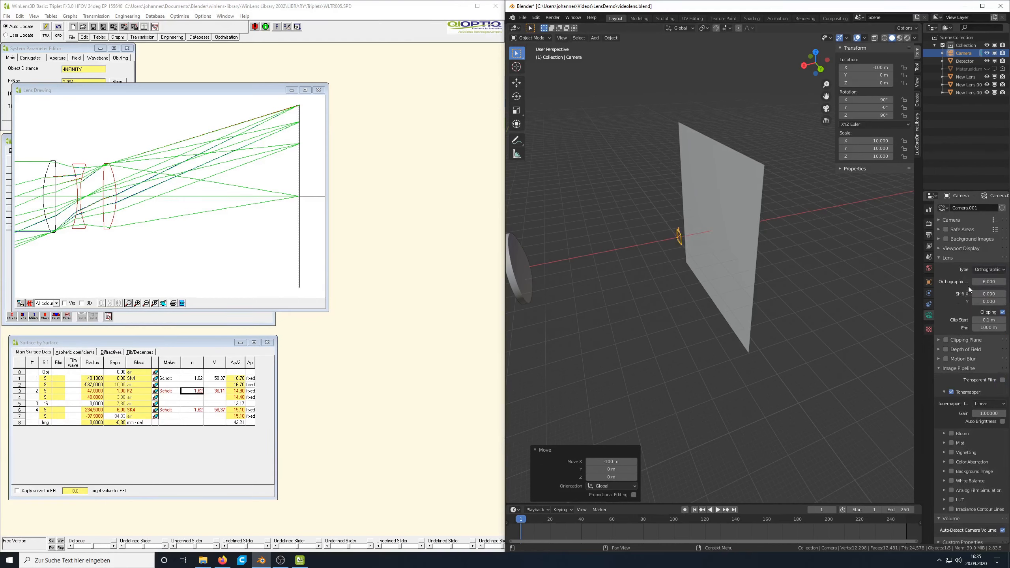
{"action": "left_click", "coordinate": [990, 282]}
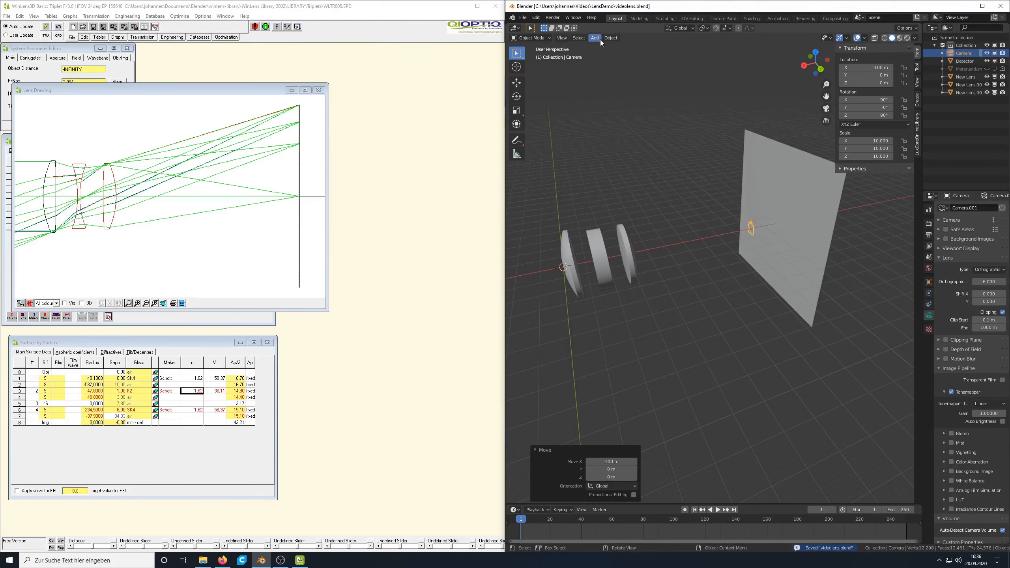
{"action": "mouse_move", "coordinate": [601, 42]}
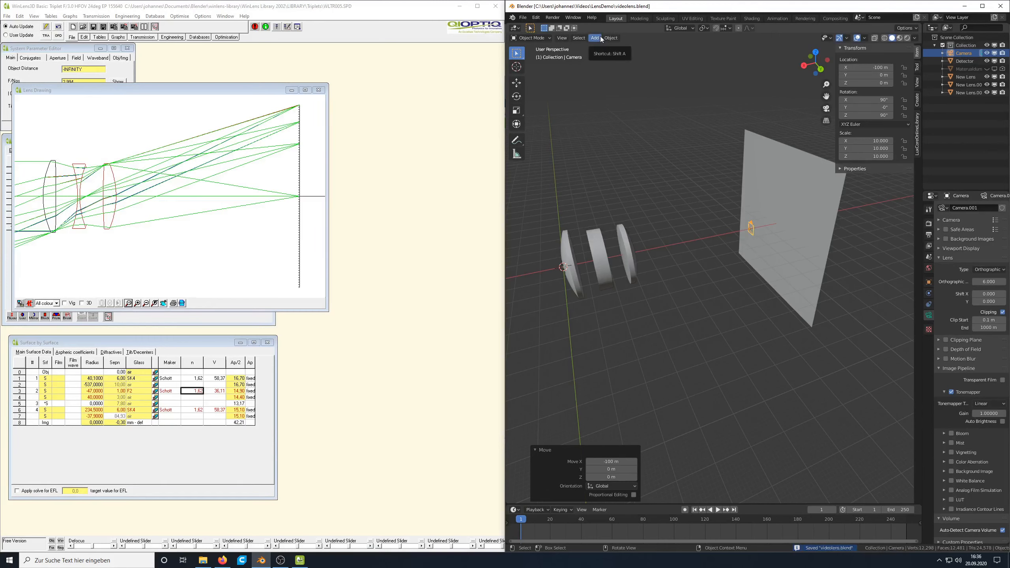
Add a 40 m circle mesh with Black material and place it at X −20 m.
{"action": "left_click", "coordinate": [595, 38]}
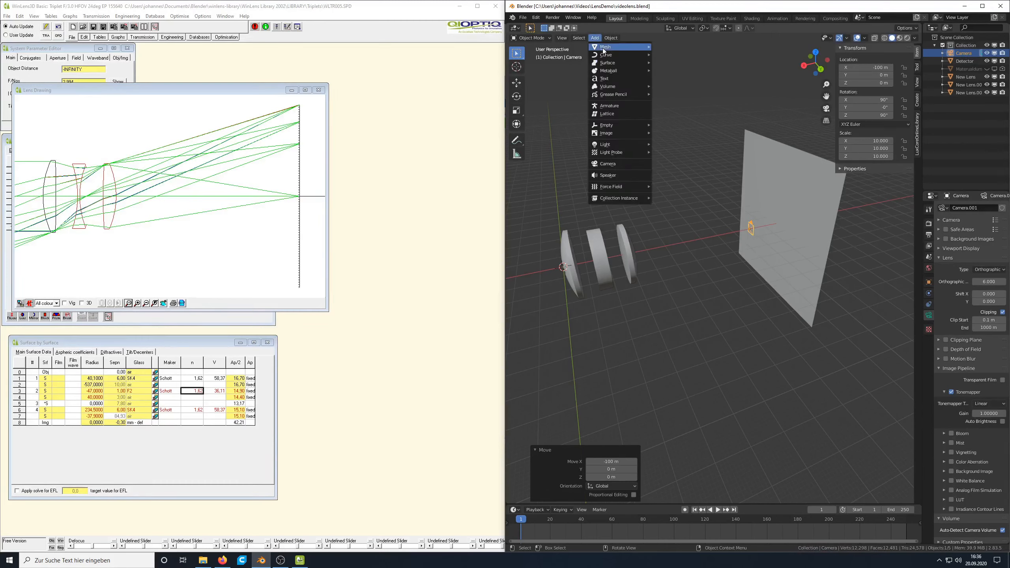
{"action": "mouse_move", "coordinate": [606, 47]}
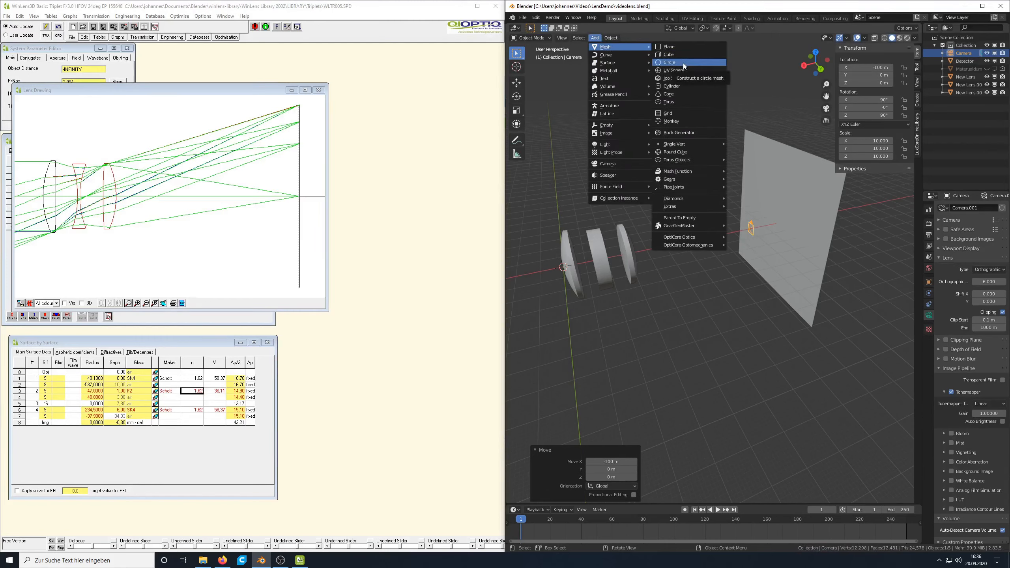
{"action": "left_click", "coordinate": [670, 62]}
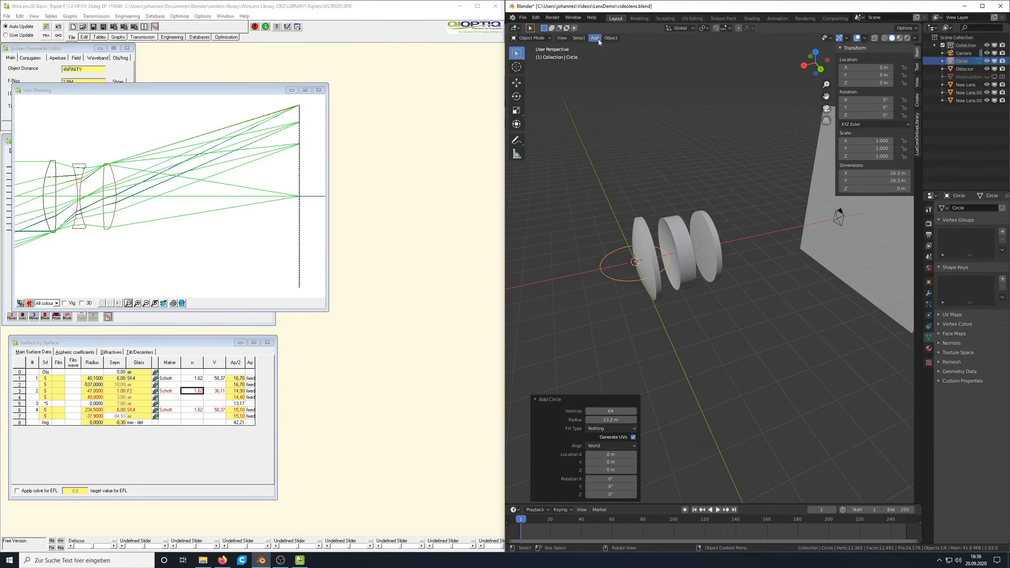
{"action": "left_click", "coordinate": [595, 37]}
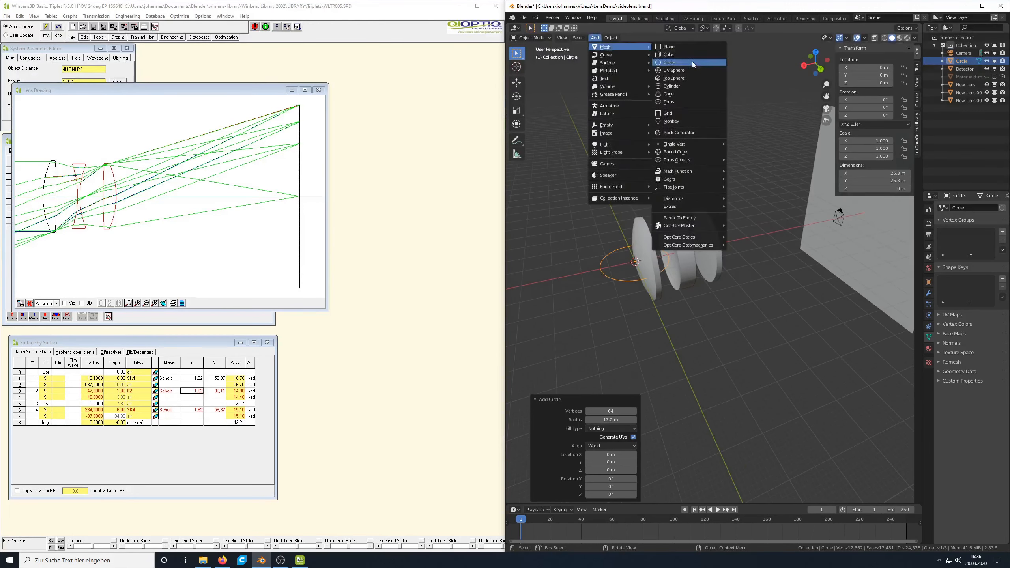
{"action": "left_click", "coordinate": [669, 63]}
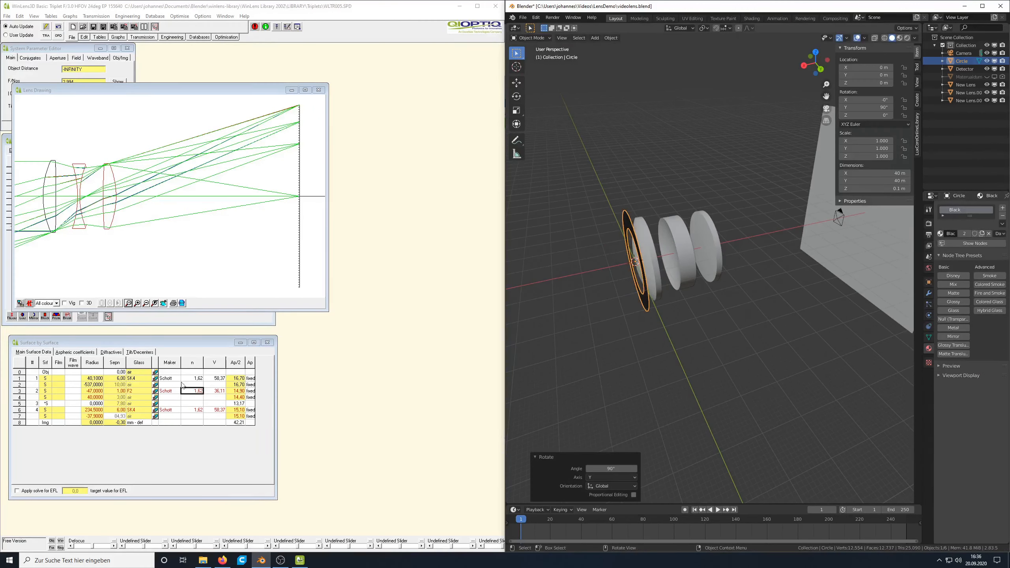
{"action": "left_click", "coordinate": [866, 67]}
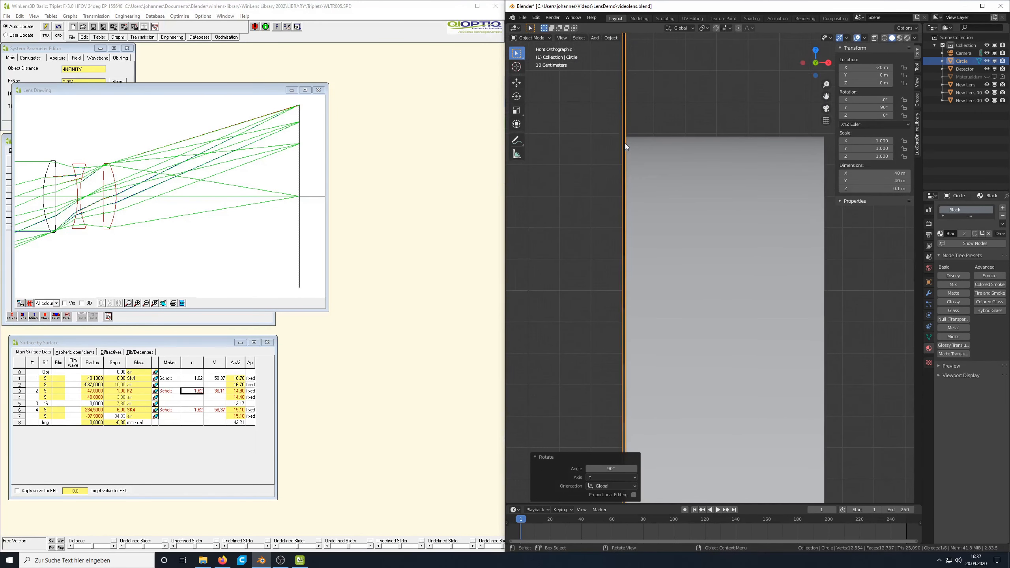
{"action": "mouse_move", "coordinate": [516, 262]}
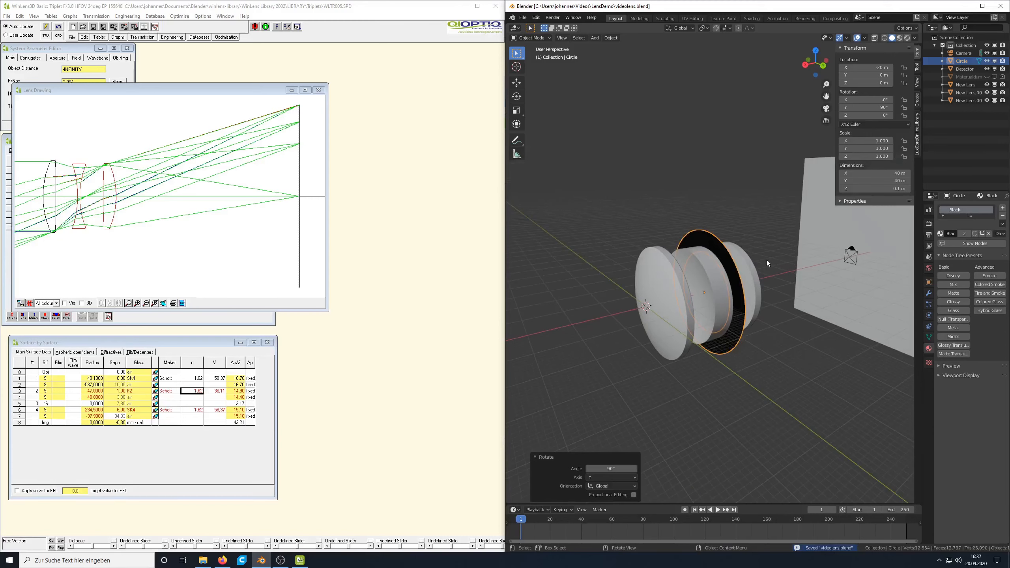
{"action": "mouse_move", "coordinate": [766, 251]}
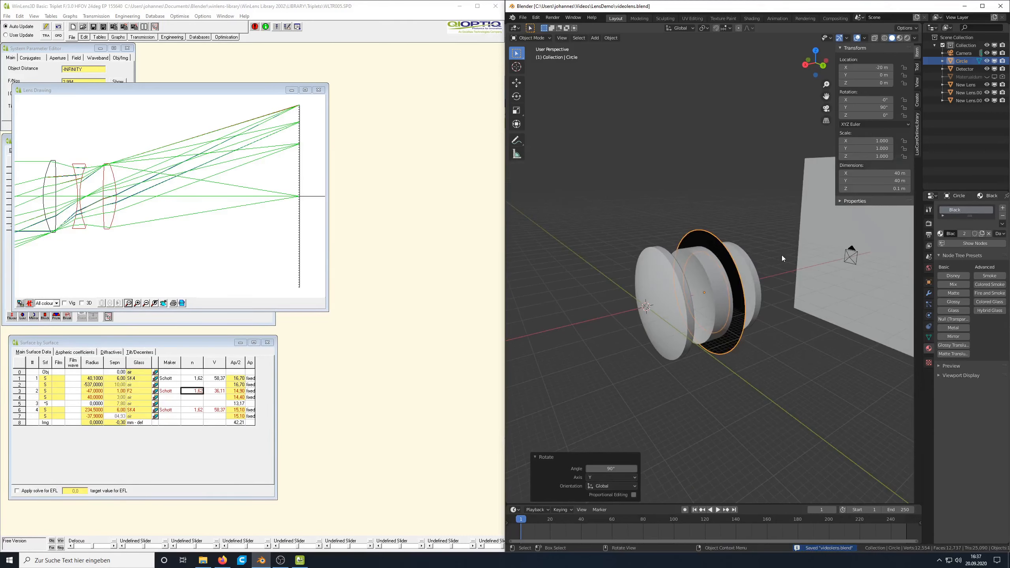
{"action": "mouse_move", "coordinate": [811, 223]}
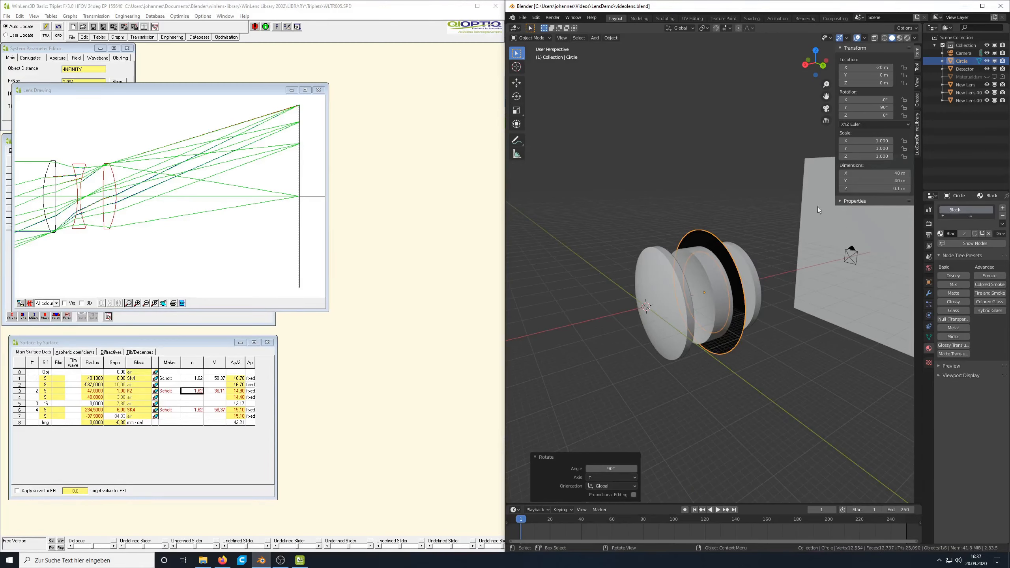
Add an Area light and move it to X 20 m along the lens axis.
{"action": "left_click", "coordinate": [595, 37]}
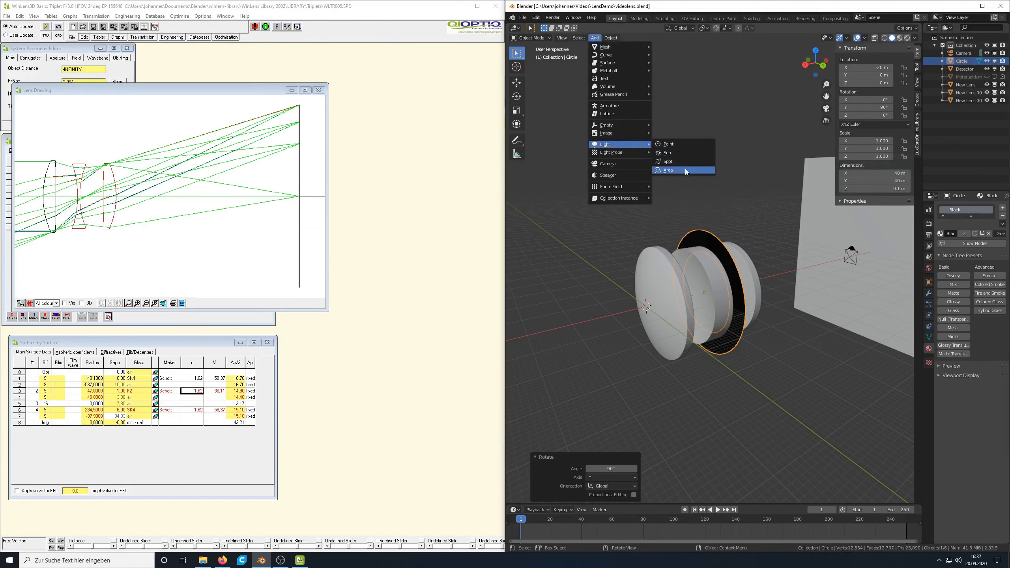
{"action": "mouse_move", "coordinate": [689, 170]}
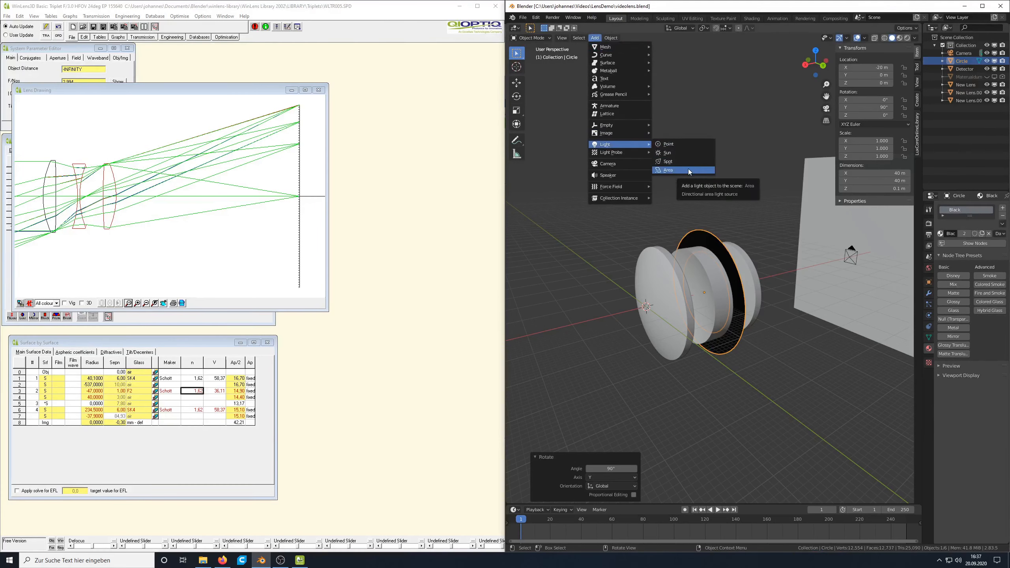
{"action": "left_click", "coordinate": [668, 169]}
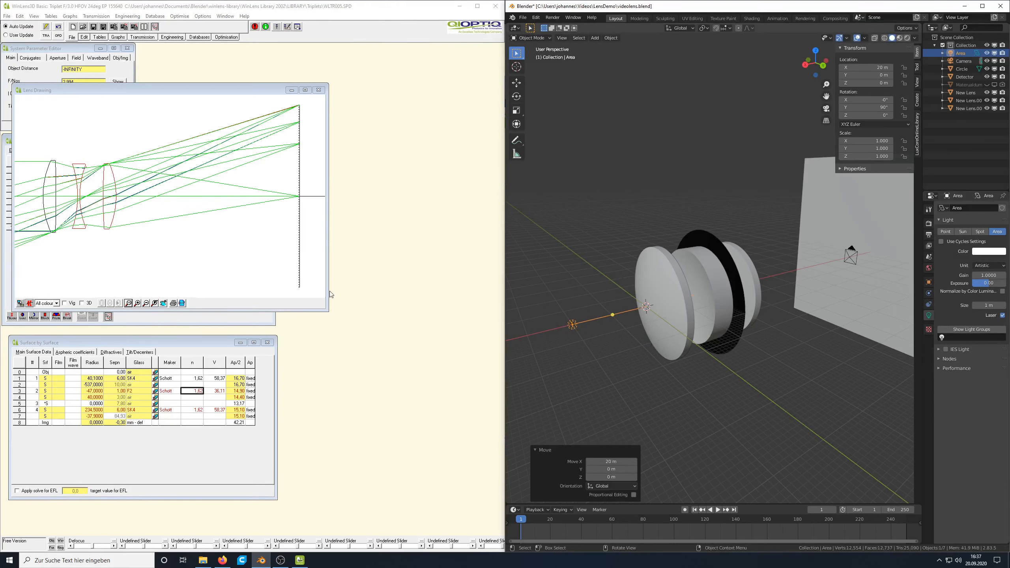
{"action": "mouse_move", "coordinate": [653, 272]}
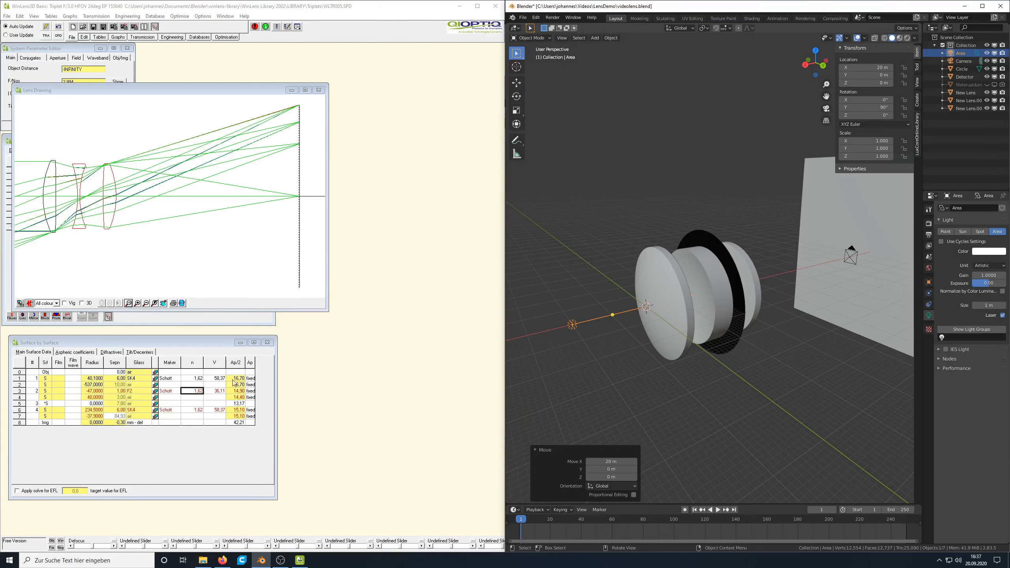
{"action": "mouse_move", "coordinate": [241, 385]}
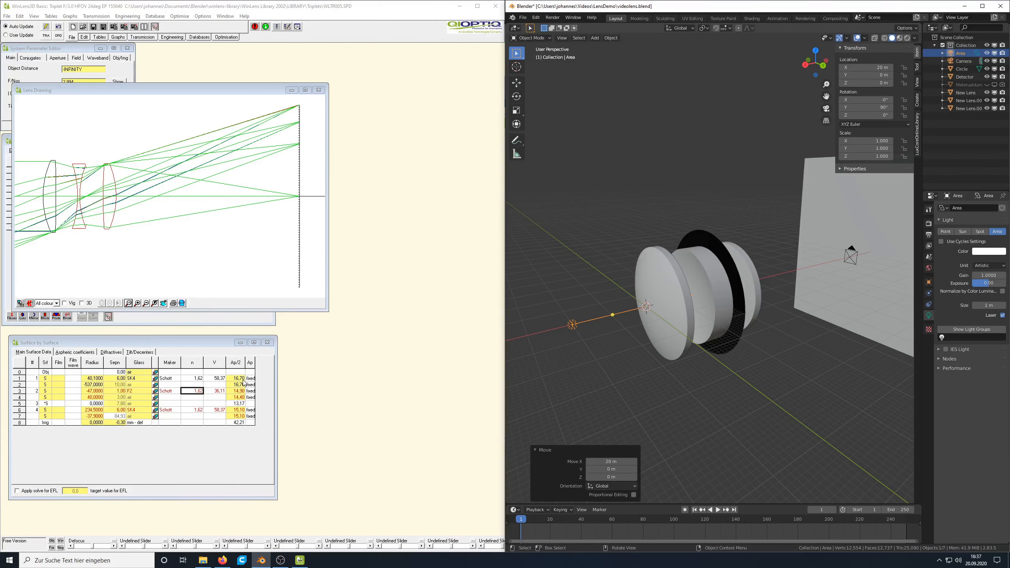
{"action": "left_click", "coordinate": [989, 305]}
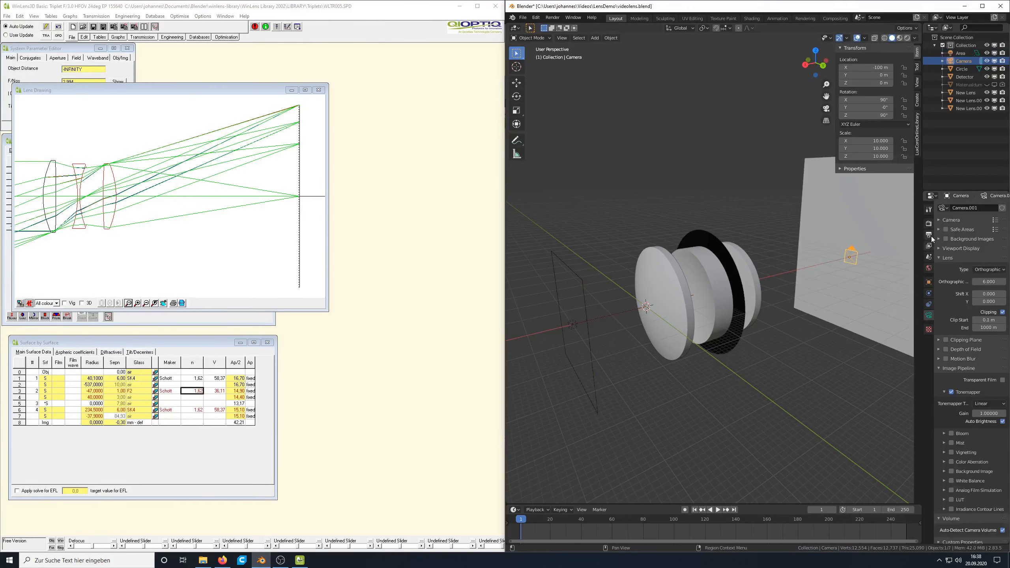
Turn on Light Tracing in the LuxCore render settings.
{"action": "left_click", "coordinate": [928, 224]}
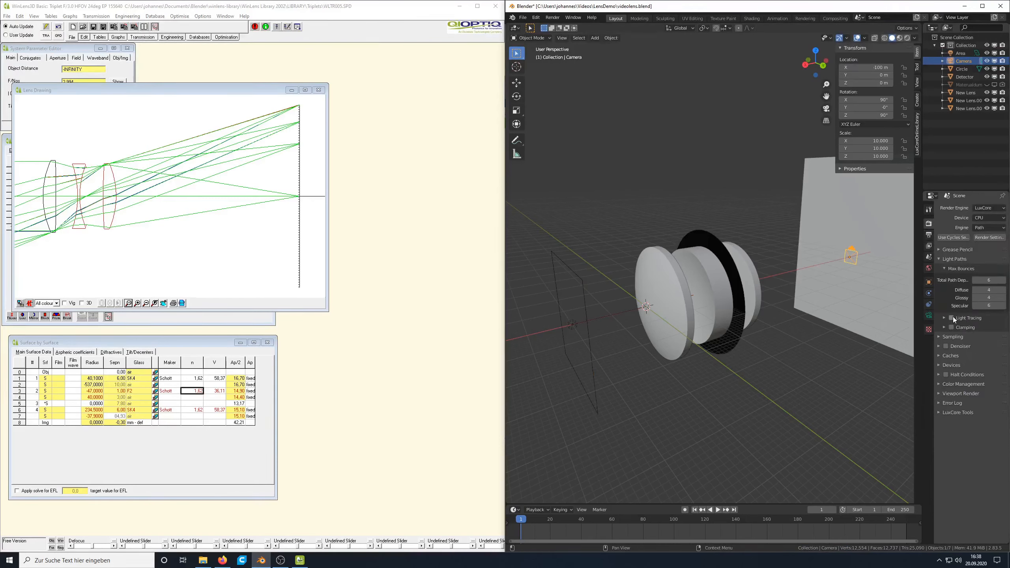
{"action": "left_click", "coordinate": [951, 318]}
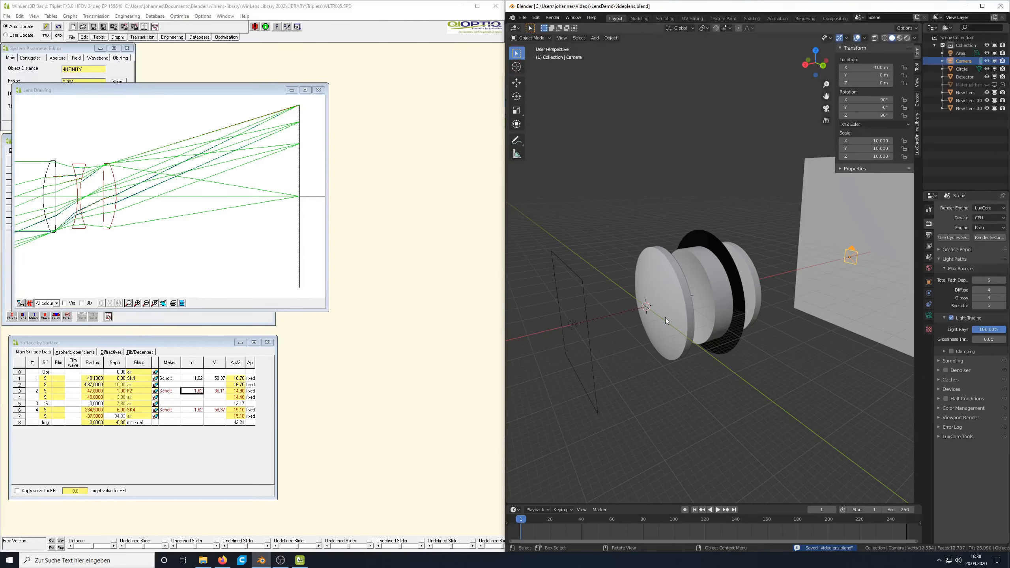
{"action": "mouse_move", "coordinate": [682, 304]}
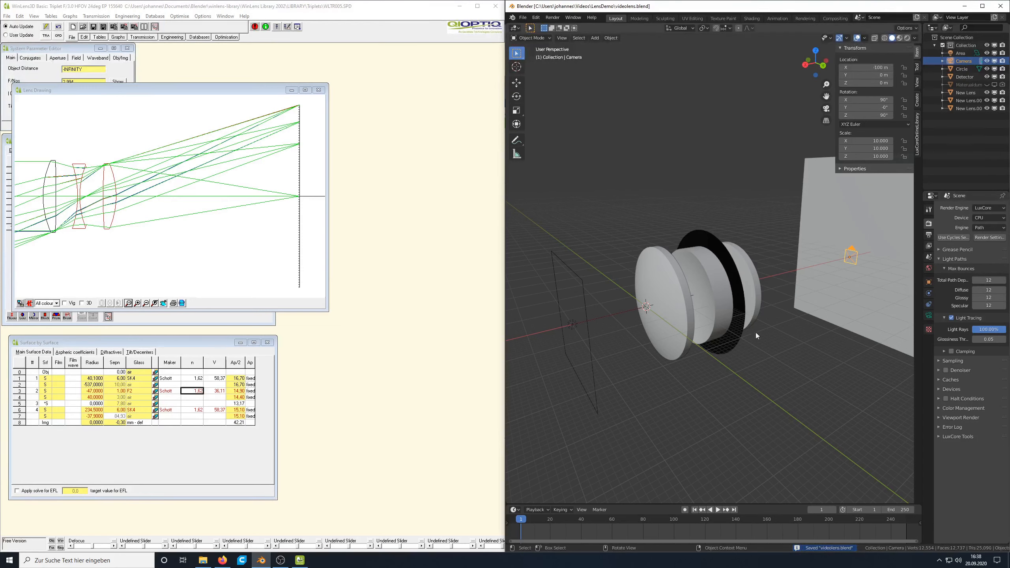
{"action": "mouse_move", "coordinate": [759, 278]}
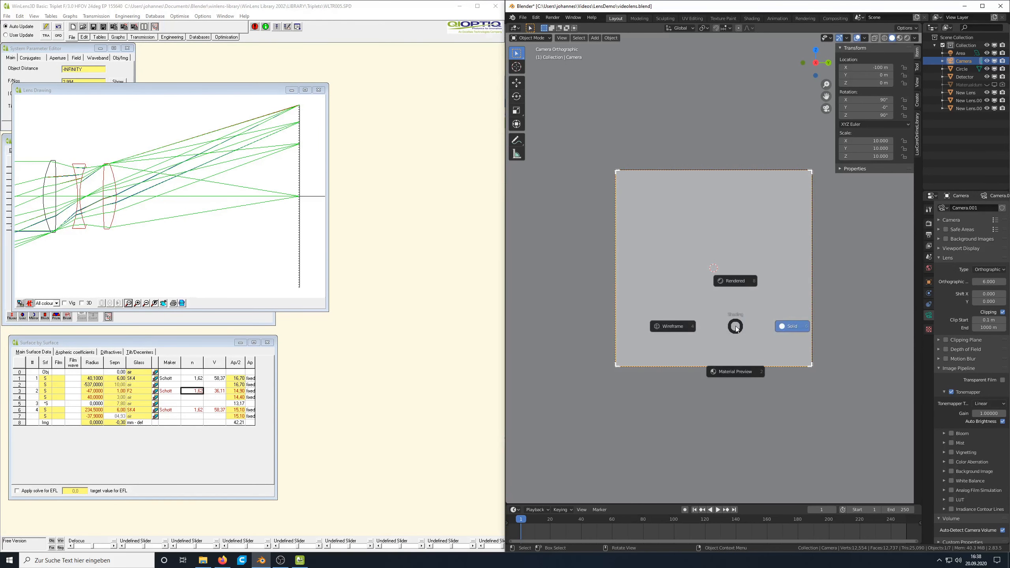
Switch the viewport to live Rendered shading to show the lens's light spot.
{"action": "left_click", "coordinate": [736, 281]}
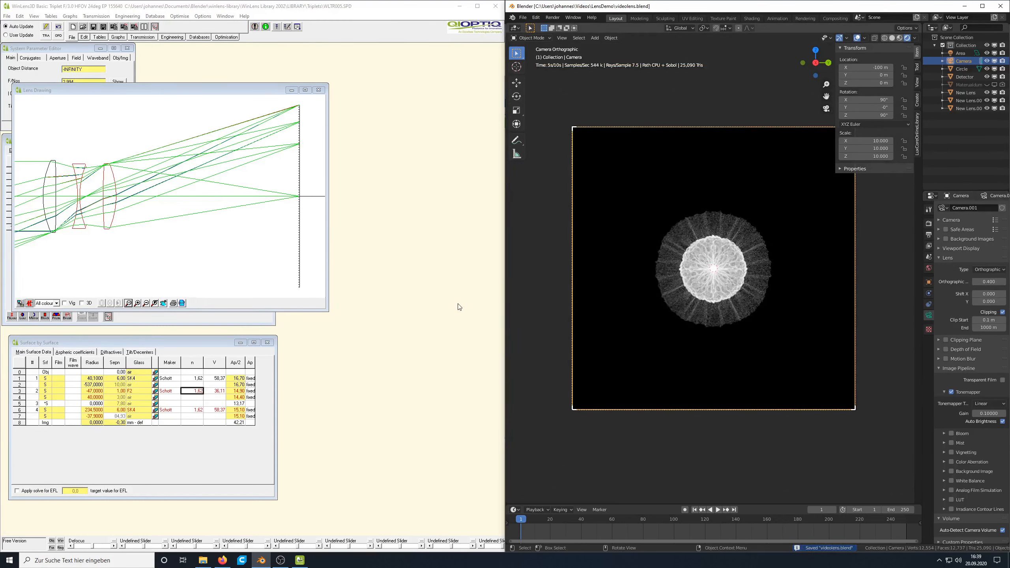
{"action": "left_click", "coordinate": [80, 16]}
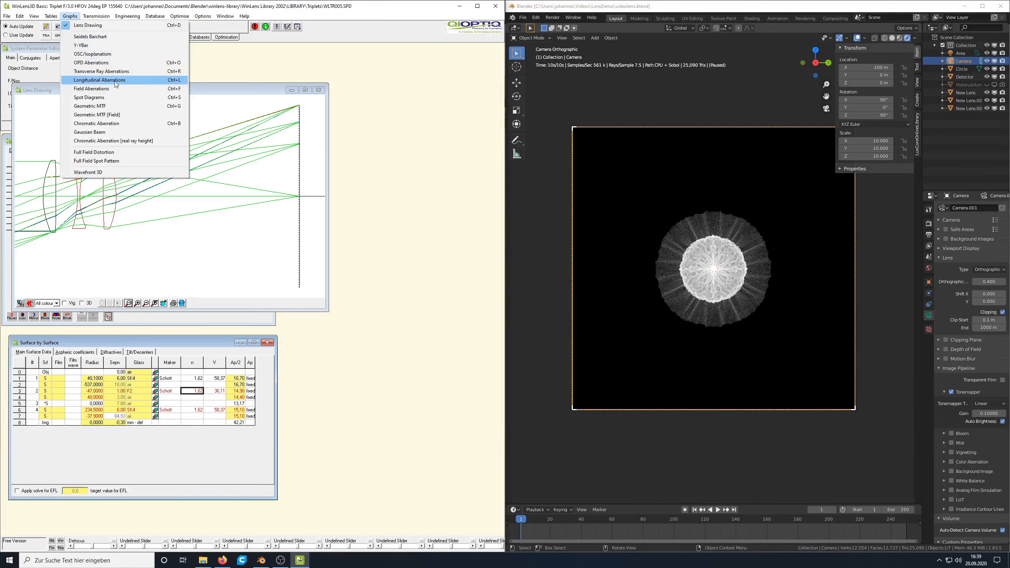
{"action": "mouse_move", "coordinate": [107, 99]}
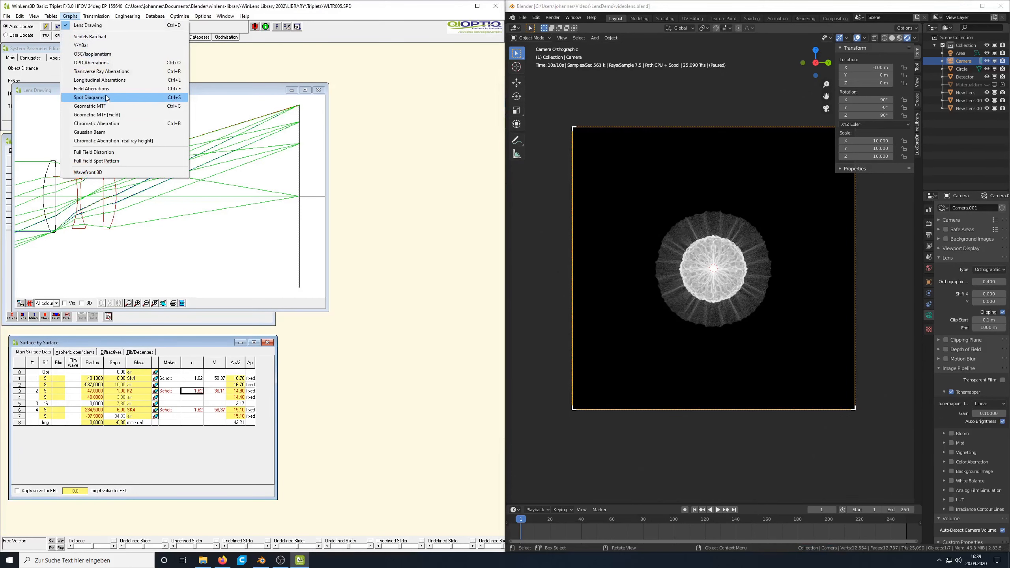
Show the triplet's spot diagrams with only the Mid wave colour selected.
{"action": "left_click", "coordinate": [89, 98]}
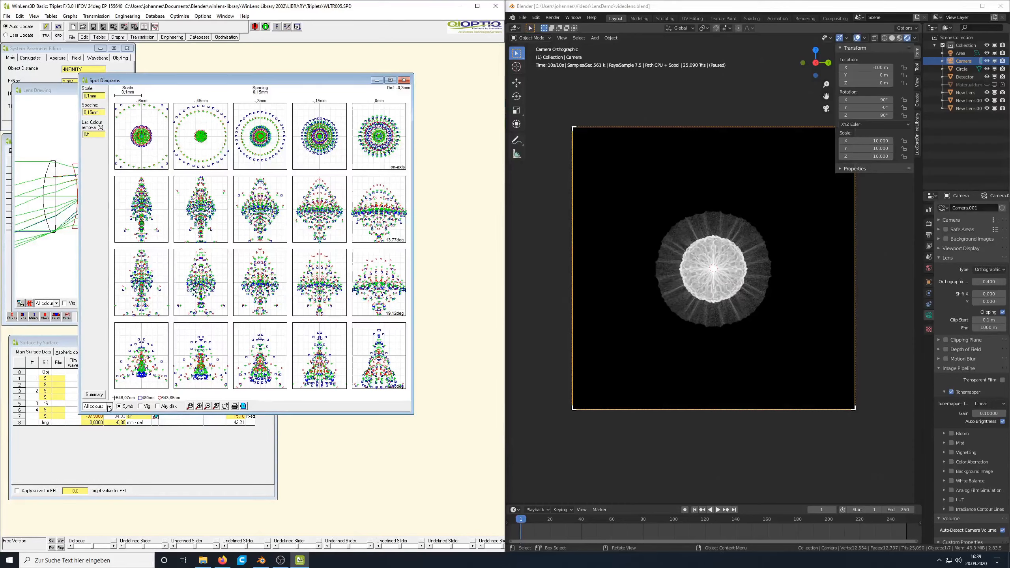
{"action": "left_click", "coordinate": [109, 406]}
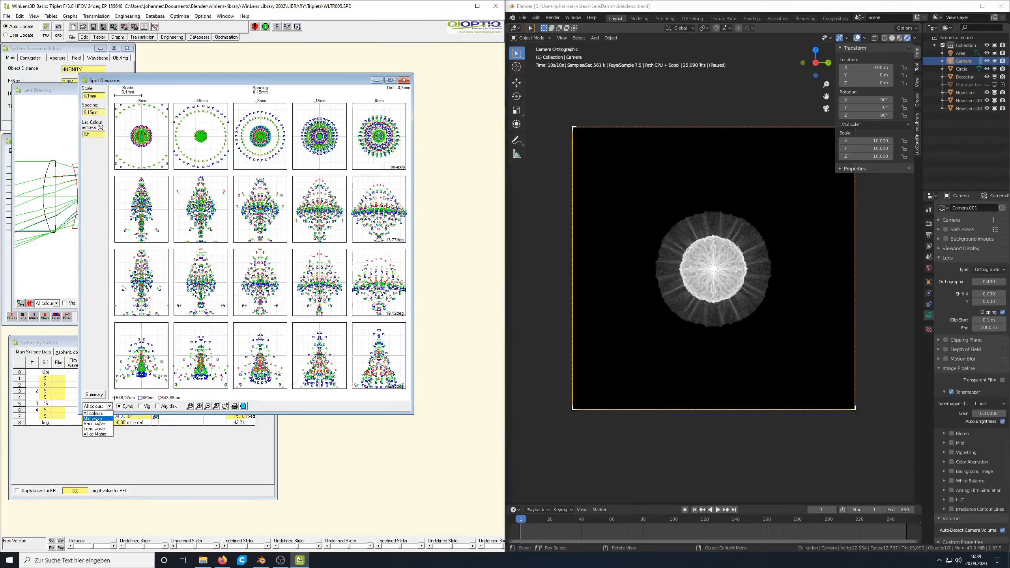
{"action": "left_click", "coordinate": [92, 418]}
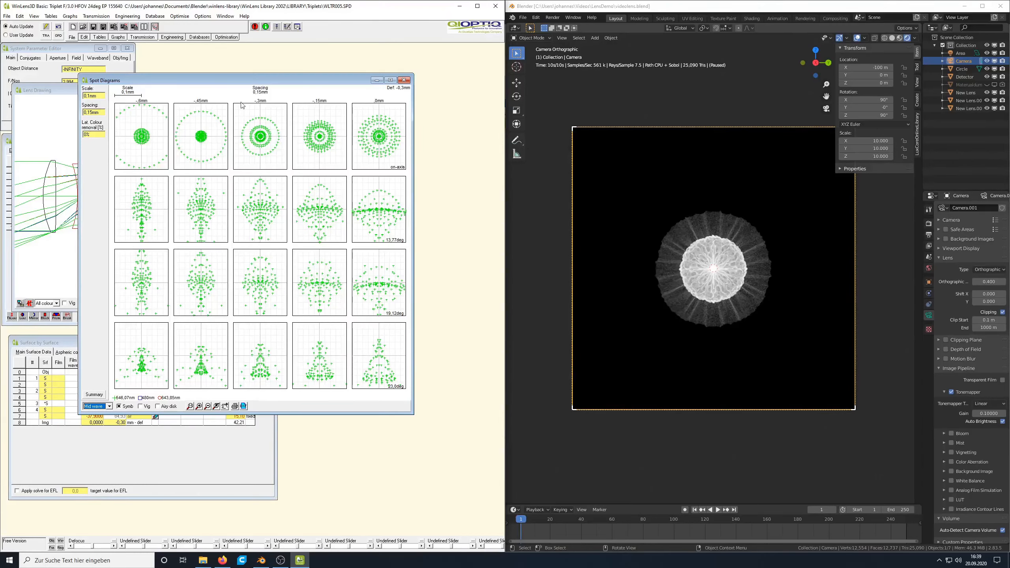
{"action": "mouse_move", "coordinate": [267, 110]}
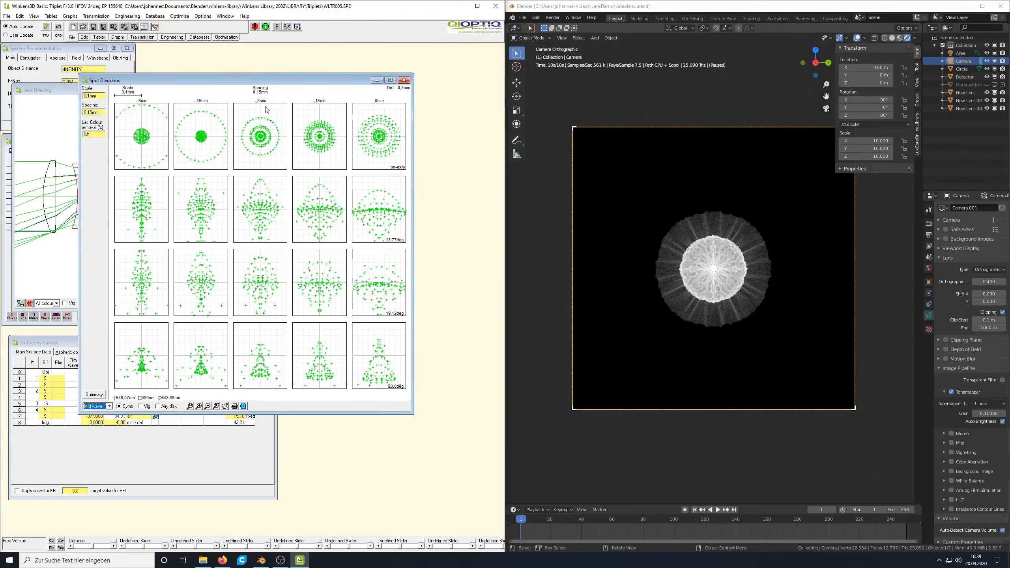
{"action": "mouse_move", "coordinate": [222, 142]}
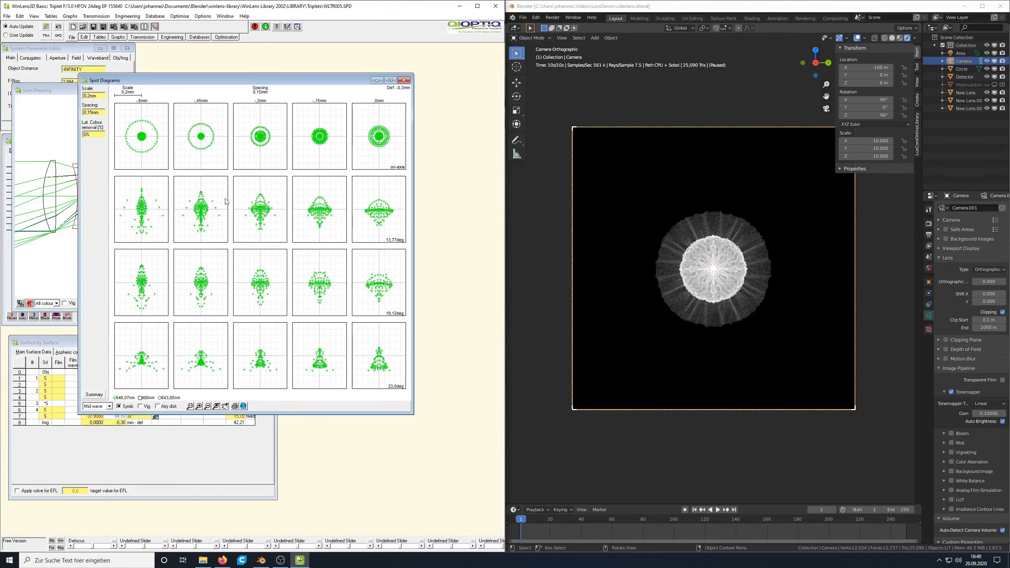
{"action": "mouse_move", "coordinate": [326, 414]}
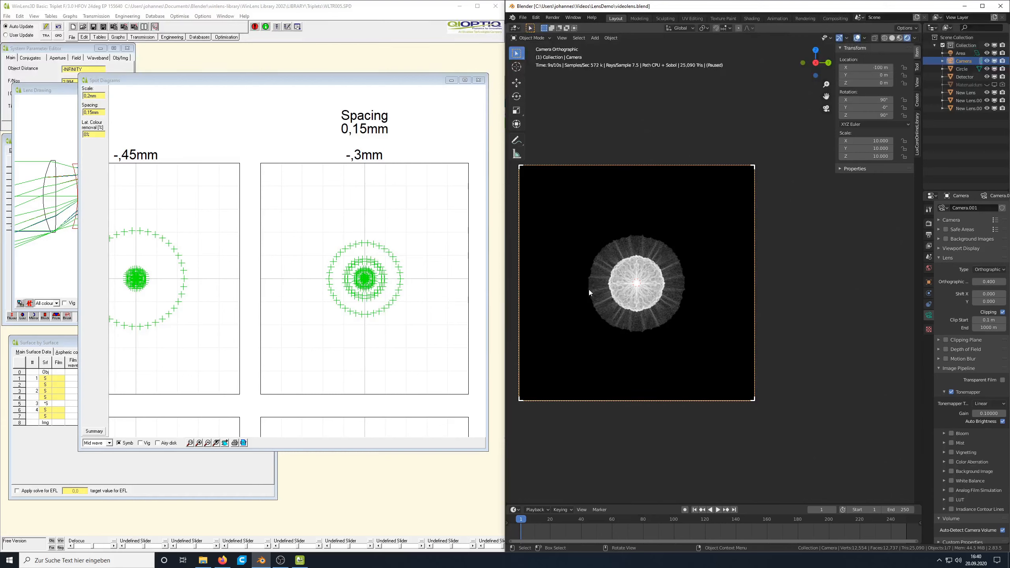
{"action": "mouse_move", "coordinate": [596, 287]}
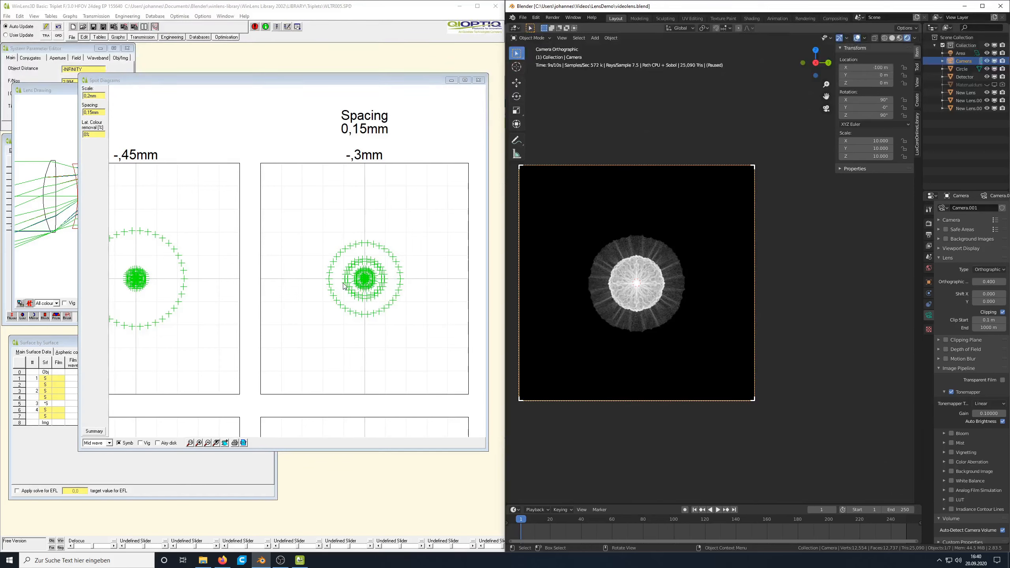
{"action": "mouse_move", "coordinate": [615, 319]}
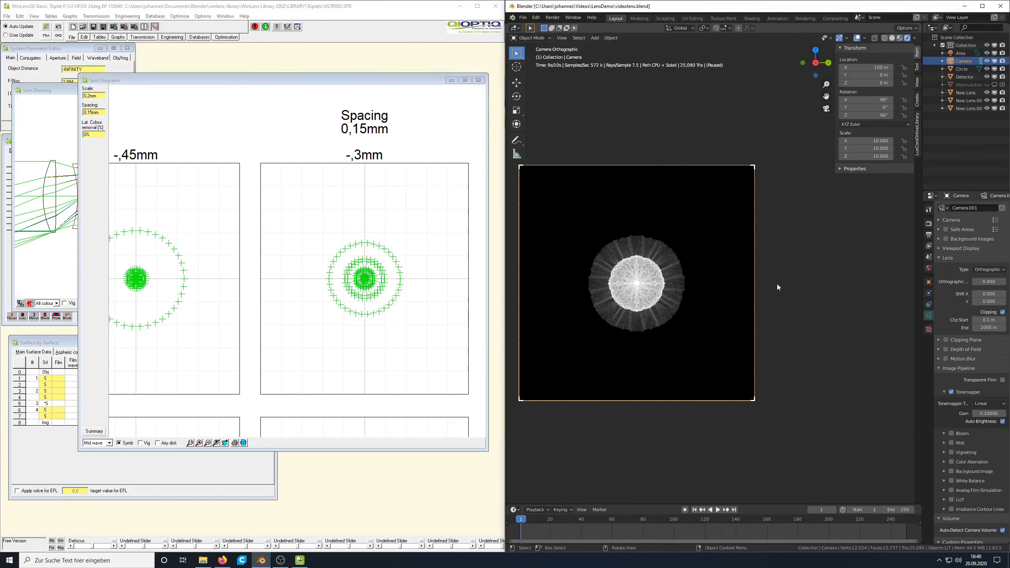
Adjust the WinLens3D spot diagram display to a 0.2 mm scale.
{"action": "left_click", "coordinate": [965, 77]}
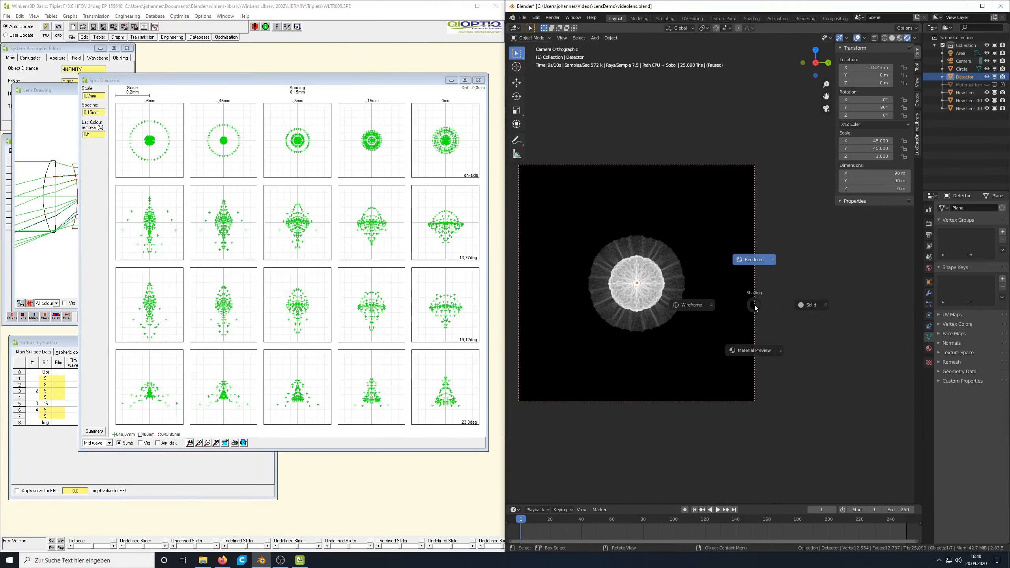
Switch Blender's viewport from rendered preview back to Solid shading.
{"action": "left_click", "coordinate": [812, 305]}
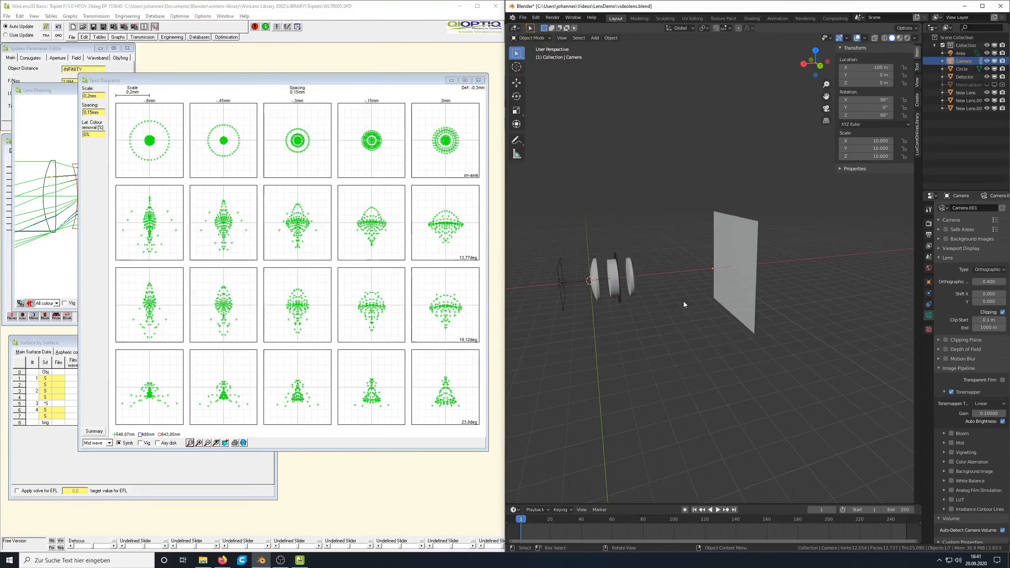
{"action": "mouse_move", "coordinate": [728, 297]}
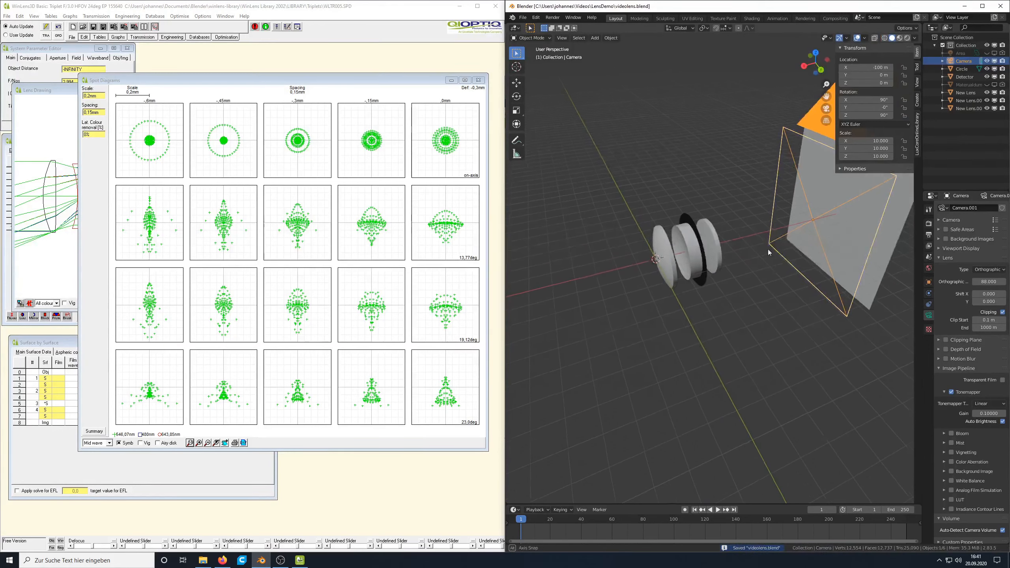
Orbit the view to see the lens assembly side-on.
{"action": "left_click_drag", "start_coordinate": [769, 252], "coordinate": [750, 261]}
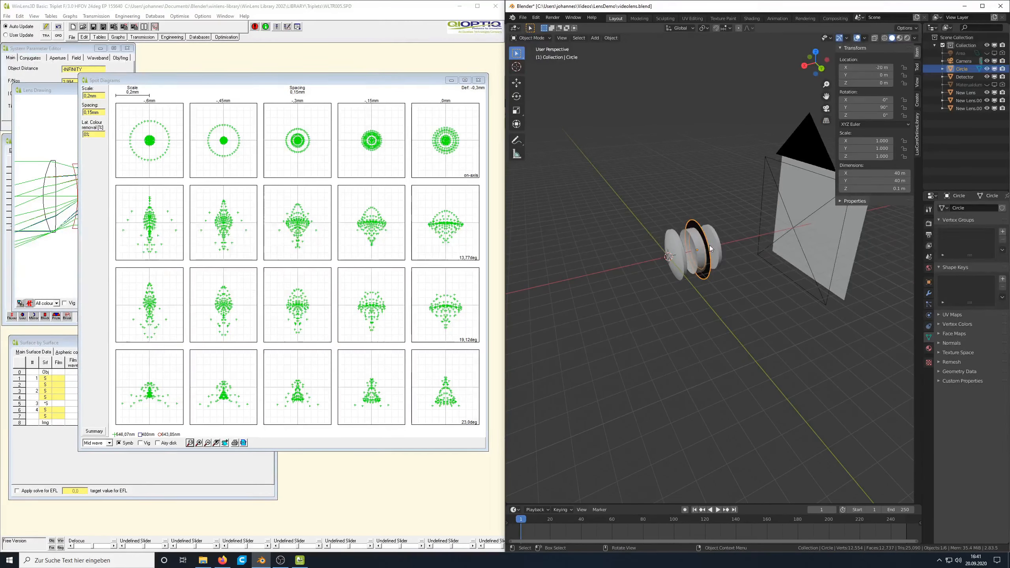
{"action": "left_click_drag", "start_coordinate": [709, 258], "coordinate": [699, 226]}
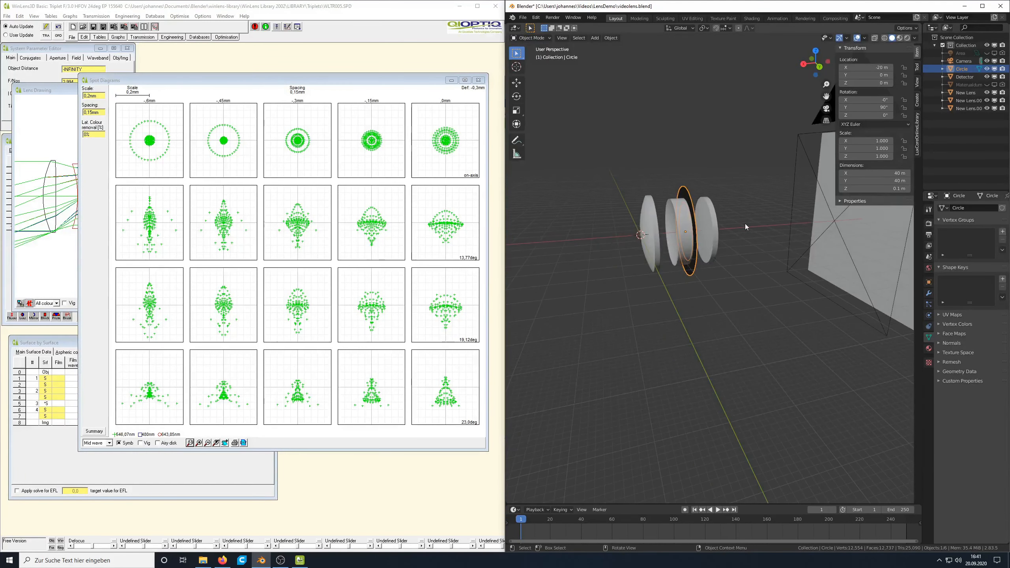
{"action": "mouse_move", "coordinate": [740, 255]}
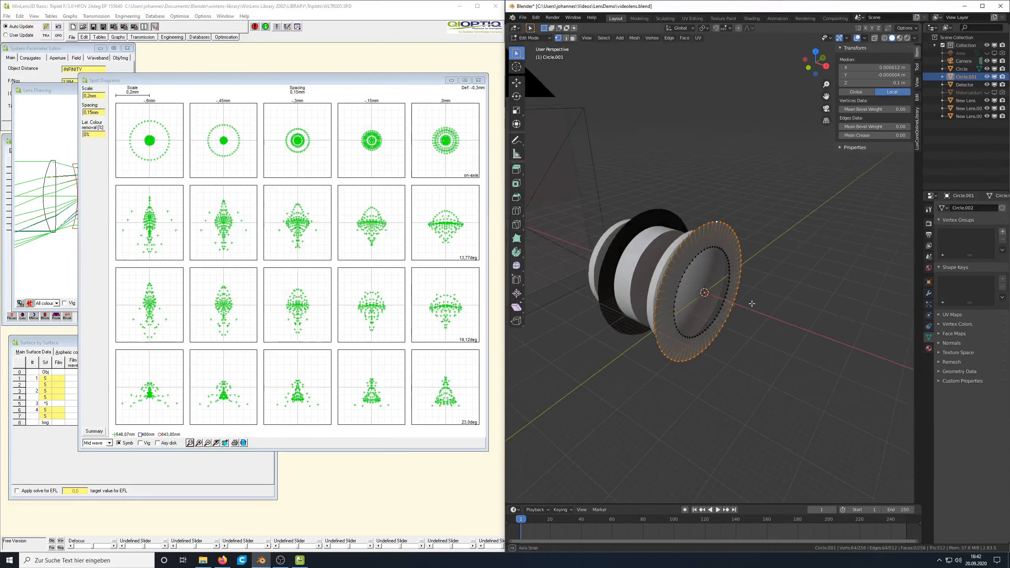
Finish shaping the ring and start adding the enclosing cube.
{"action": "key", "text": "s"}
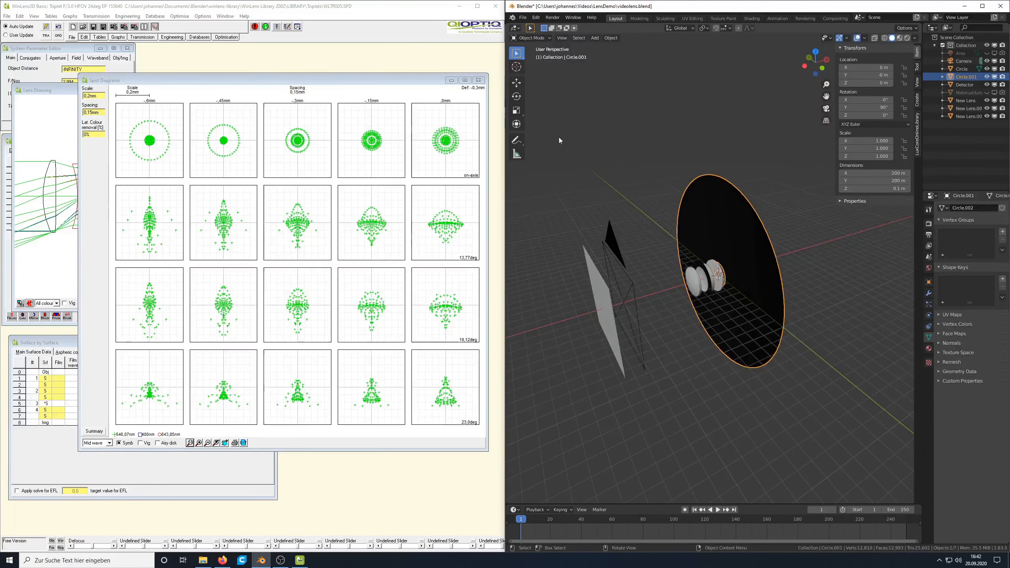
{"action": "left_click", "coordinate": [595, 38]}
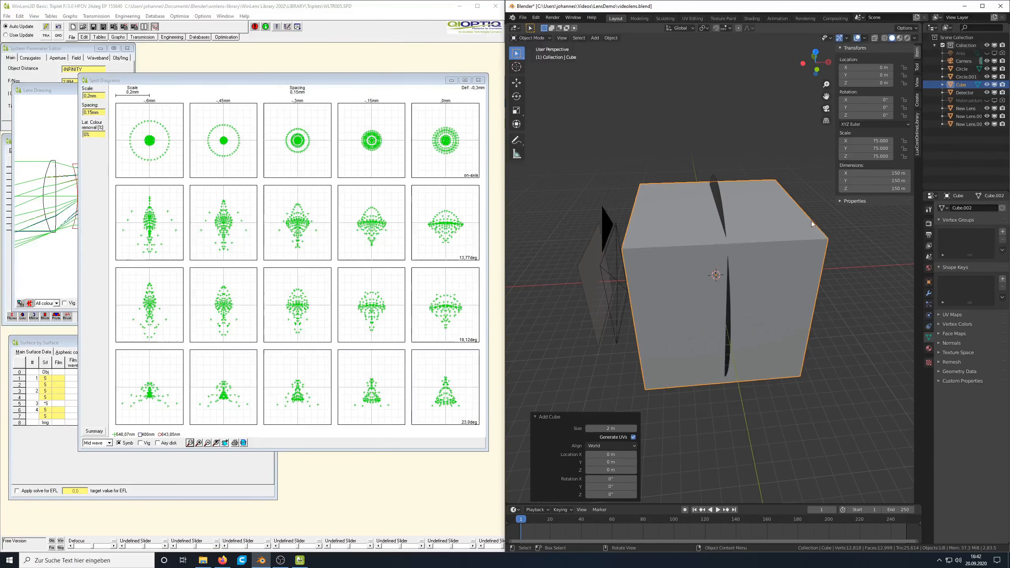
Switch to front view and duplicate the enclosing cube.
{"action": "key", "text": "KP_1"}
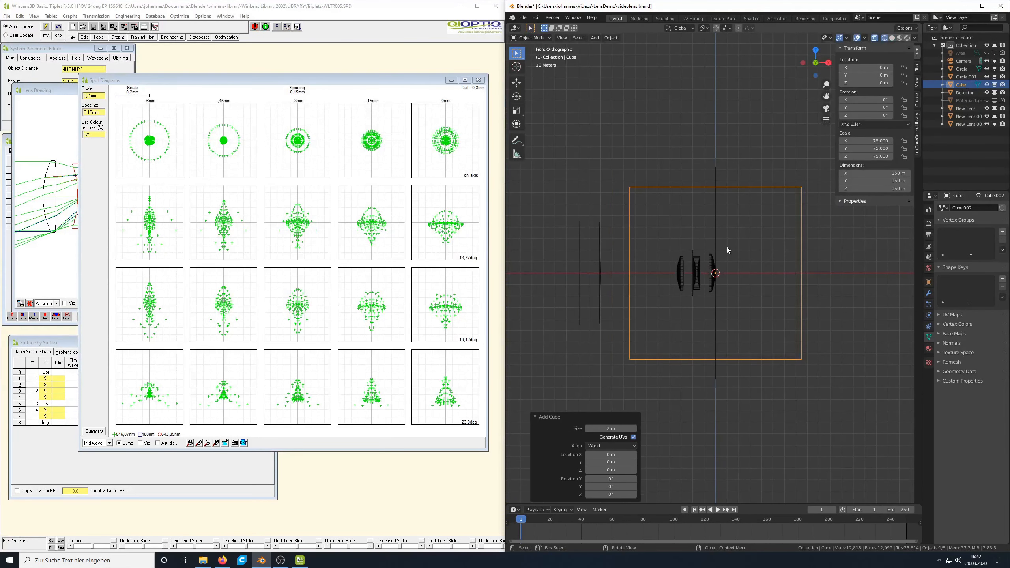
{"action": "key", "text": "shift+d"}
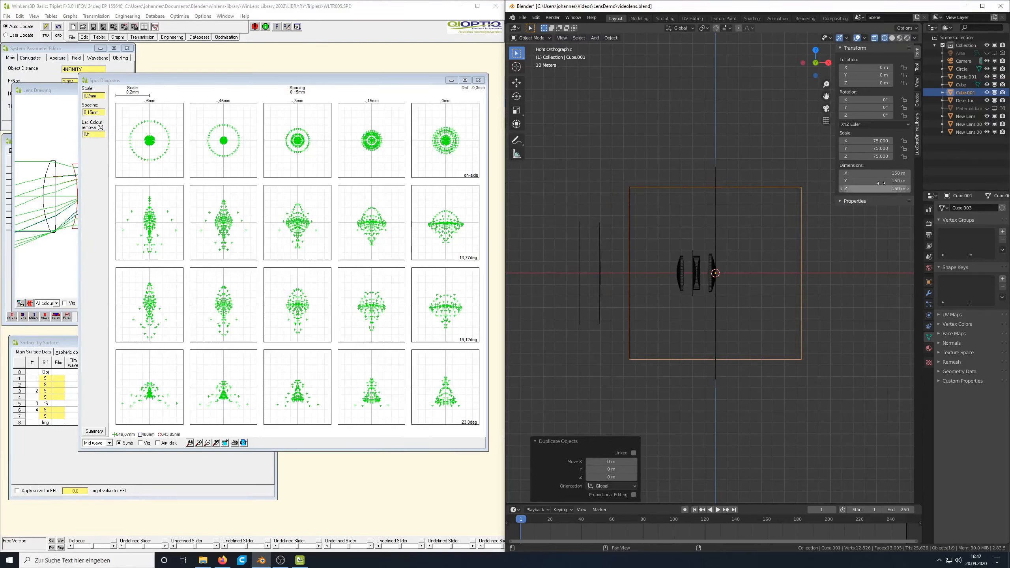
{"action": "key", "text": "g"}
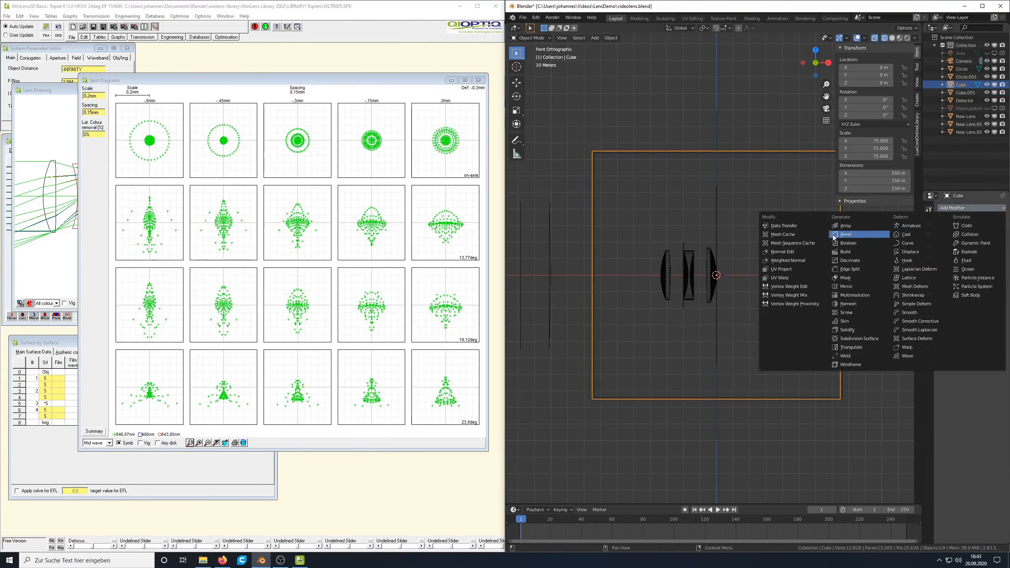
Add a Boolean modifier to the box and move it to X 122.62 m.
{"action": "left_click", "coordinate": [848, 243]}
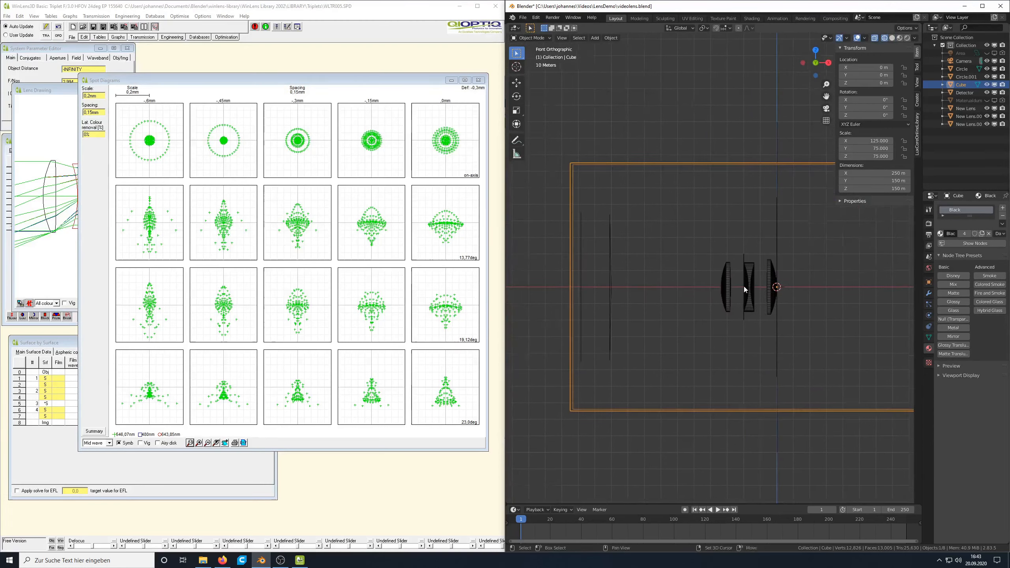
{"action": "key", "text": "g"}
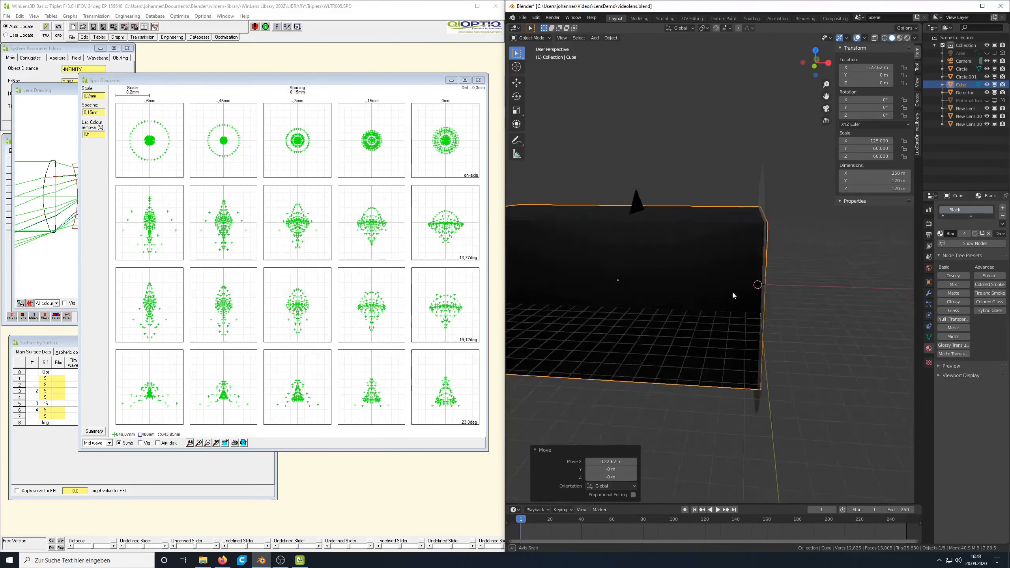
{"action": "left_click_drag", "start_coordinate": [732, 296], "coordinate": [748, 355]}
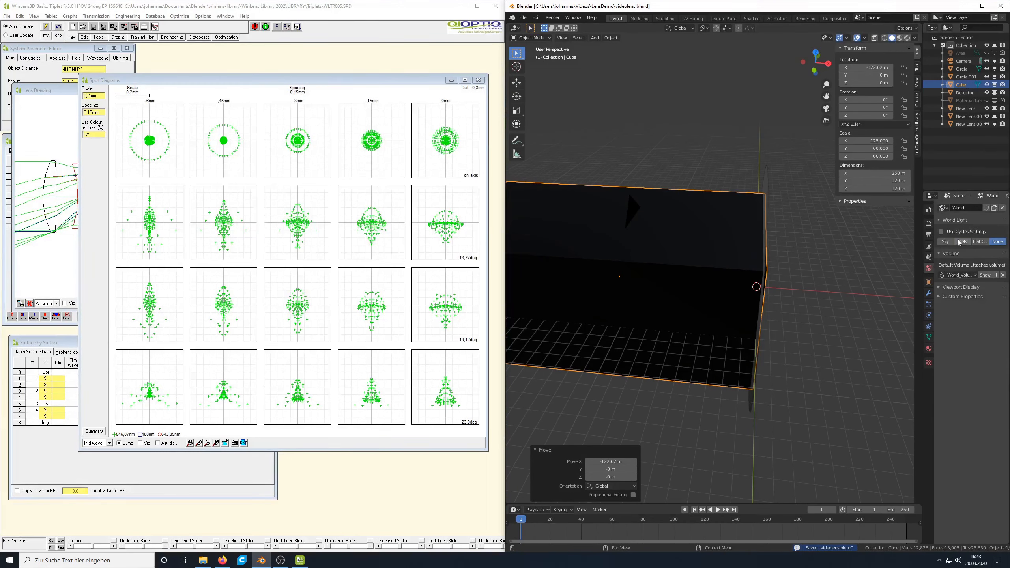
Set the World Light to HDRI using an .hdr image from the Downloads folder.
{"action": "left_click", "coordinate": [963, 242]}
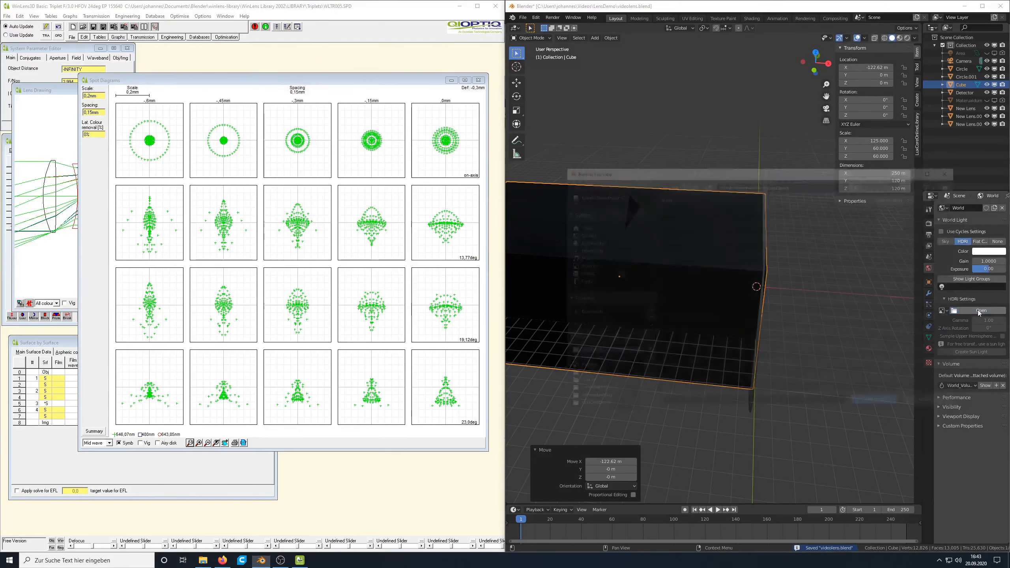
{"action": "left_click", "coordinate": [982, 310]}
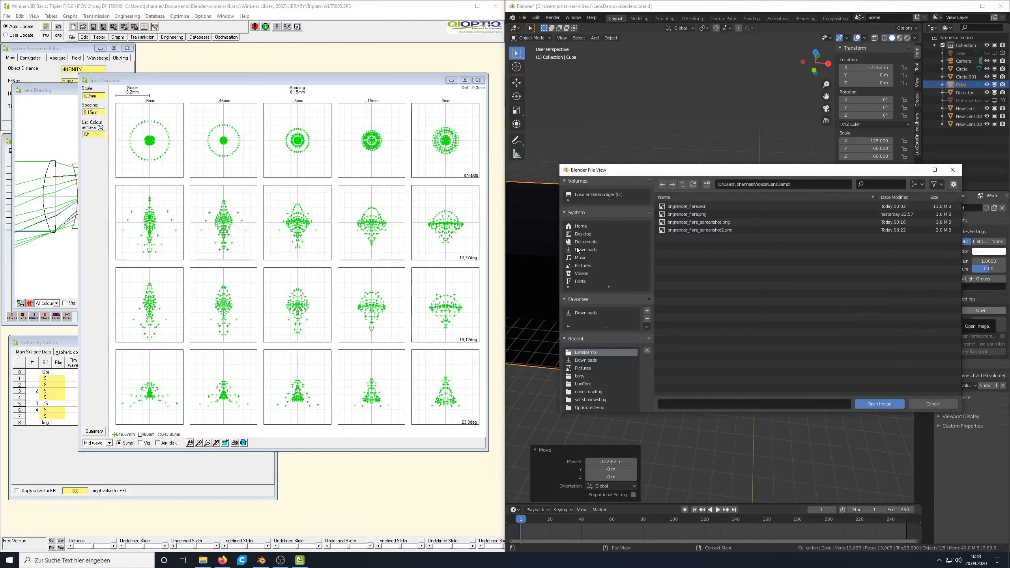
{"action": "left_click", "coordinate": [585, 250]}
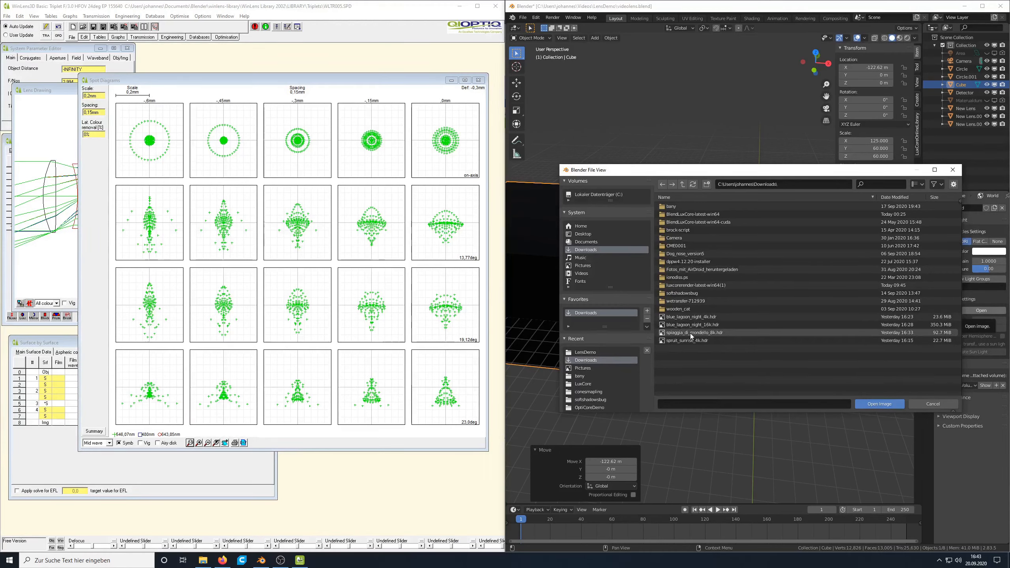
{"action": "left_click", "coordinate": [880, 404]}
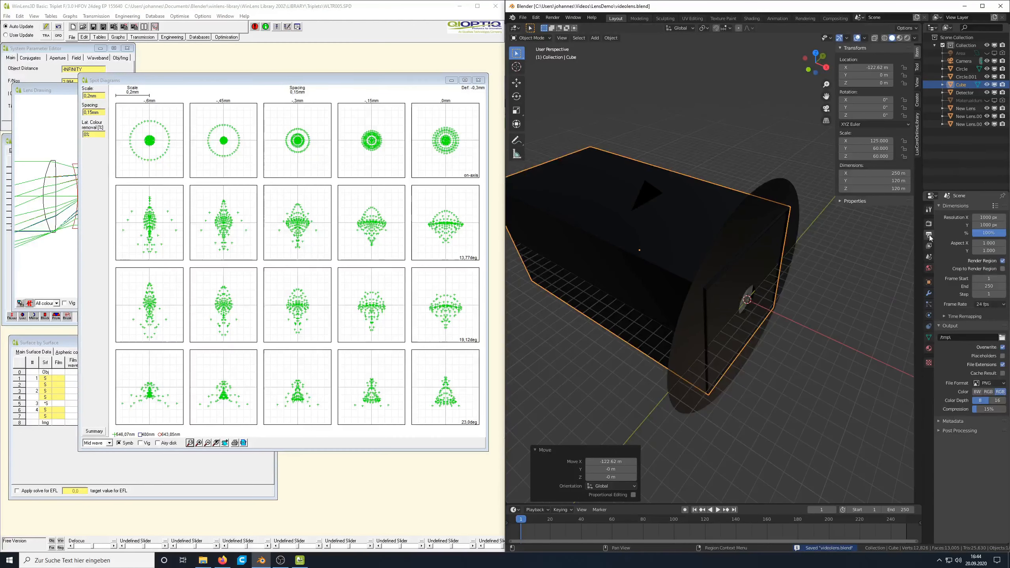
Show the LuxCore render settings and view the detector inside the black box through the camera.
{"action": "left_click", "coordinate": [928, 223]}
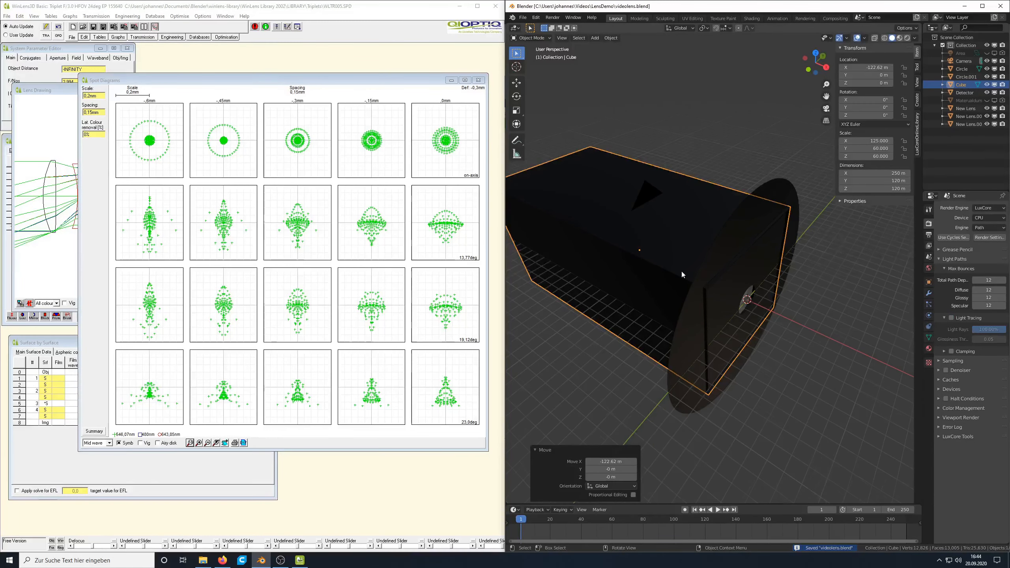
{"action": "key", "text": "KP_0"}
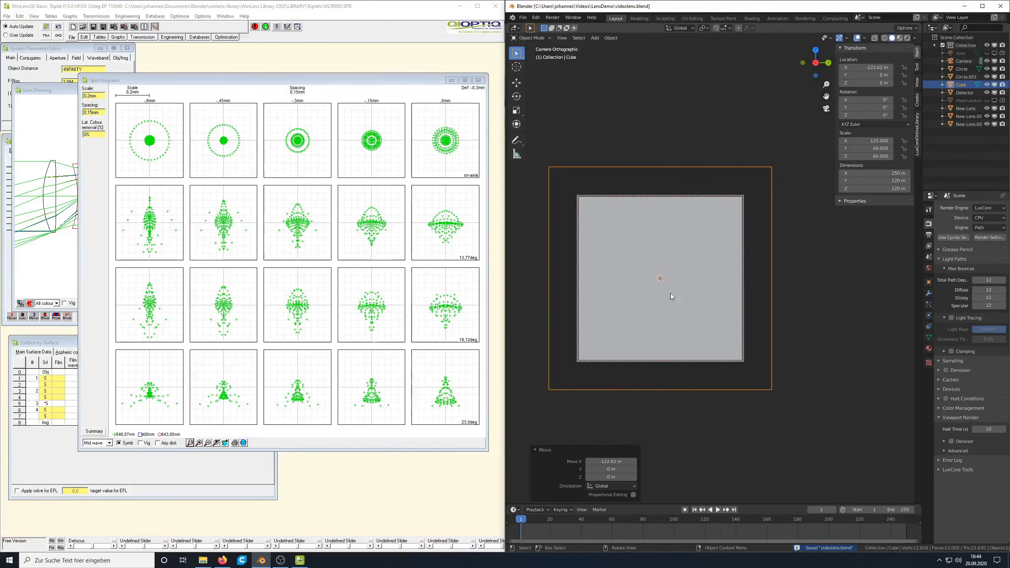
{"action": "left_click", "coordinate": [989, 218]}
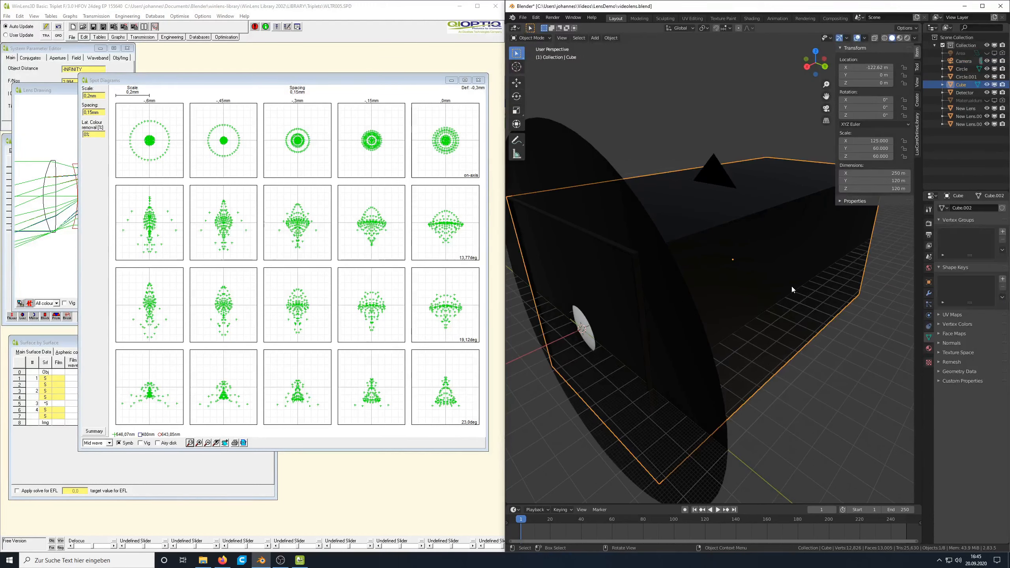
Hide the black box Cube and orbit to view the whole lens stack.
{"action": "left_click", "coordinate": [966, 76]}
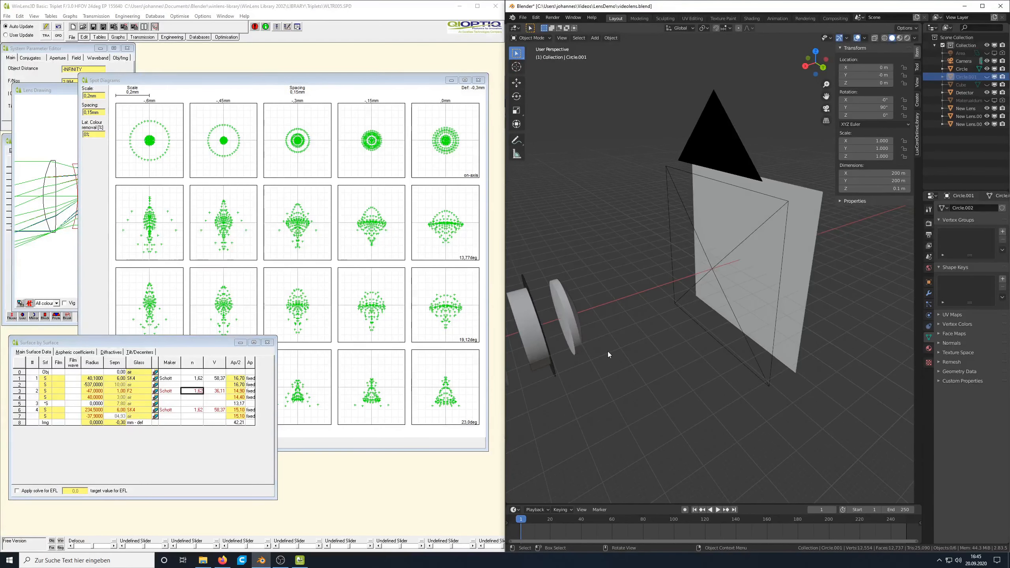
{"action": "left_click_drag", "start_coordinate": [645, 322], "coordinate": [612, 316]}
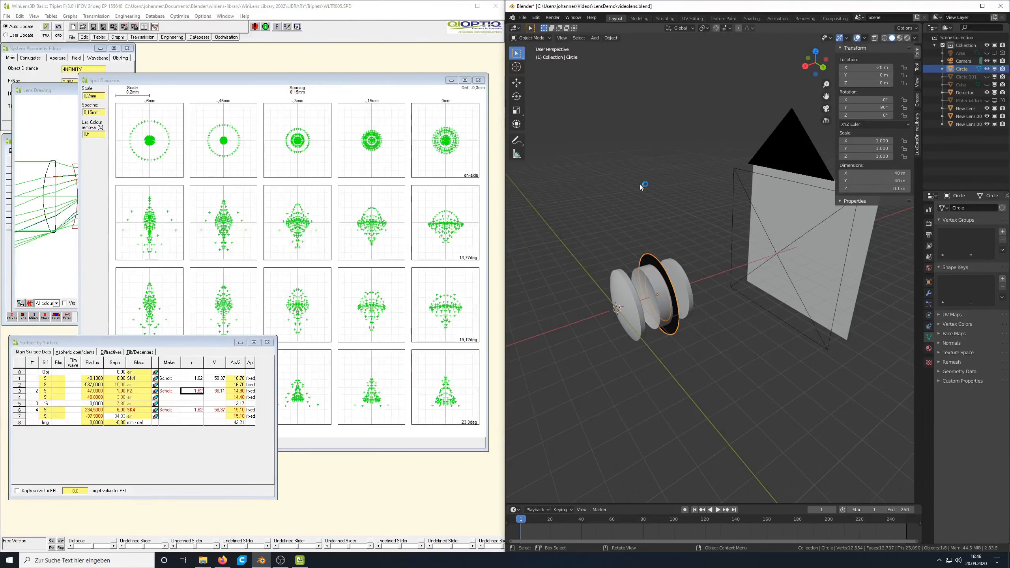
{"action": "mouse_move", "coordinate": [688, 314]}
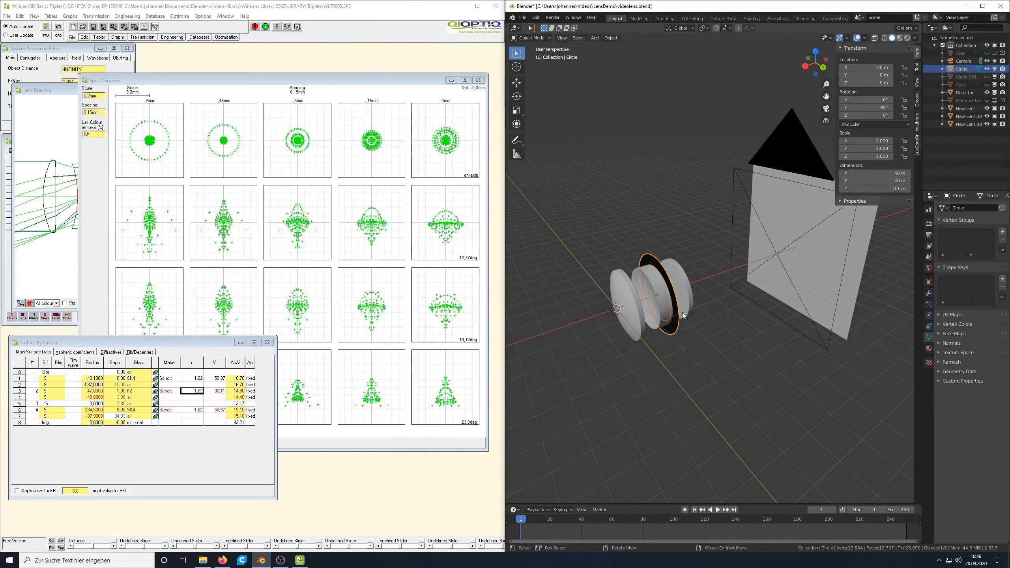
{"action": "mouse_move", "coordinate": [681, 247]}
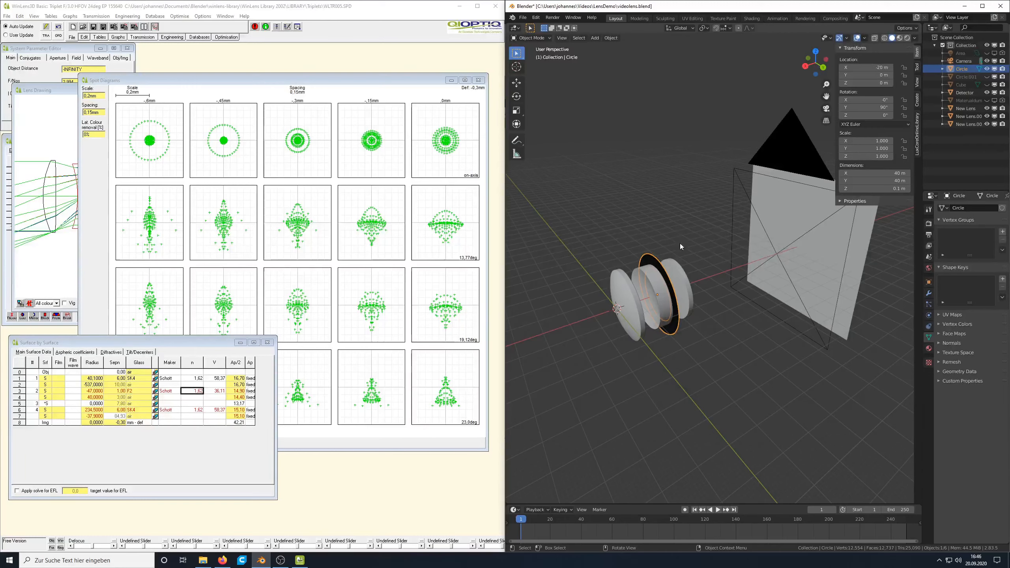
{"action": "mouse_move", "coordinate": [658, 279]}
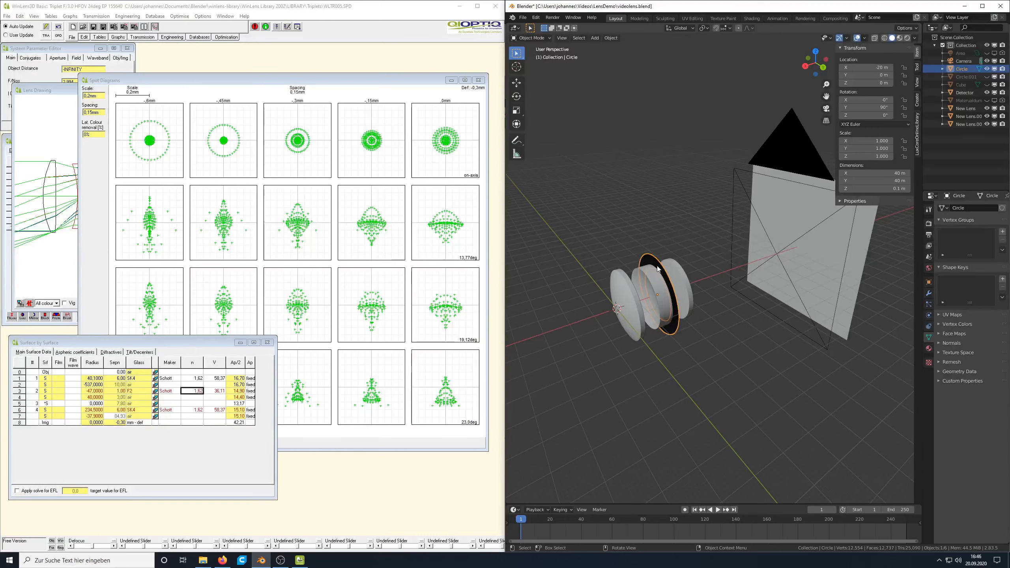